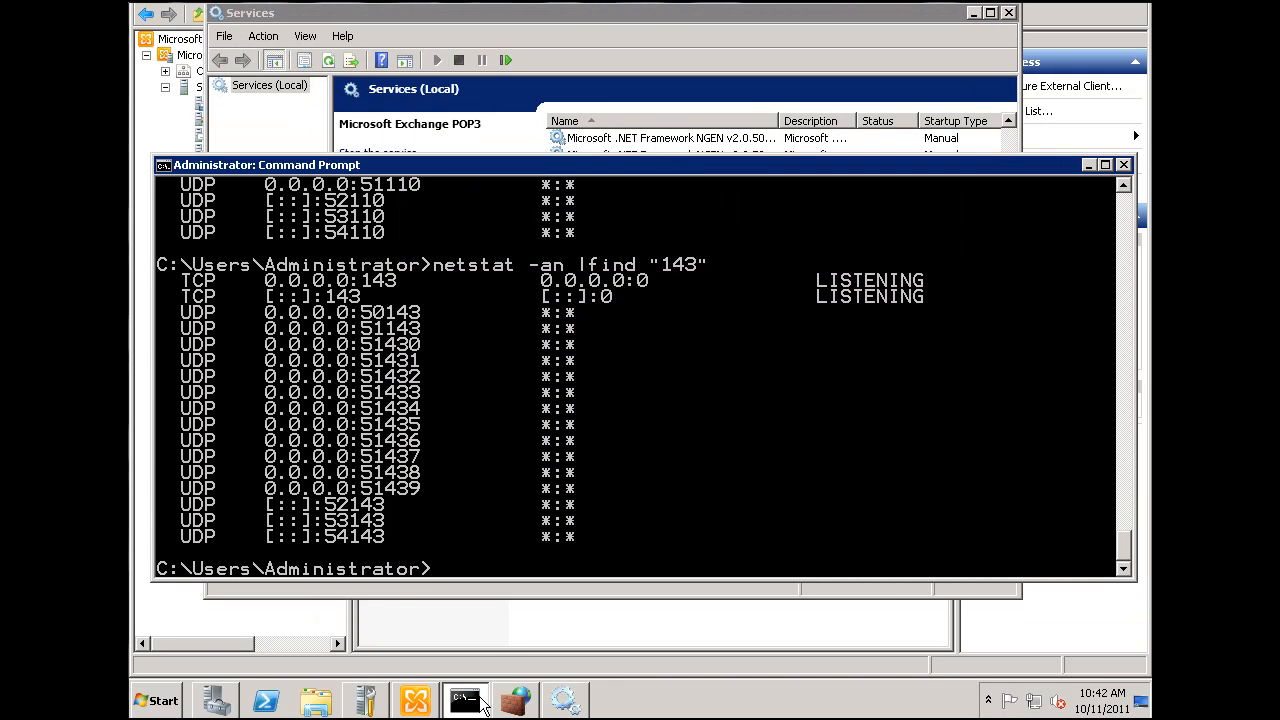
- Run netstat -an filtered for port 143 to check listening ports
text(netstat -an |find "143")
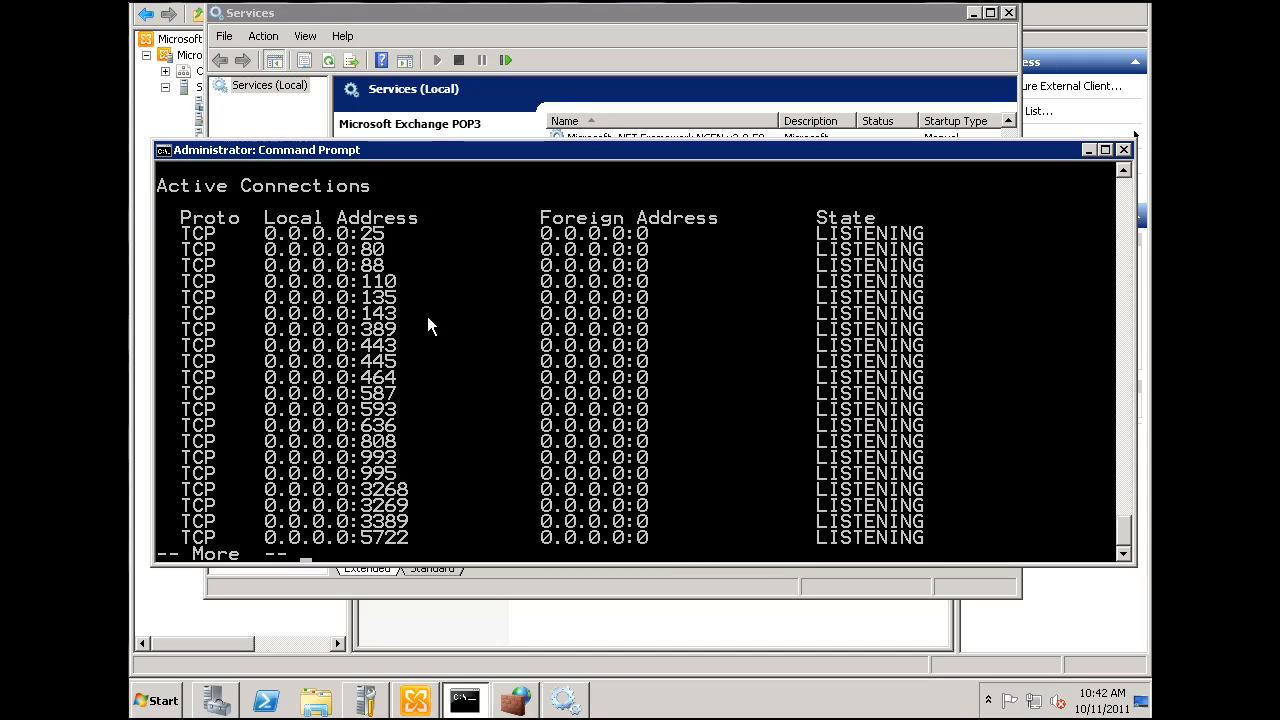
mouse_move(375, 405)
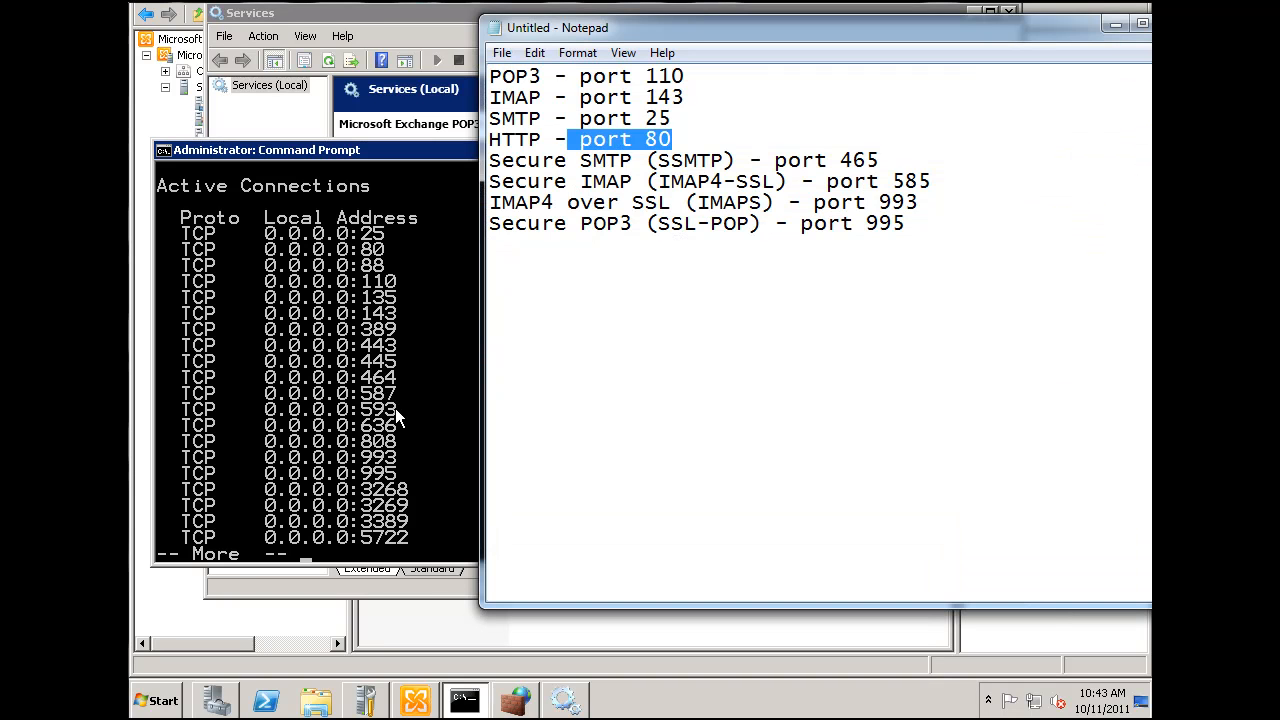
mouse_move(393, 470)
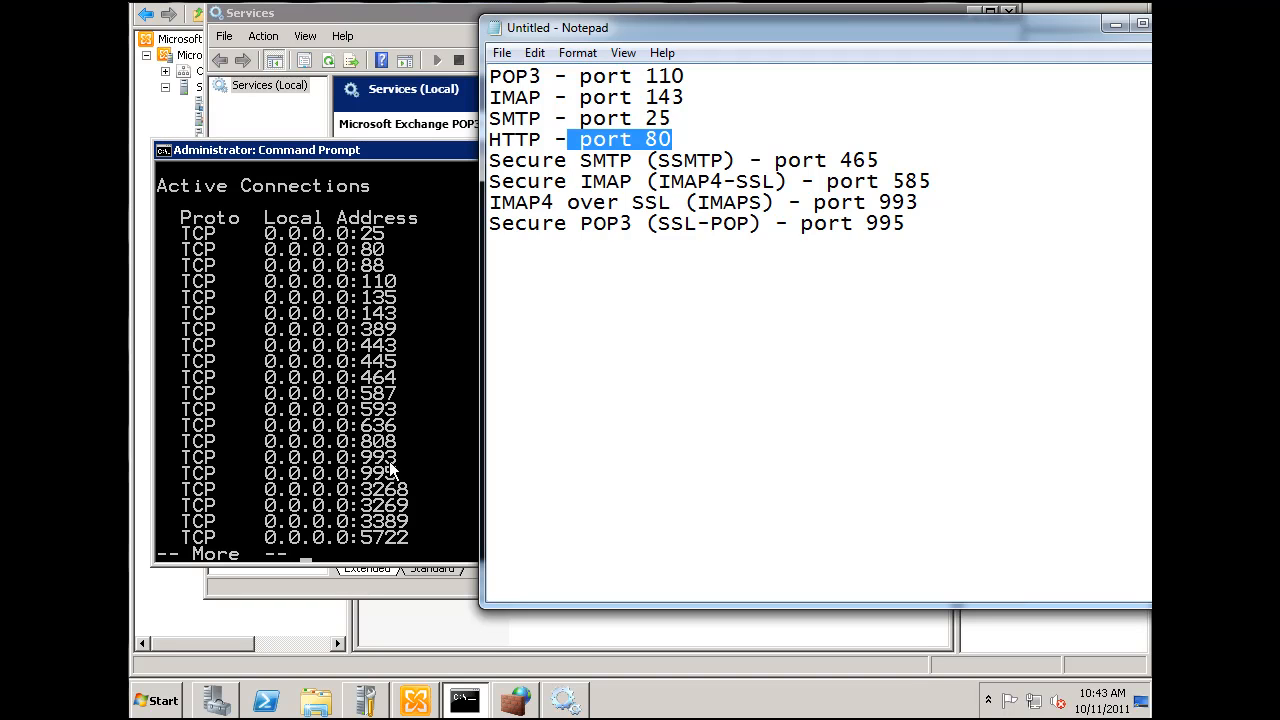
mouse_move(393, 477)
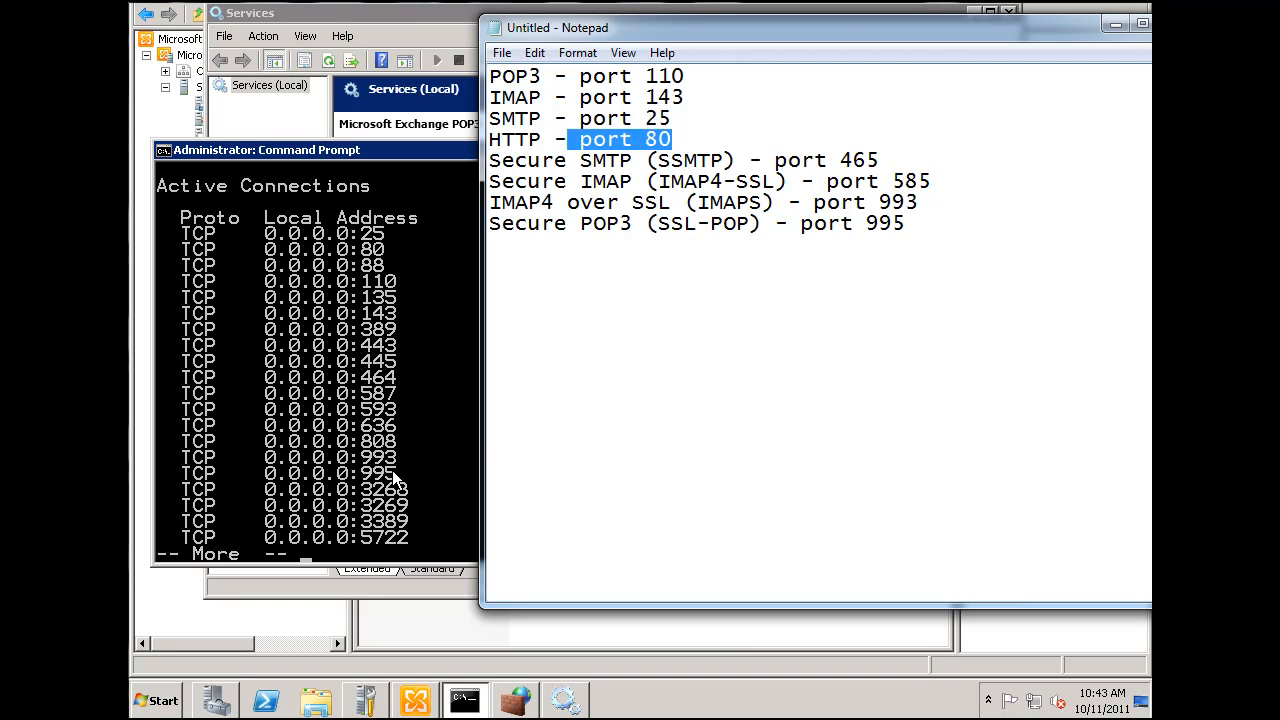
mouse_move(330, 467)
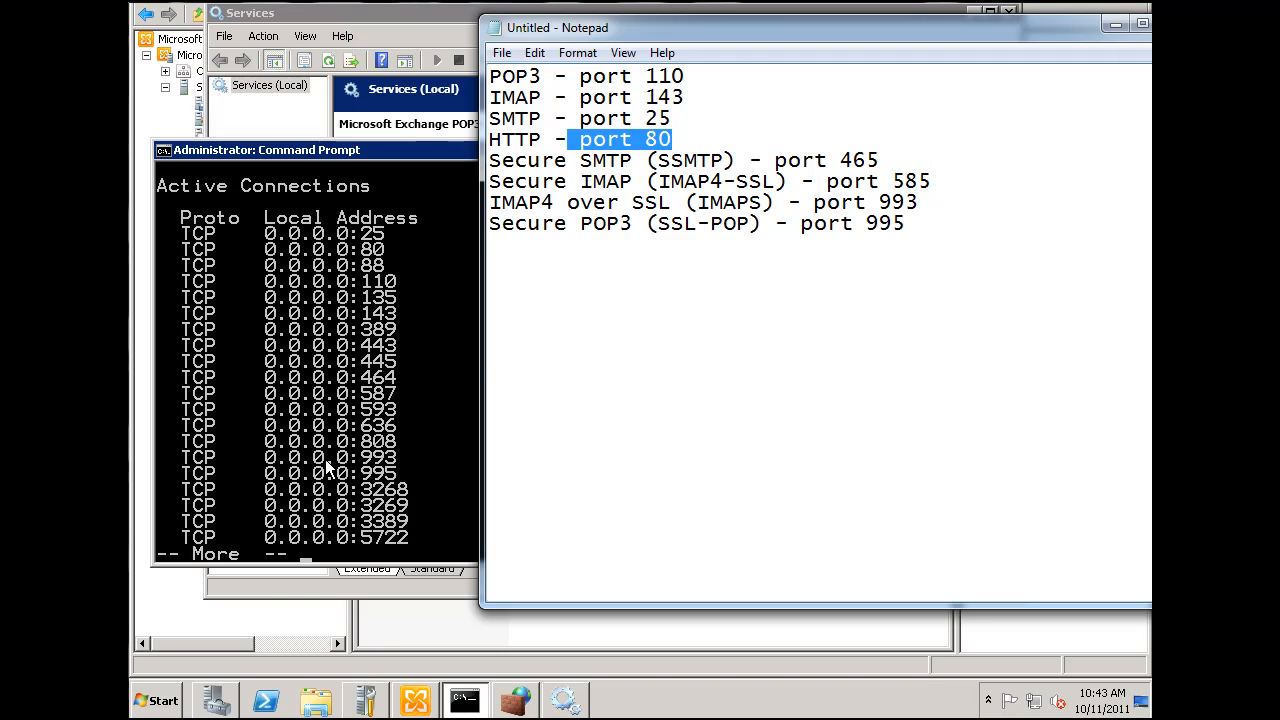
mouse_move(420, 480)
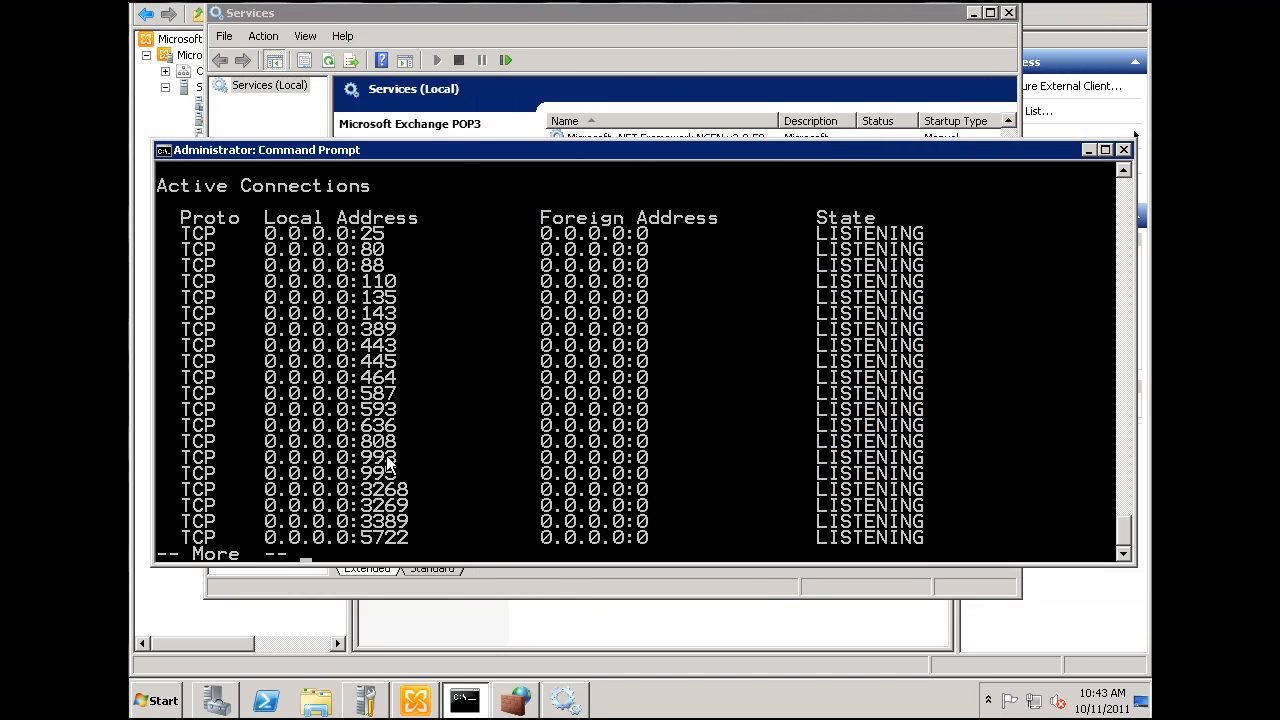
mouse_move(770, 287)
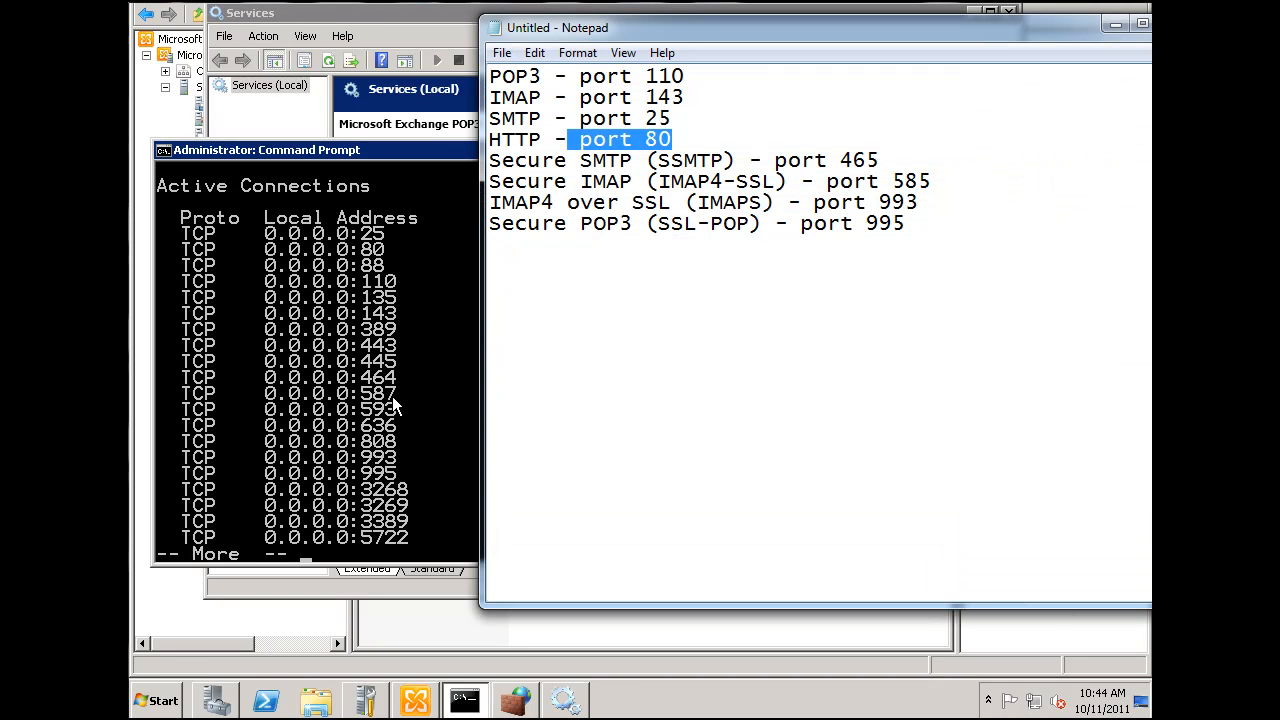
mouse_move(427, 528)
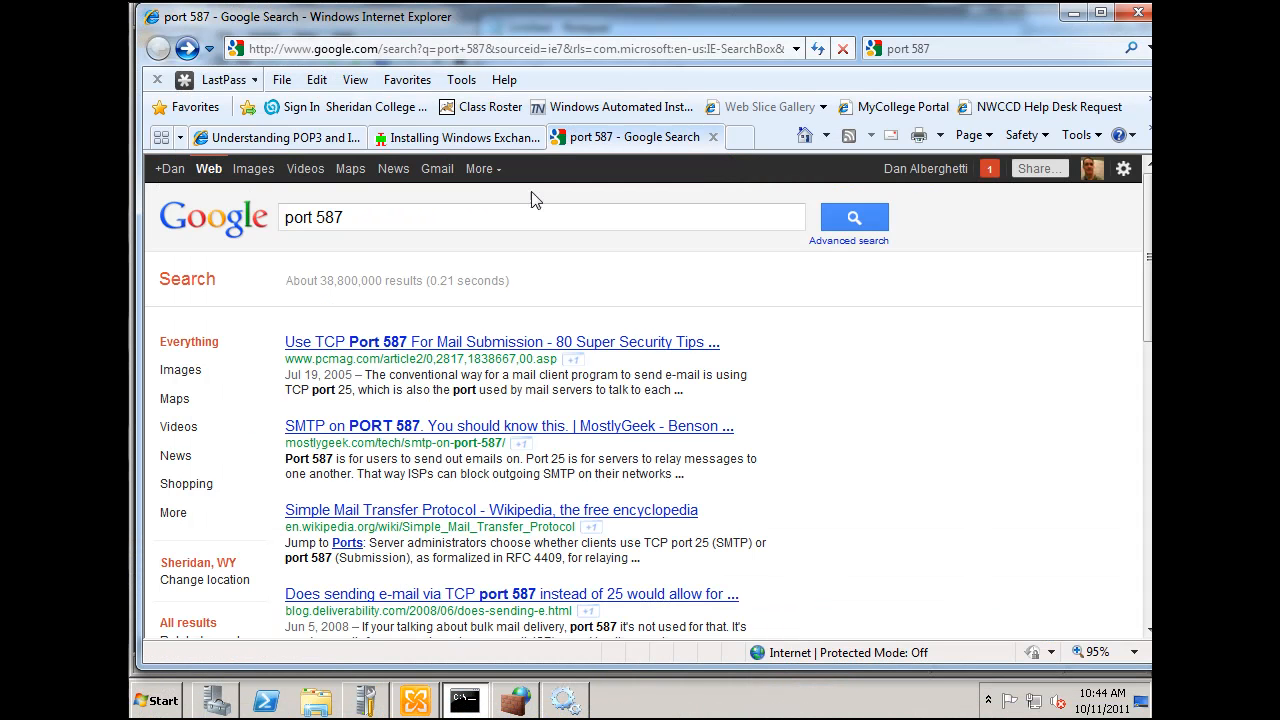
mouse_move(289, 443)
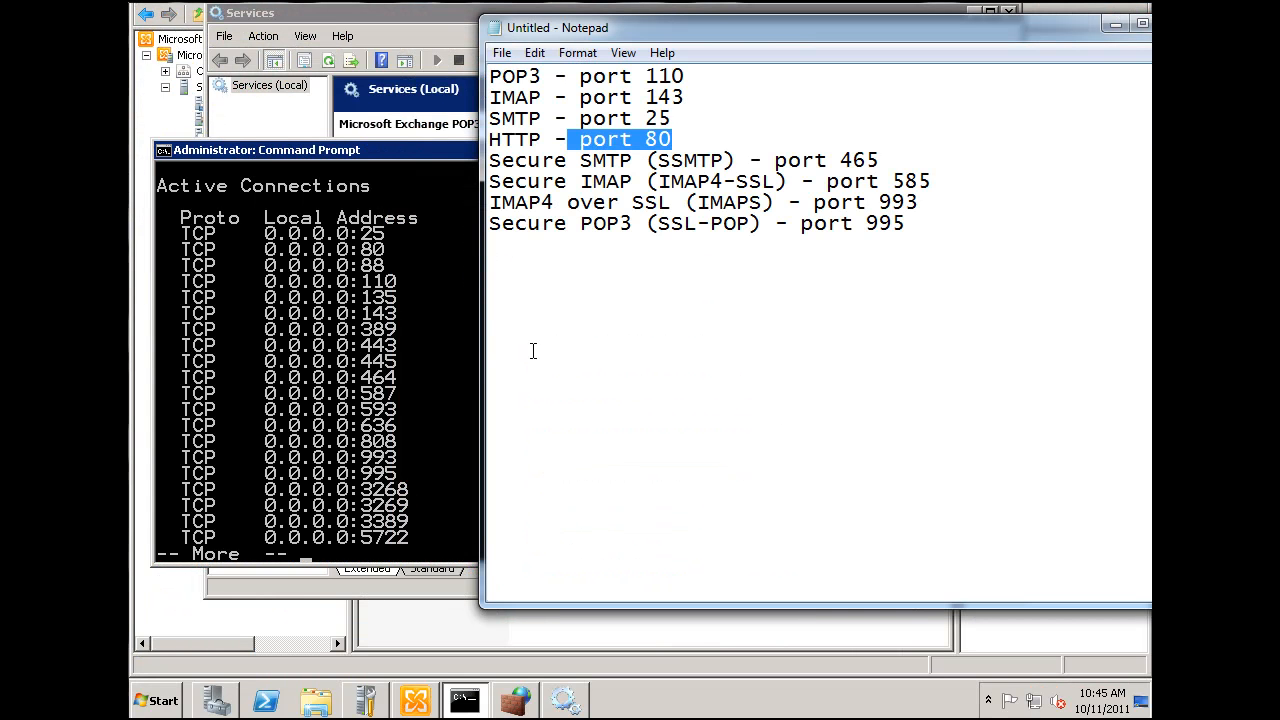
mouse_move(515, 494)
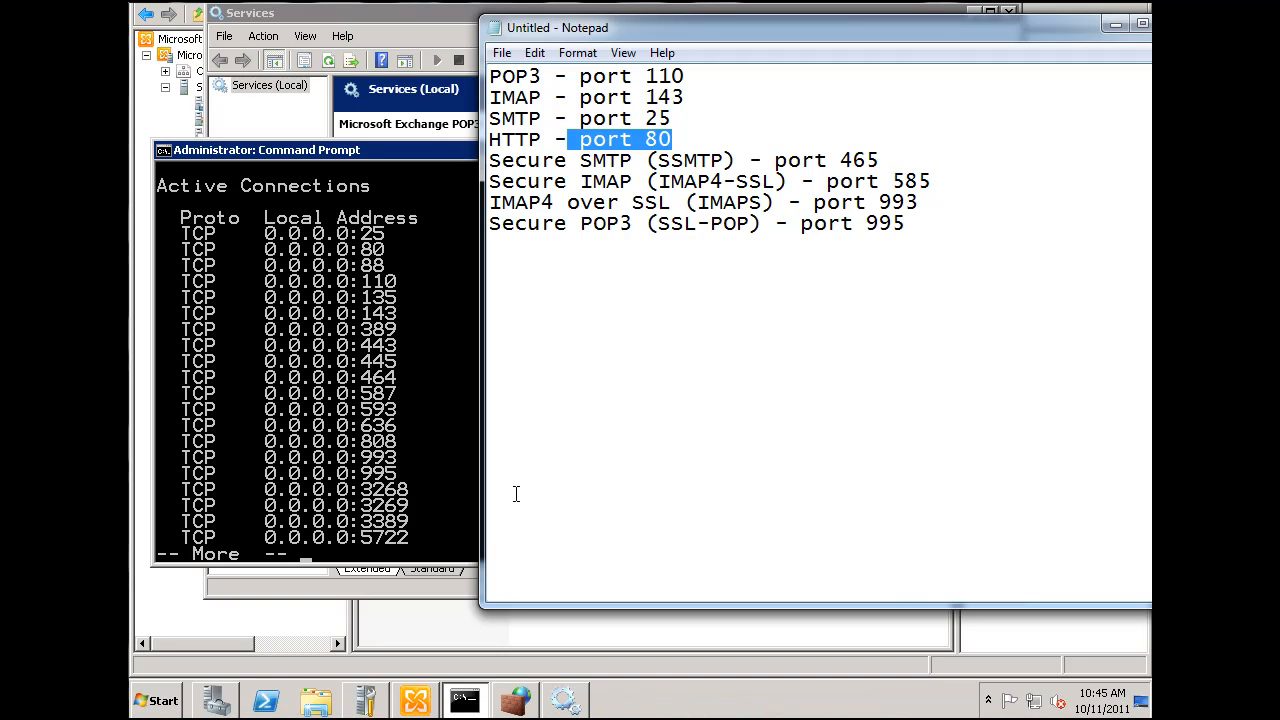
mouse_move(471, 464)
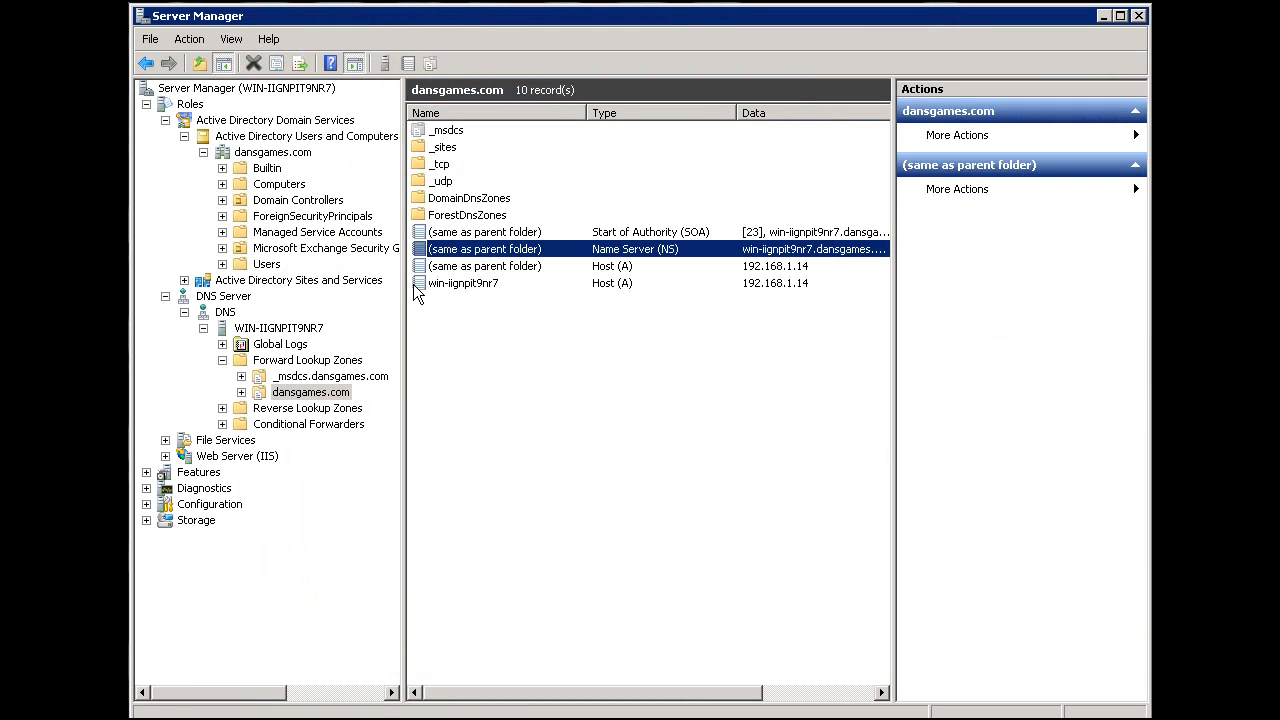
mouse_move(228, 107)
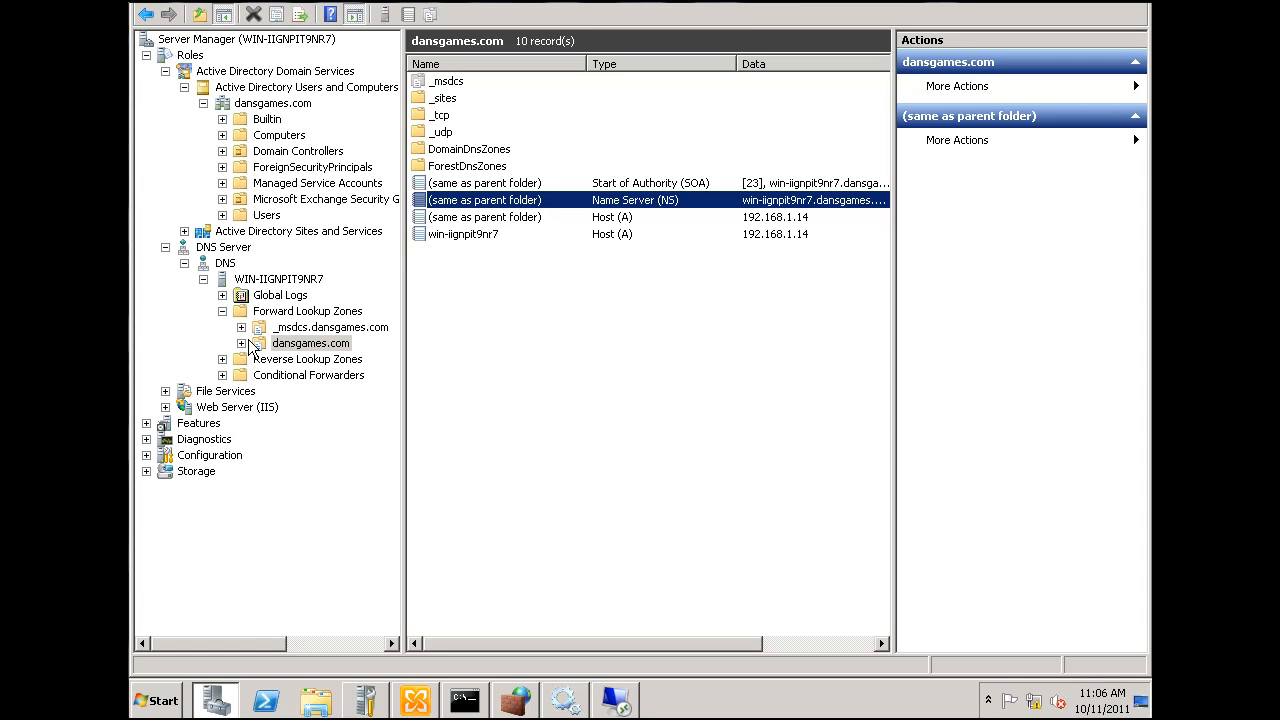
mouse_move(262, 330)
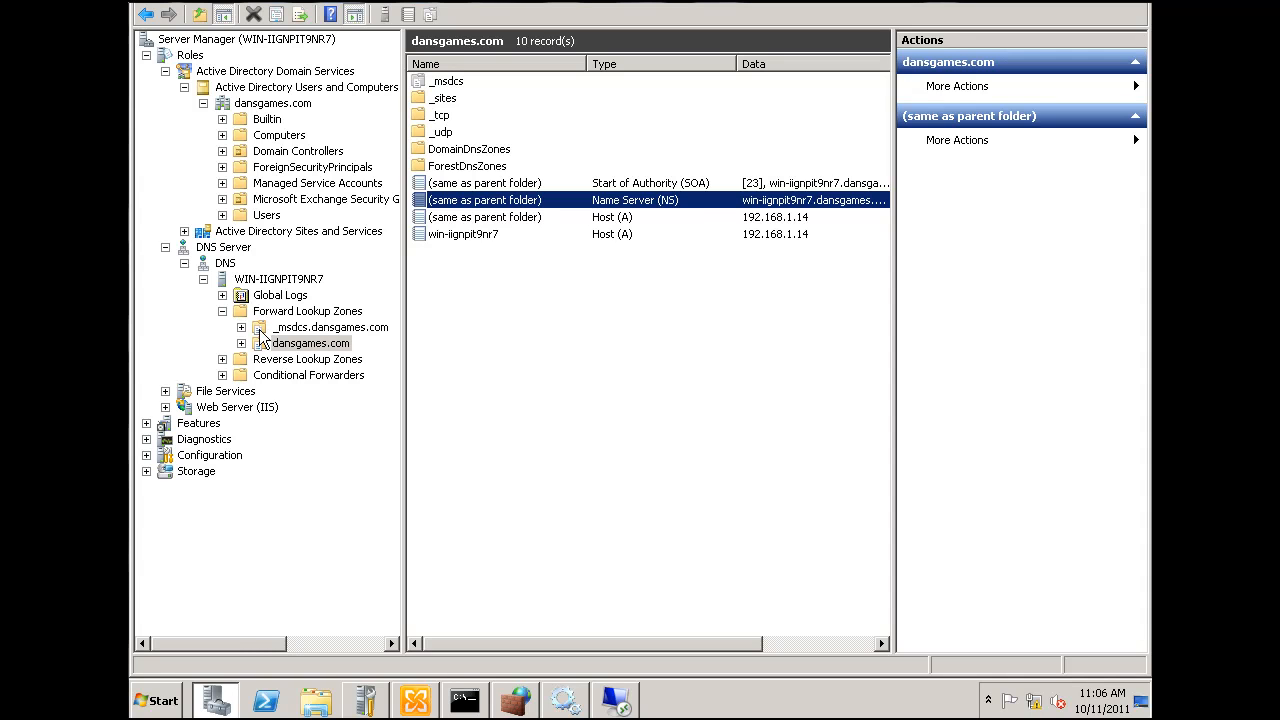
- Select the dansgames.com zone under Forward Lookup Zones
click(311, 343)
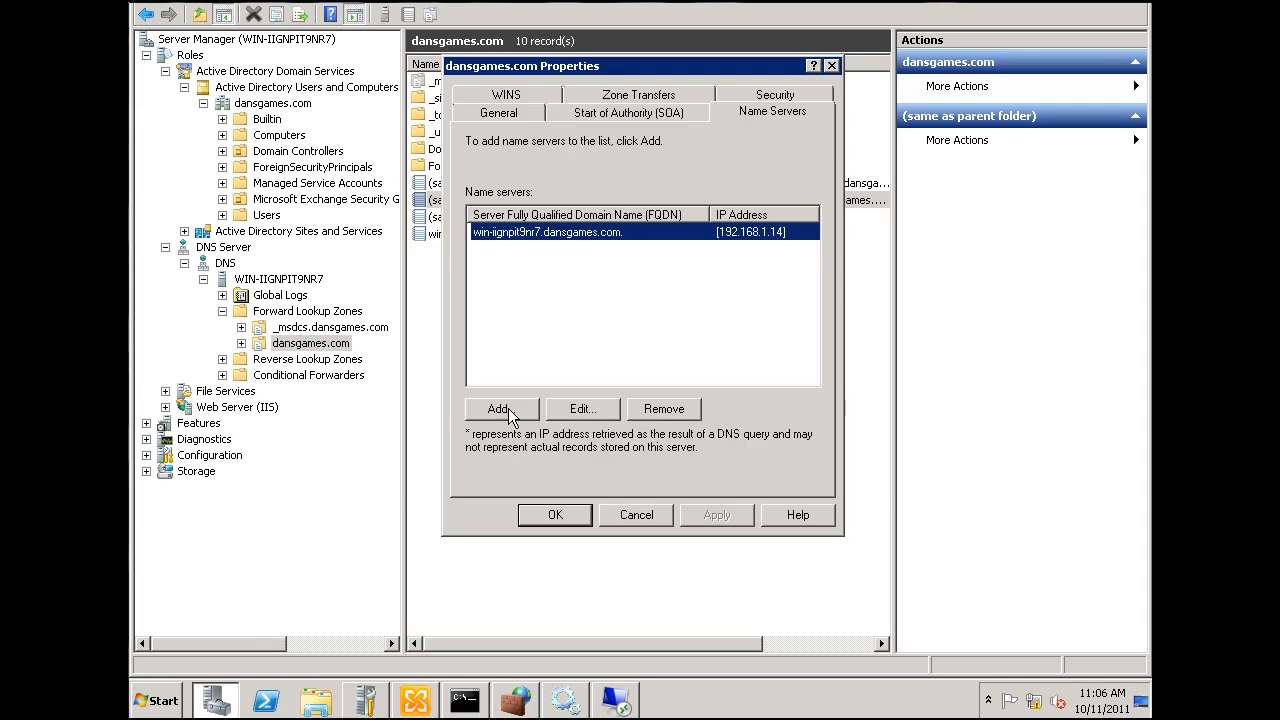
- Add ns1.dansgames.com at 24.223.75.193 as a name server and save the properties
click(500, 408)
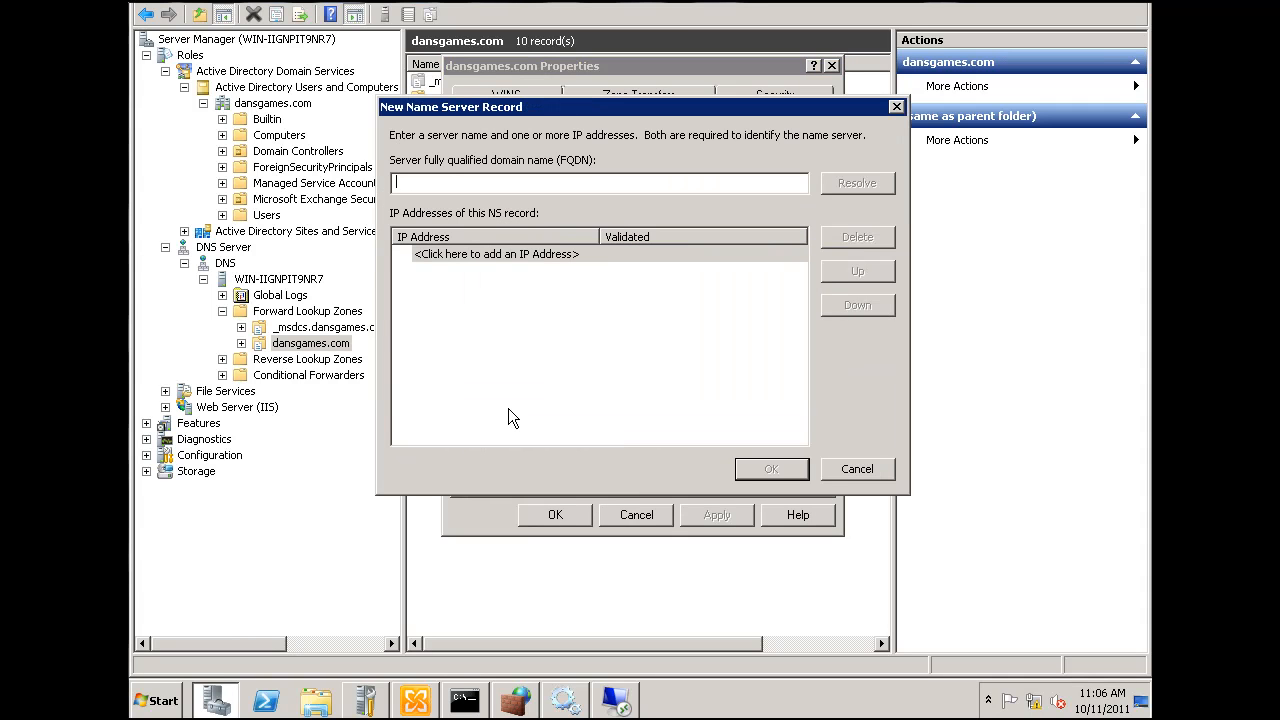
text(ns1)
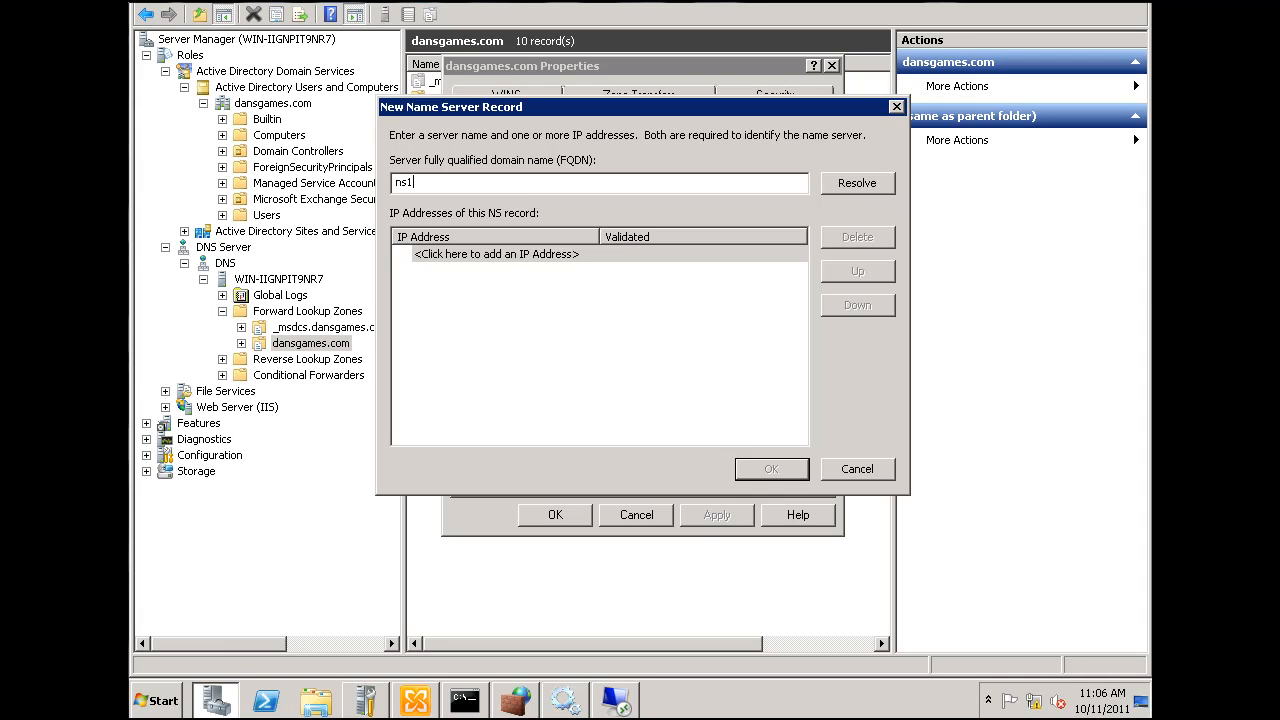
text(.dansg)
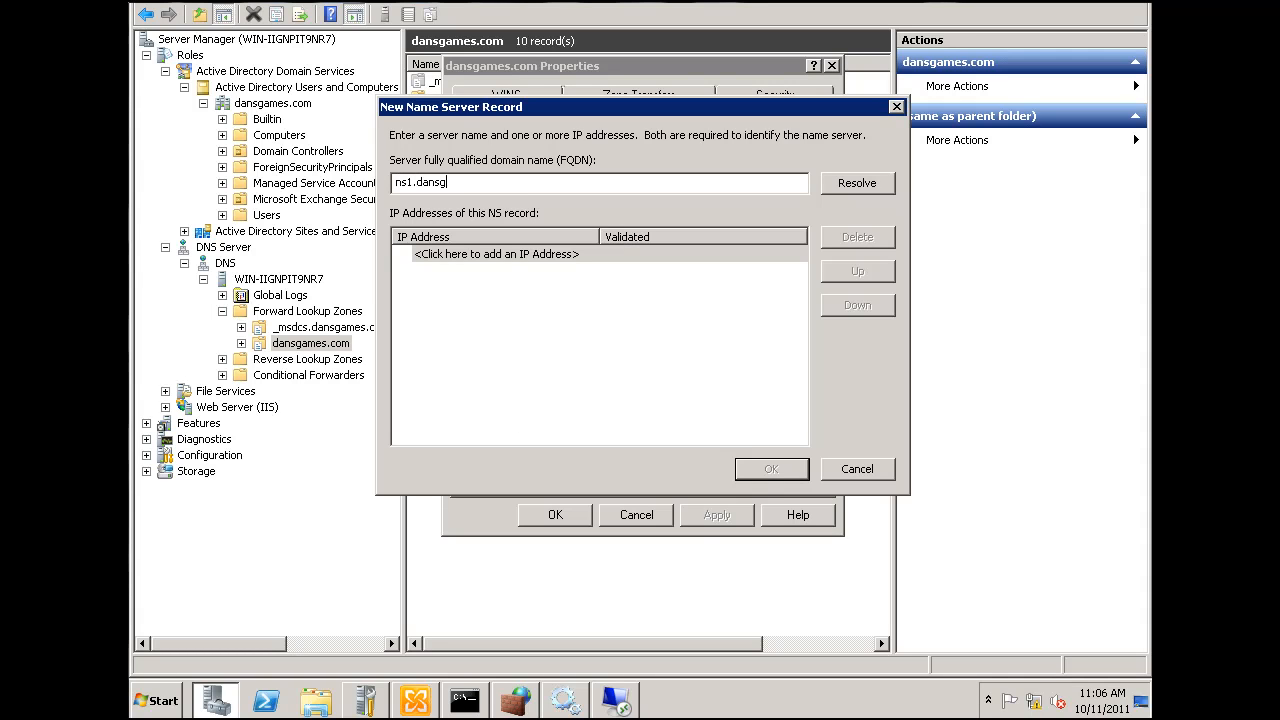
text(ames.com)
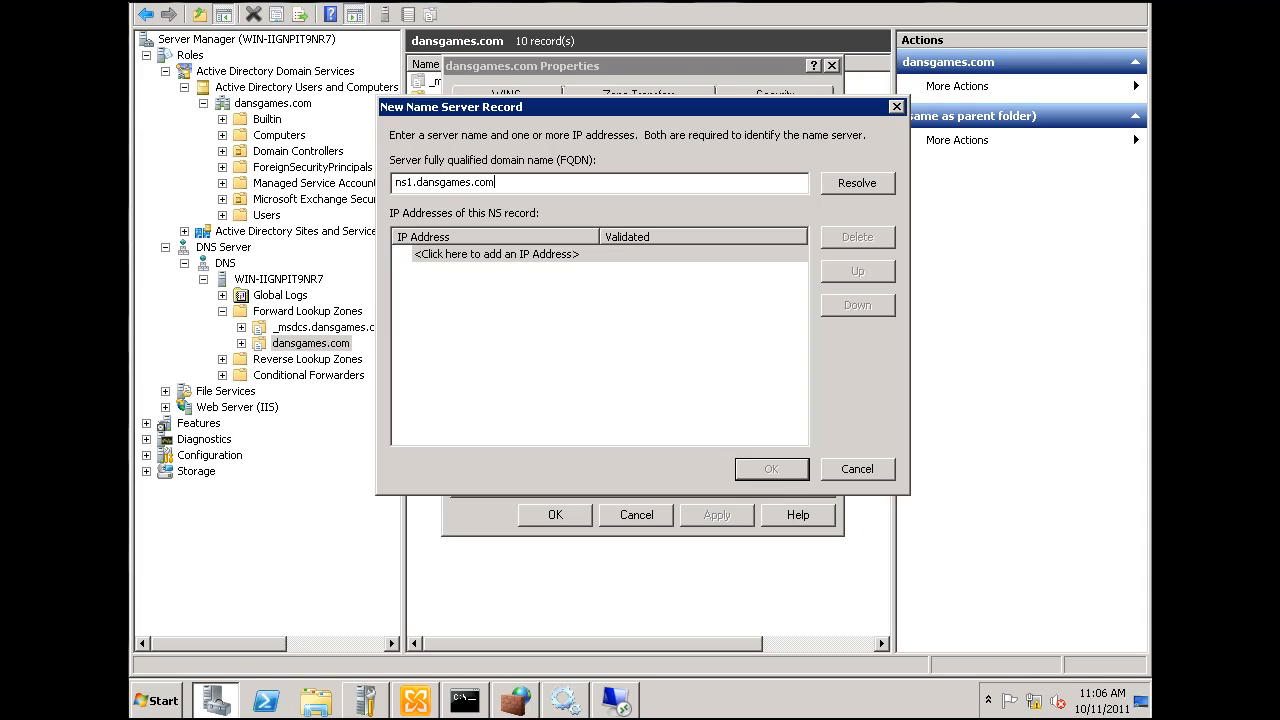
click(497, 253)
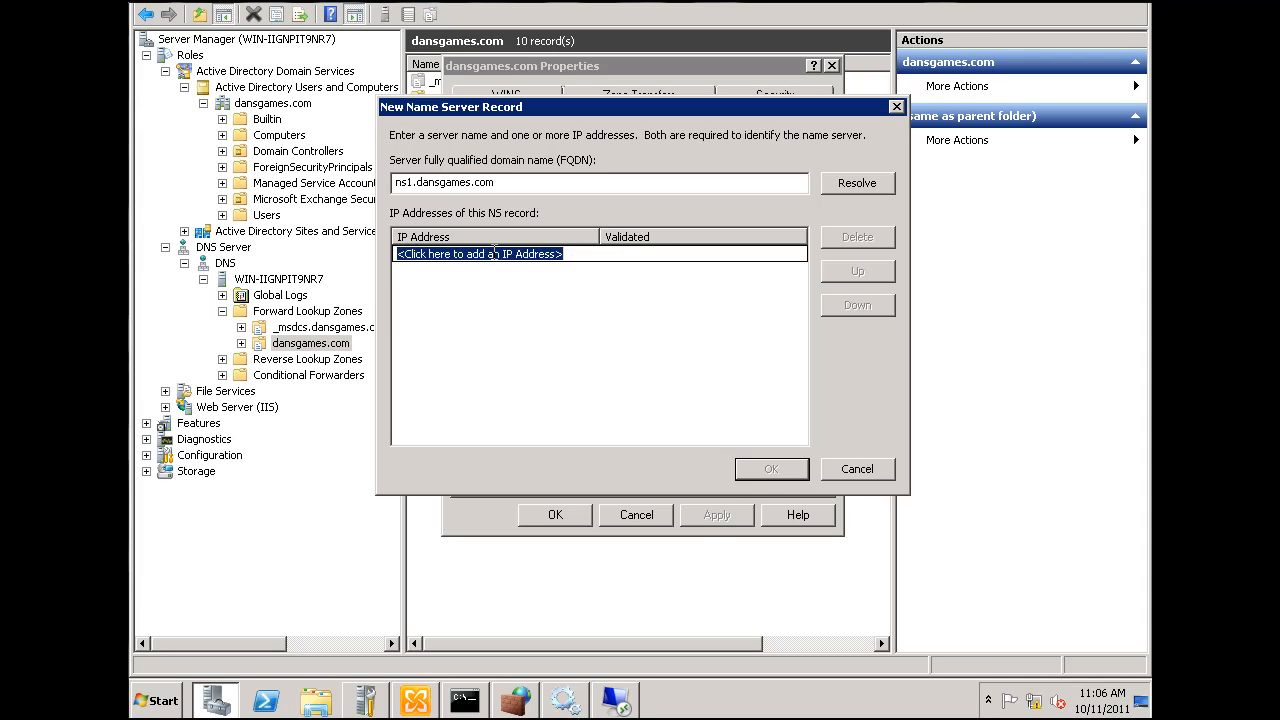
text(24.223.75)
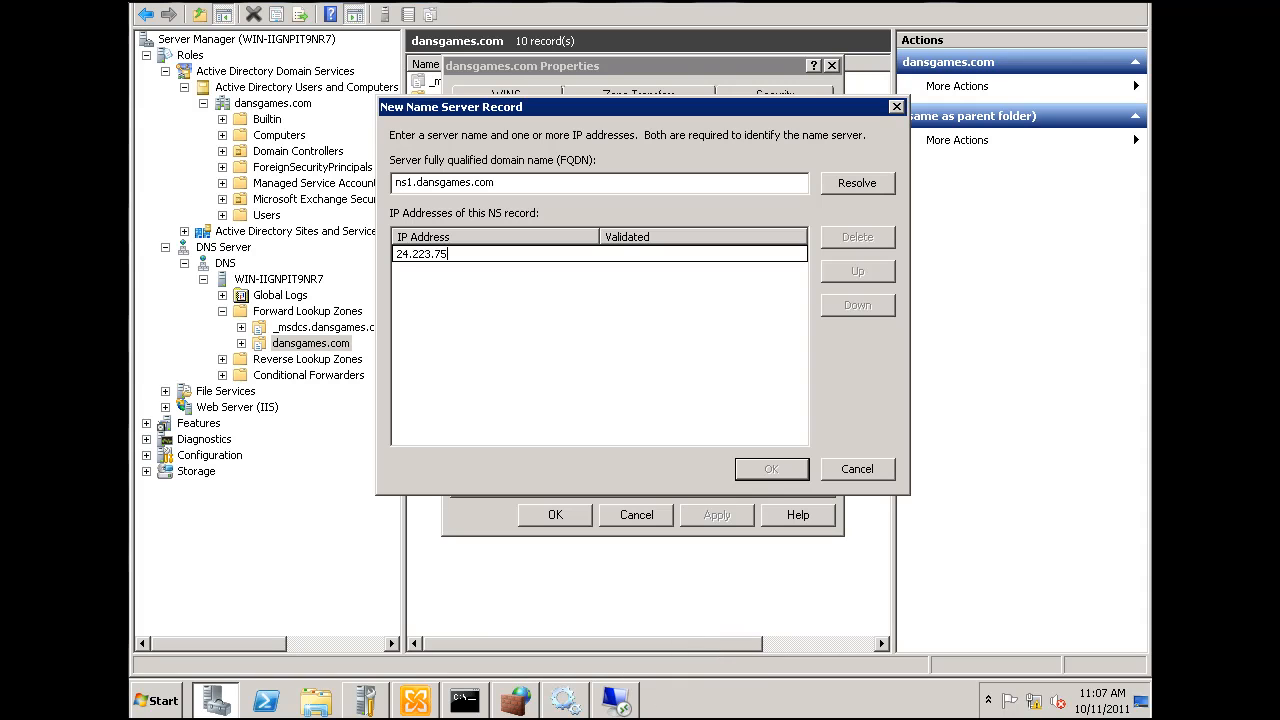
text(.193)
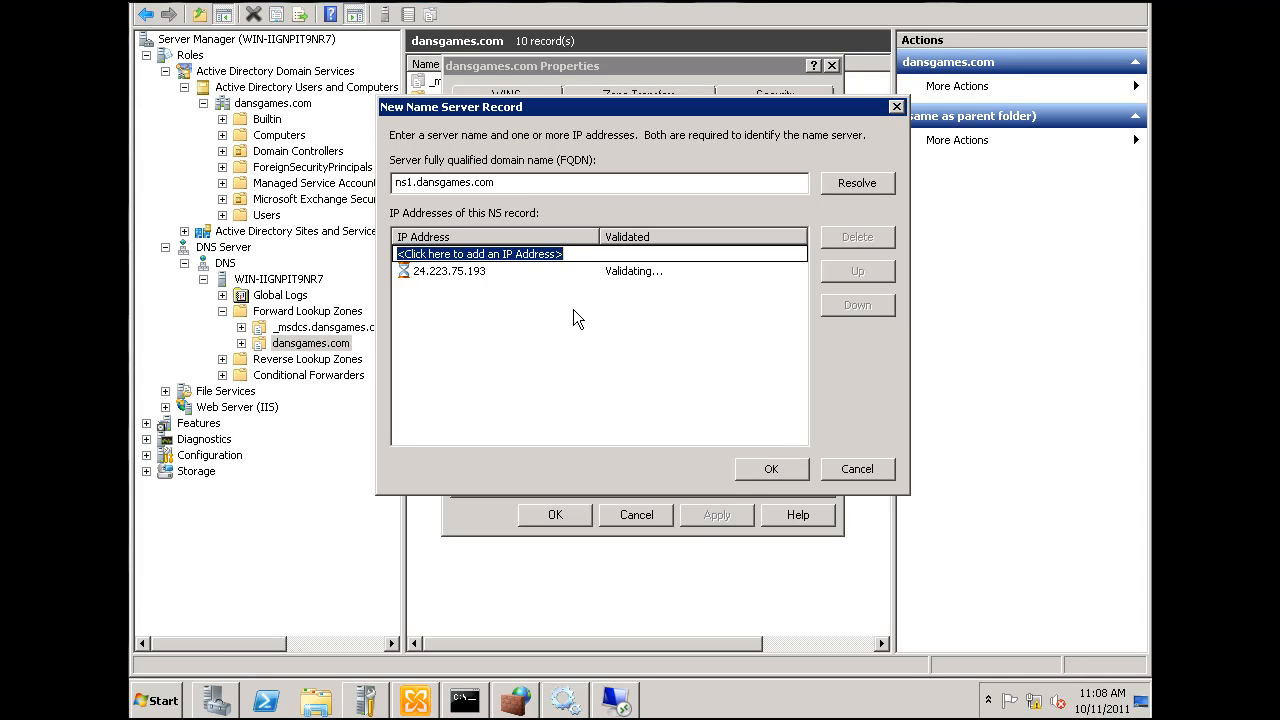
mouse_move(585, 330)
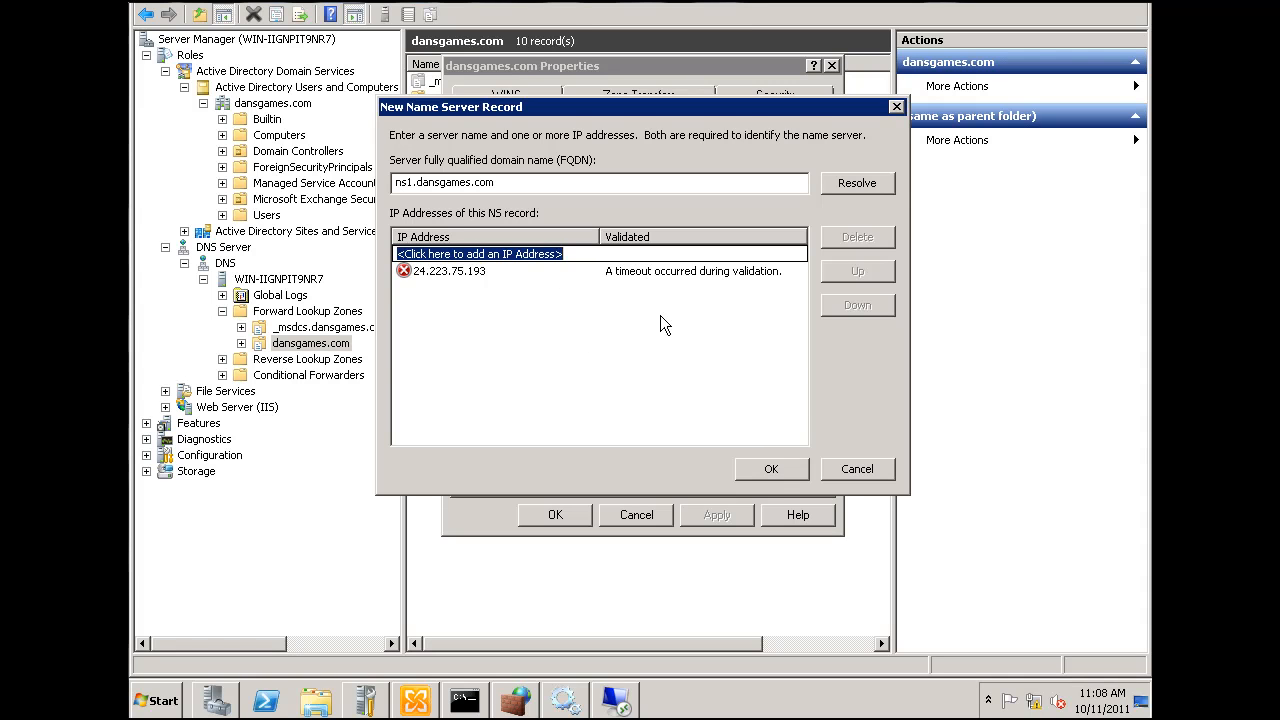
click(770, 468)
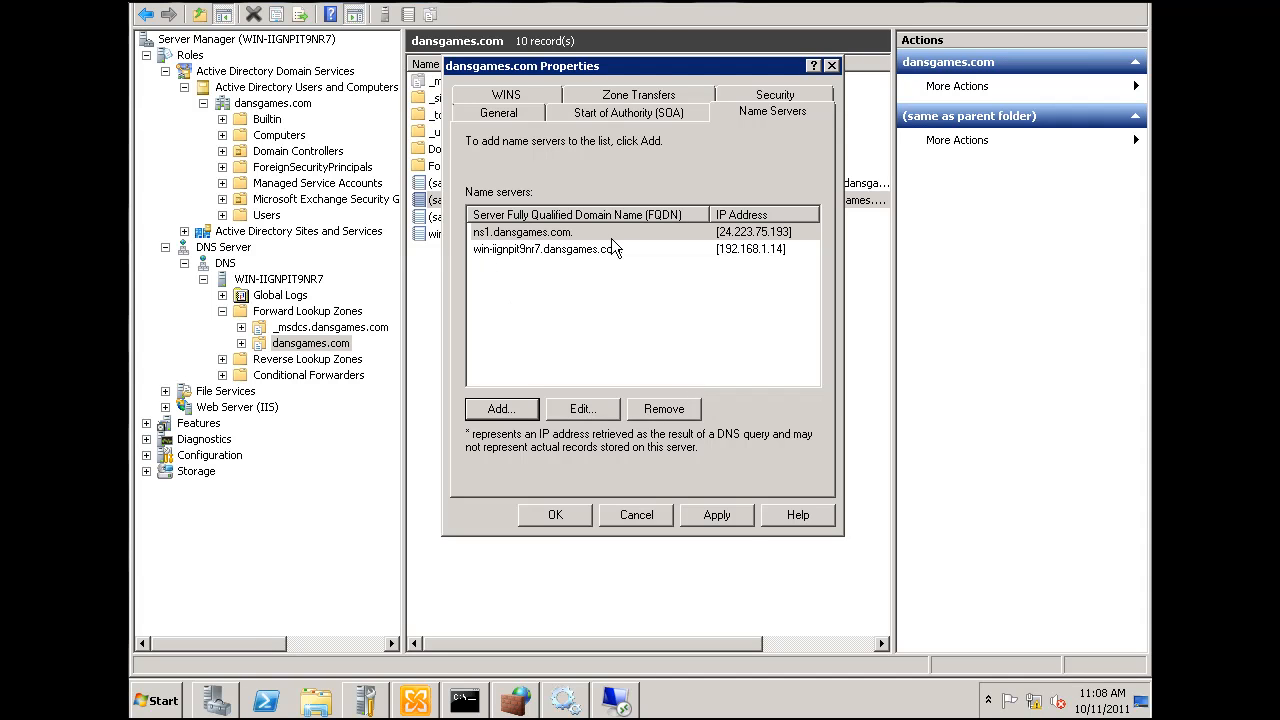
mouse_move(785, 248)
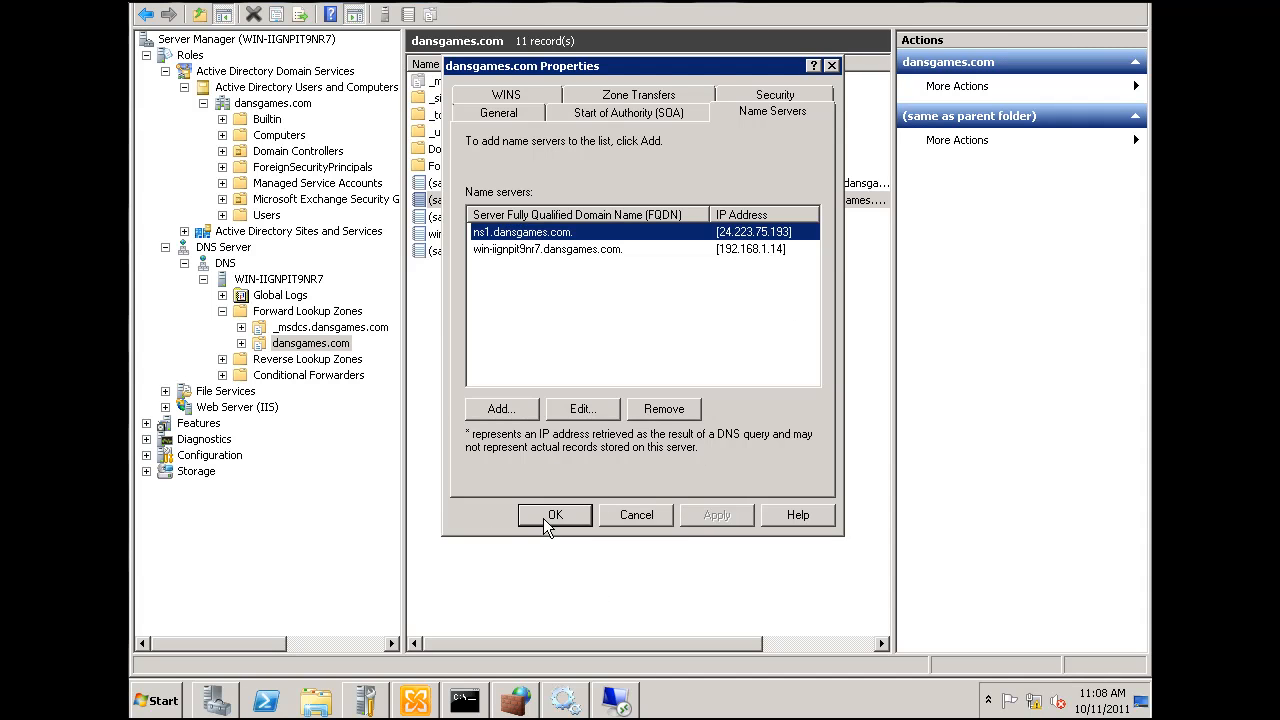
click(554, 514)
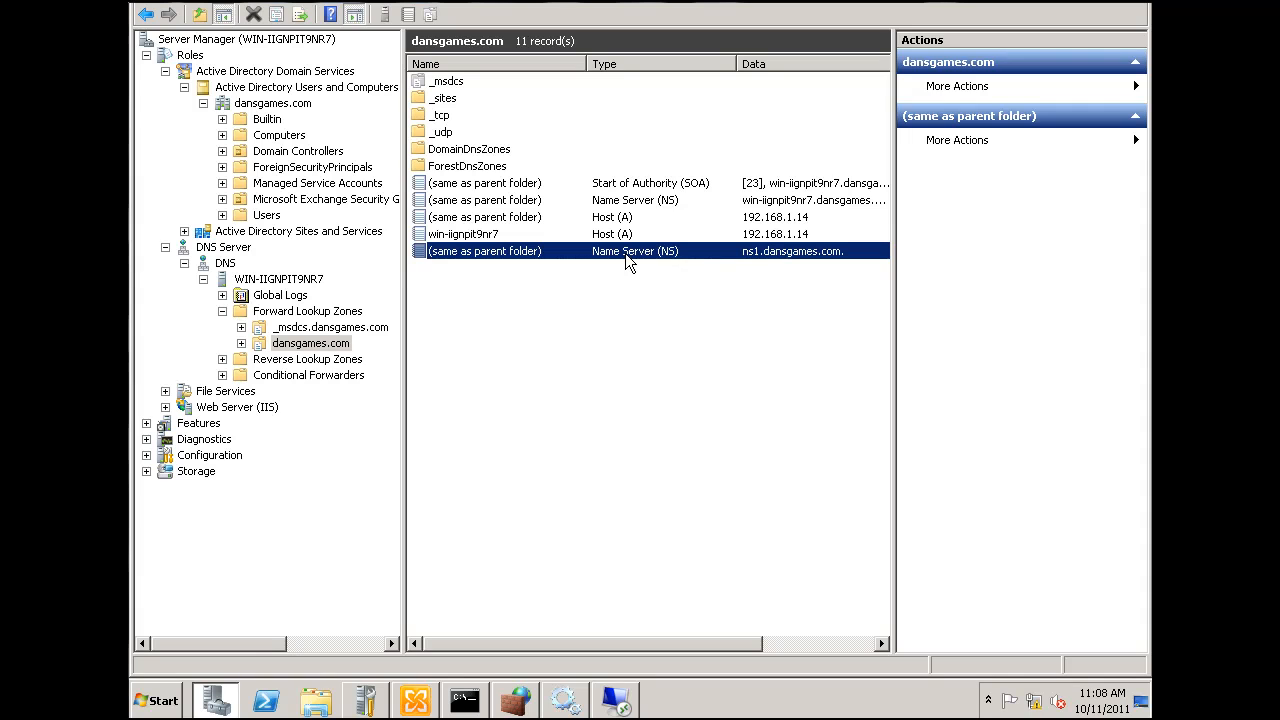
mouse_move(790, 263)
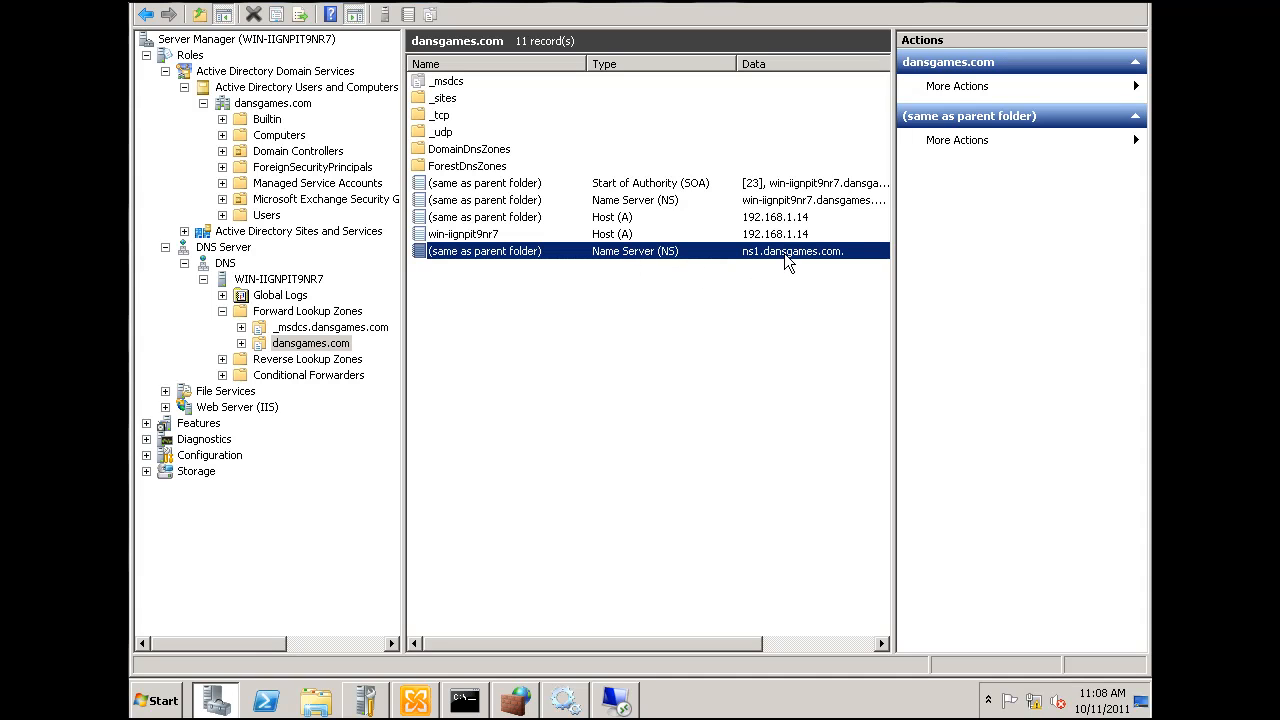
mouse_move(630, 353)
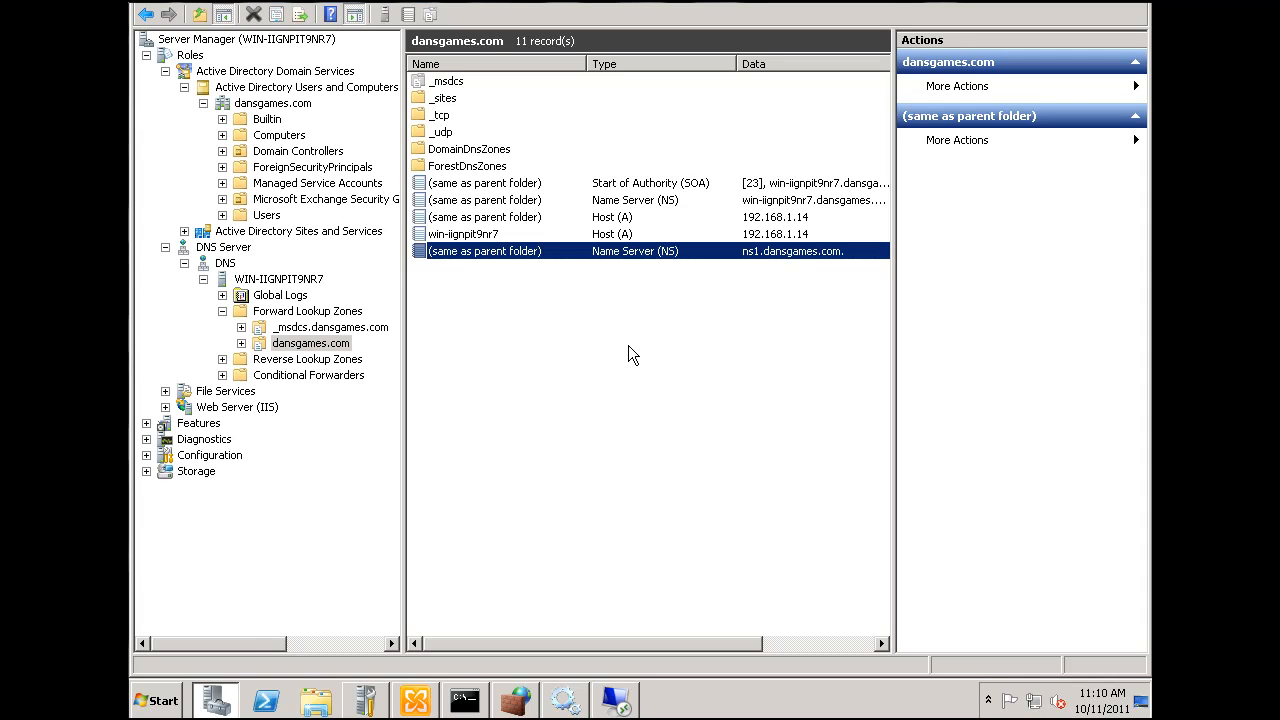
mouse_move(548, 258)
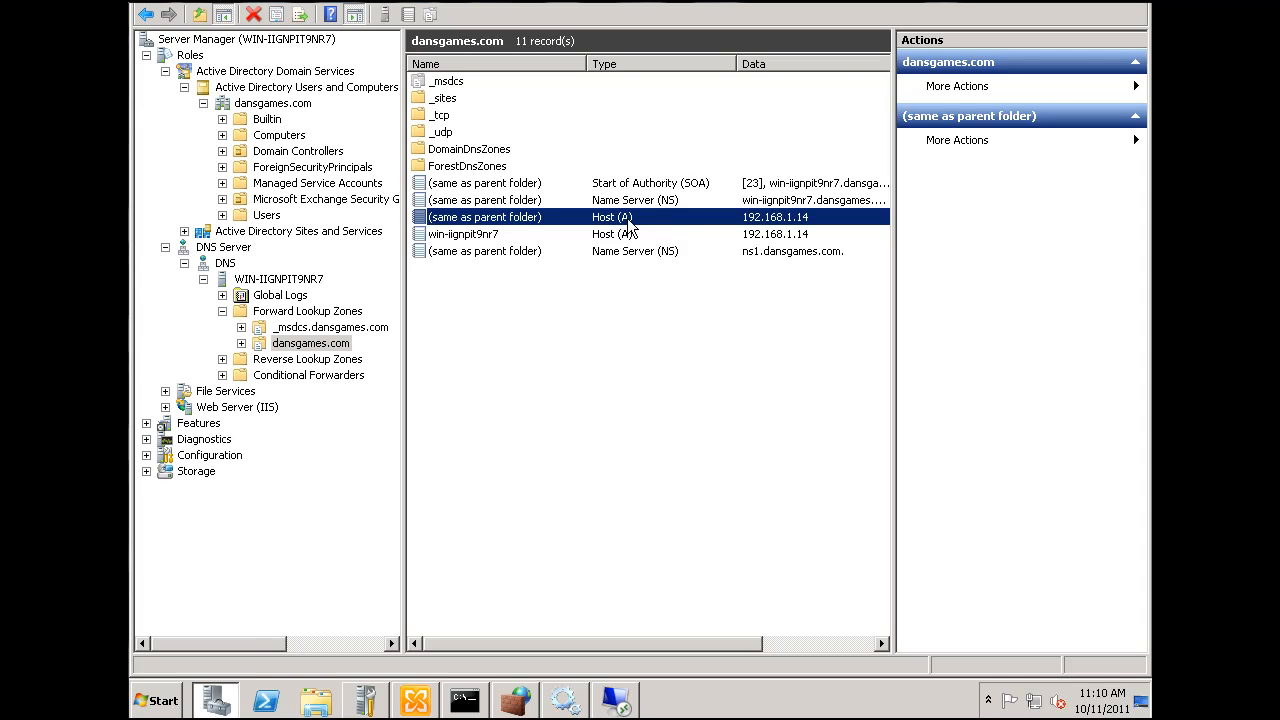
- Set the (same as parent folder) host record's IP address to 24.223.75.193
double_click(485, 217)
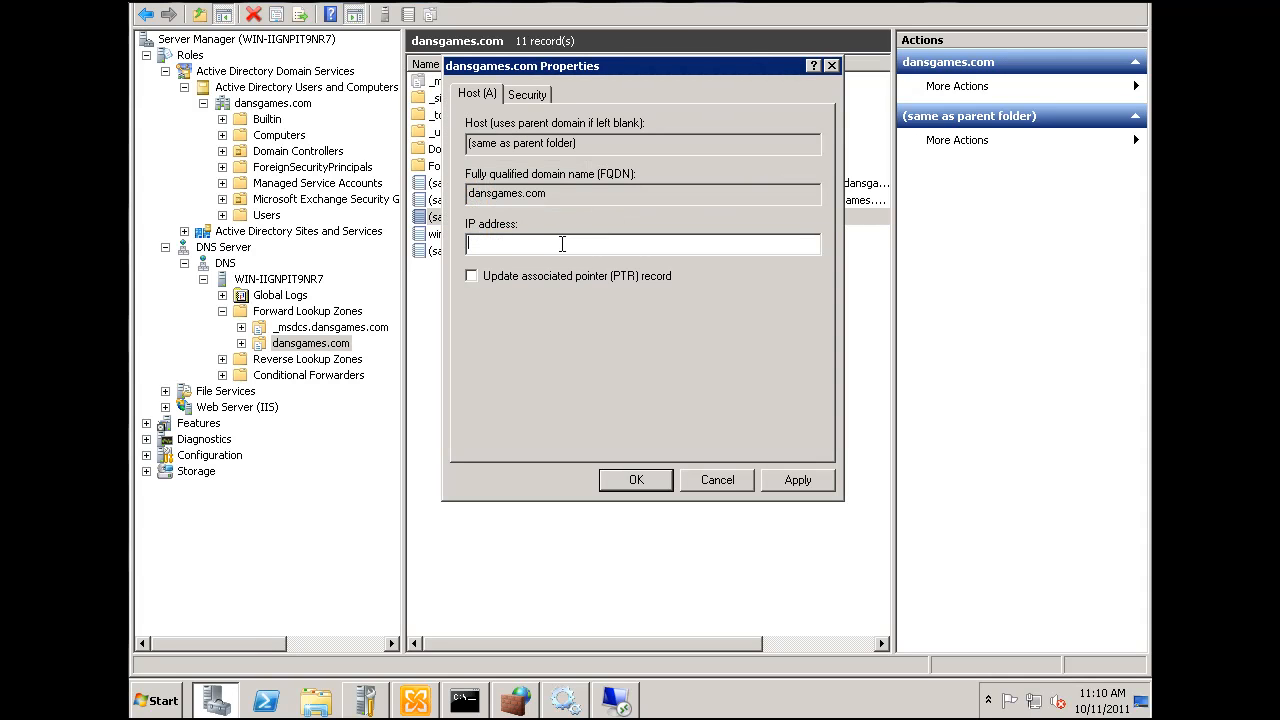
text(2)
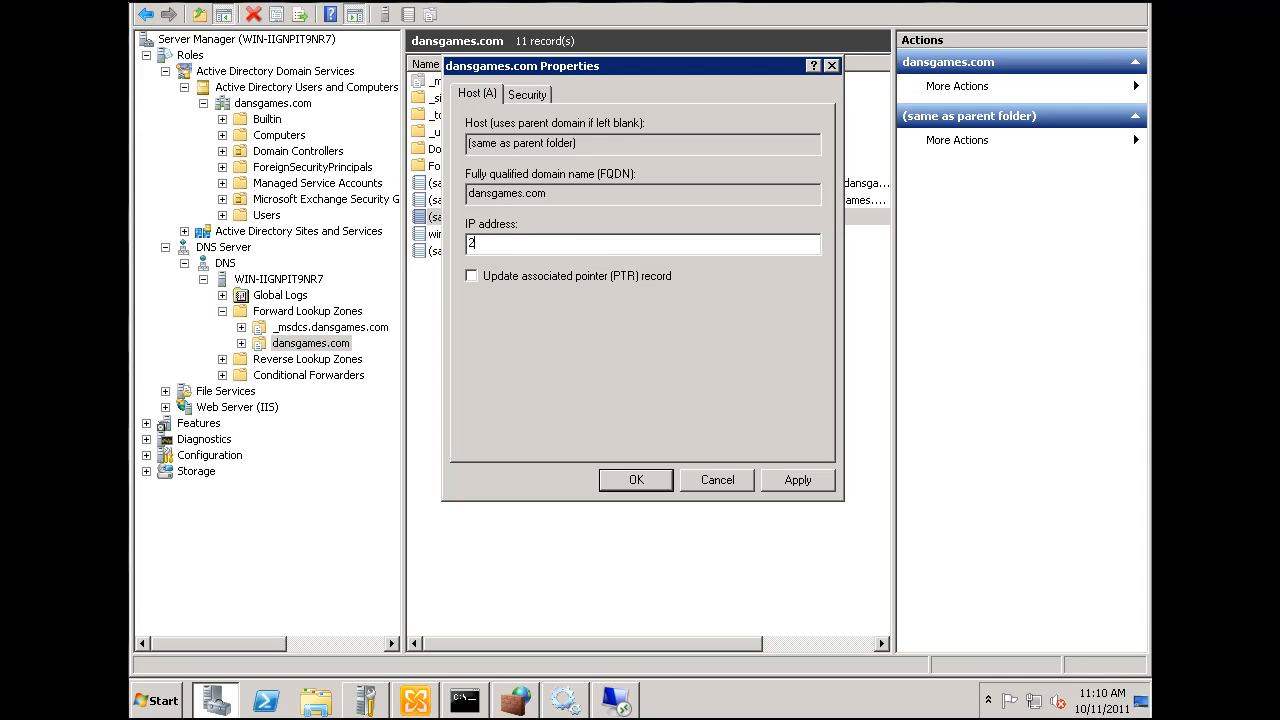
text(4.223)
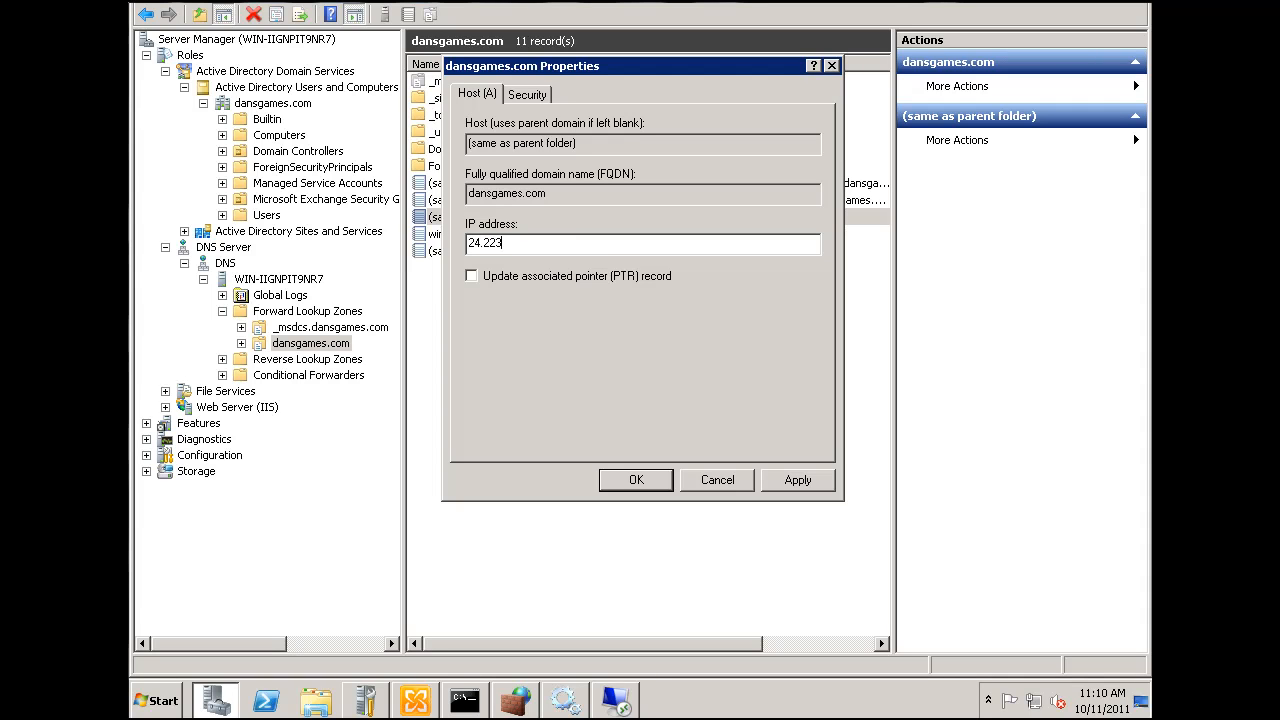
text(.75)
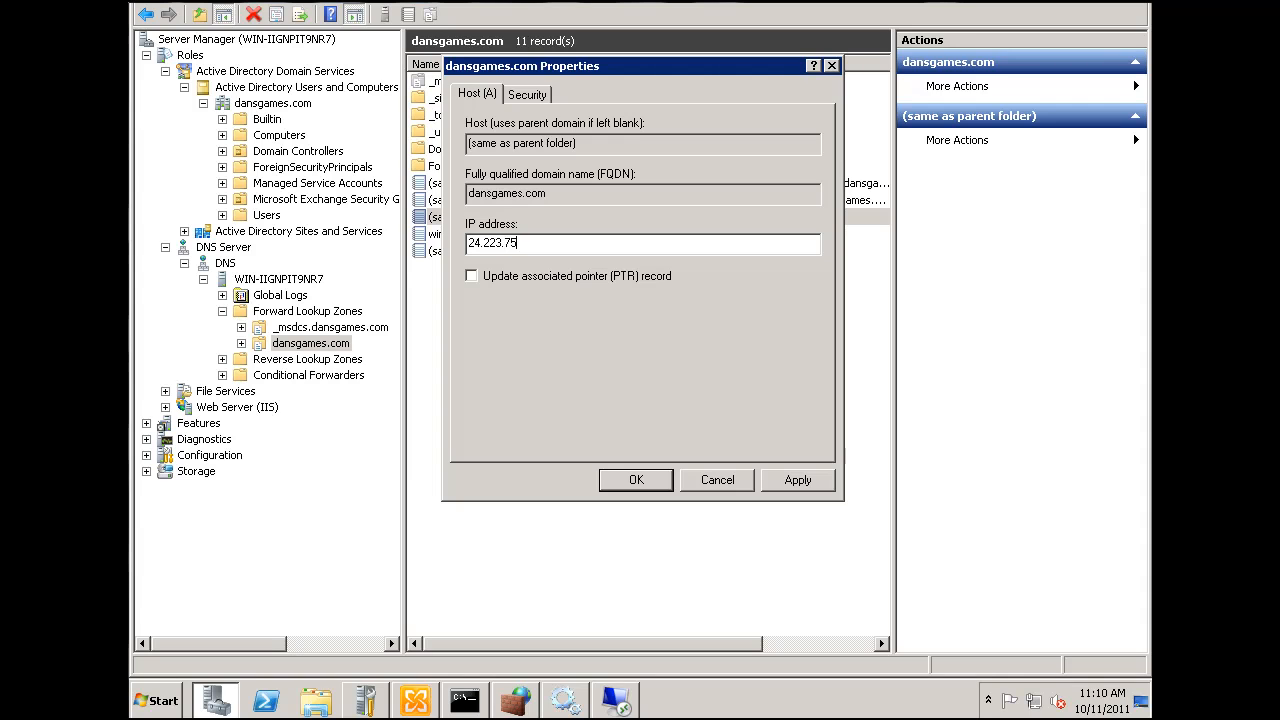
text(.1)
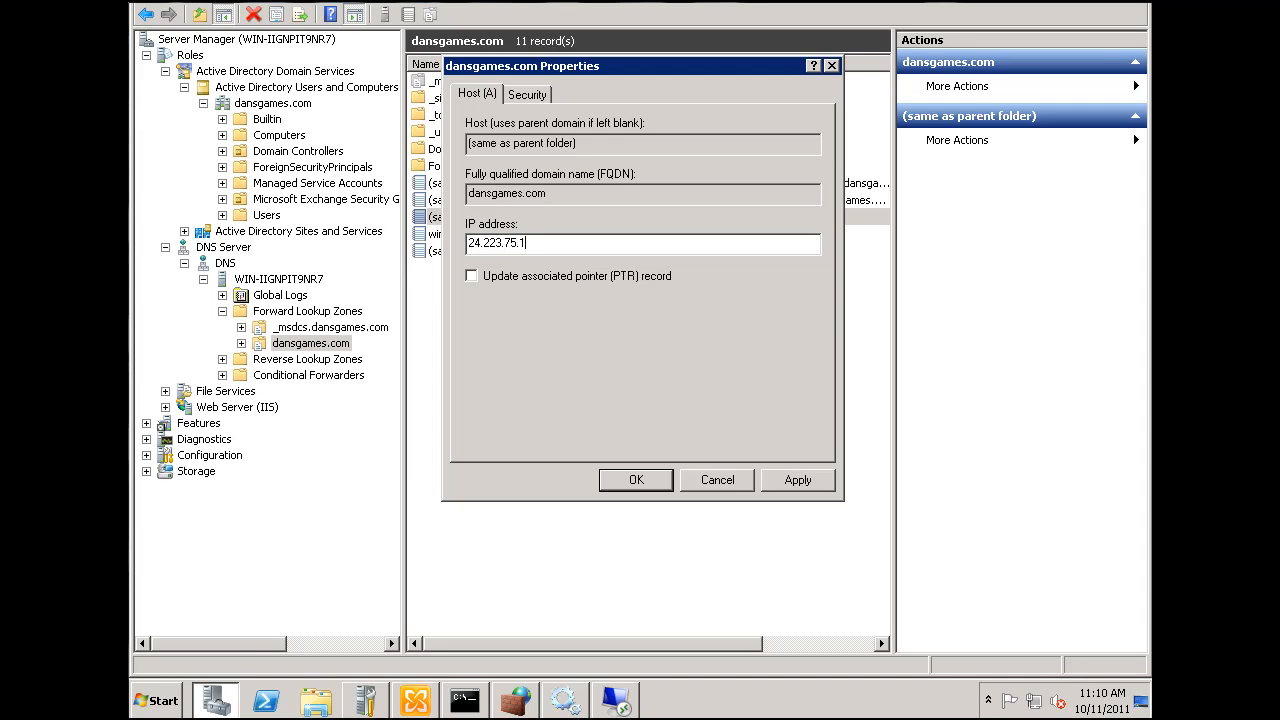
text(93)
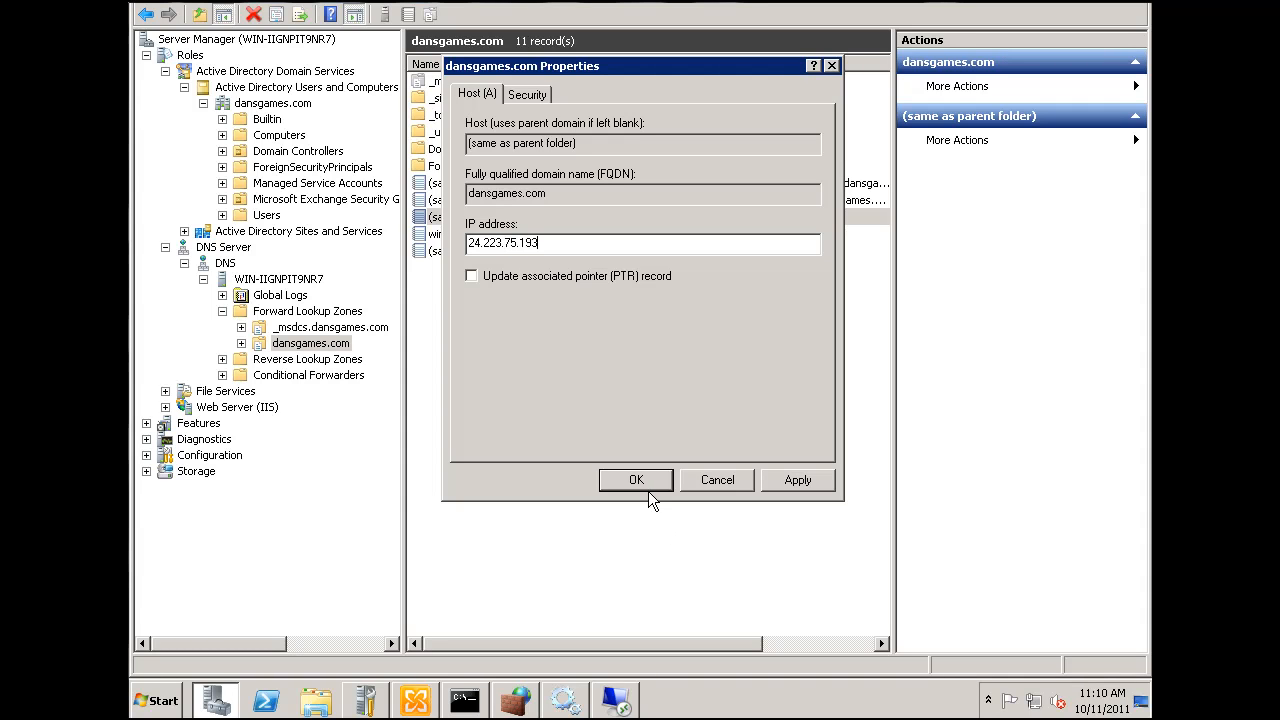
click(635, 480)
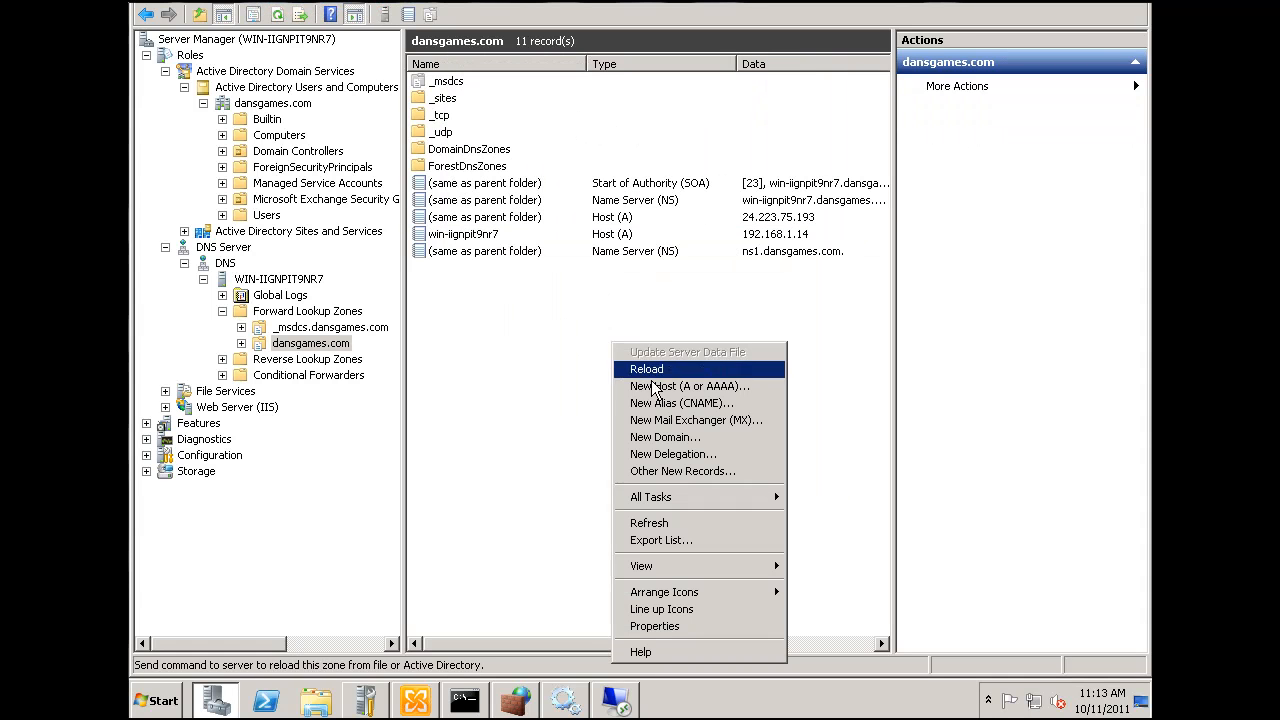
- Create a www alias (CNAME) record targeting dansgames.com
click(681, 403)
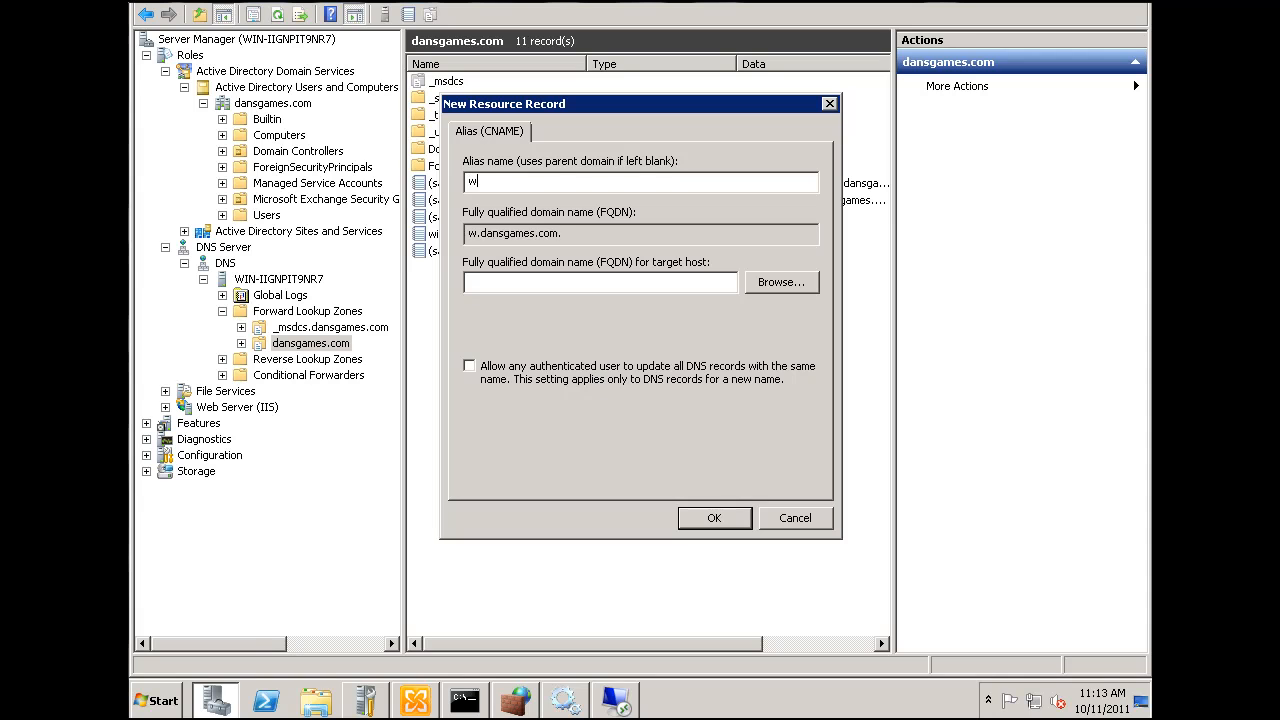
text(ww)
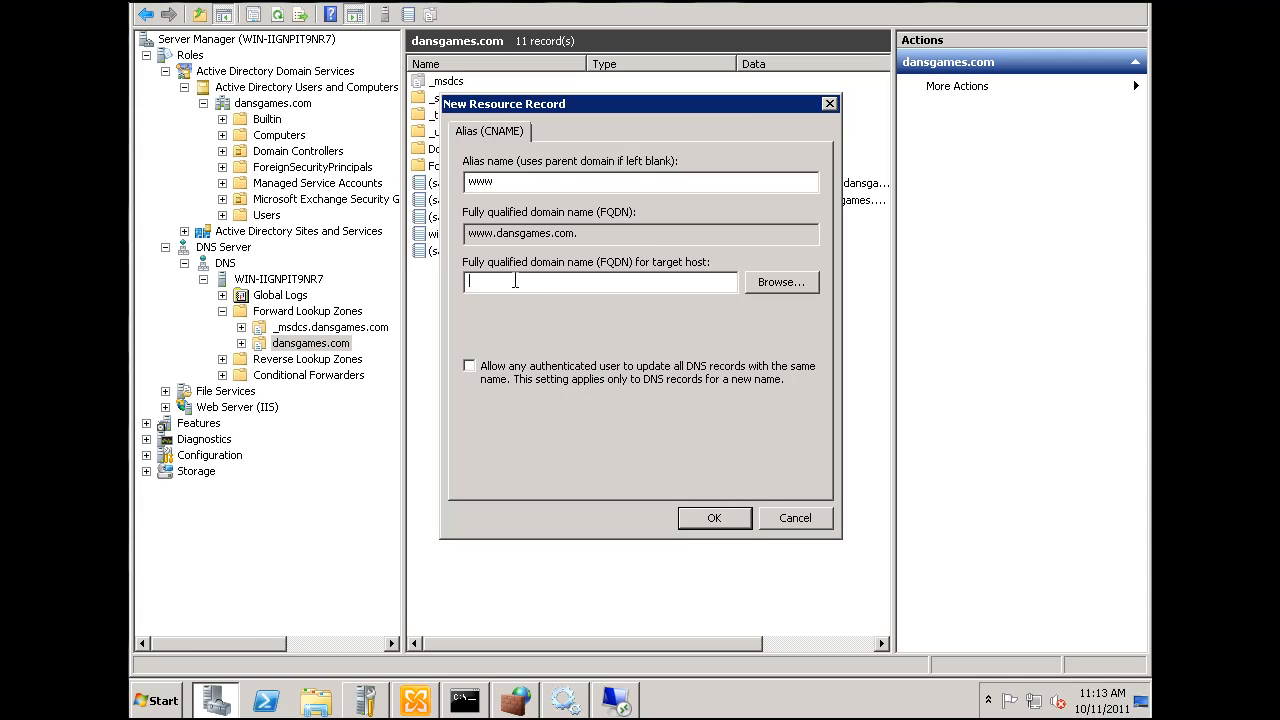
text(dansgames.com)
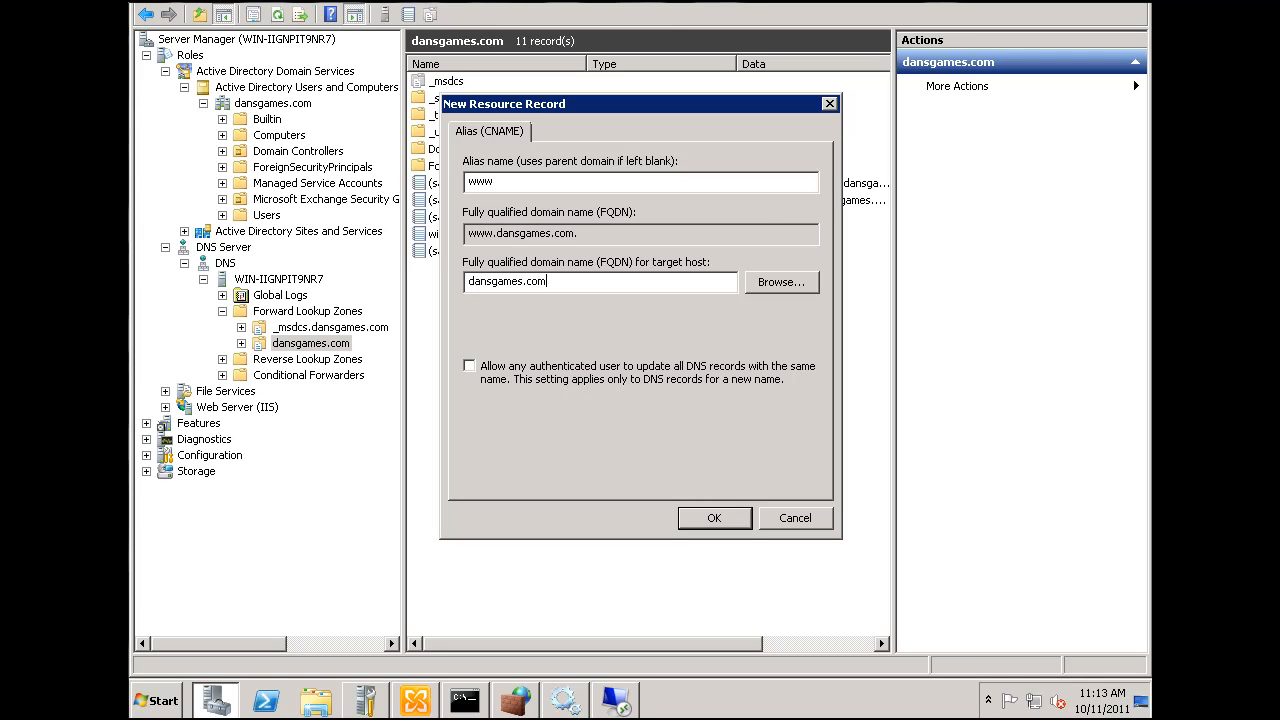
mouse_move(565, 417)
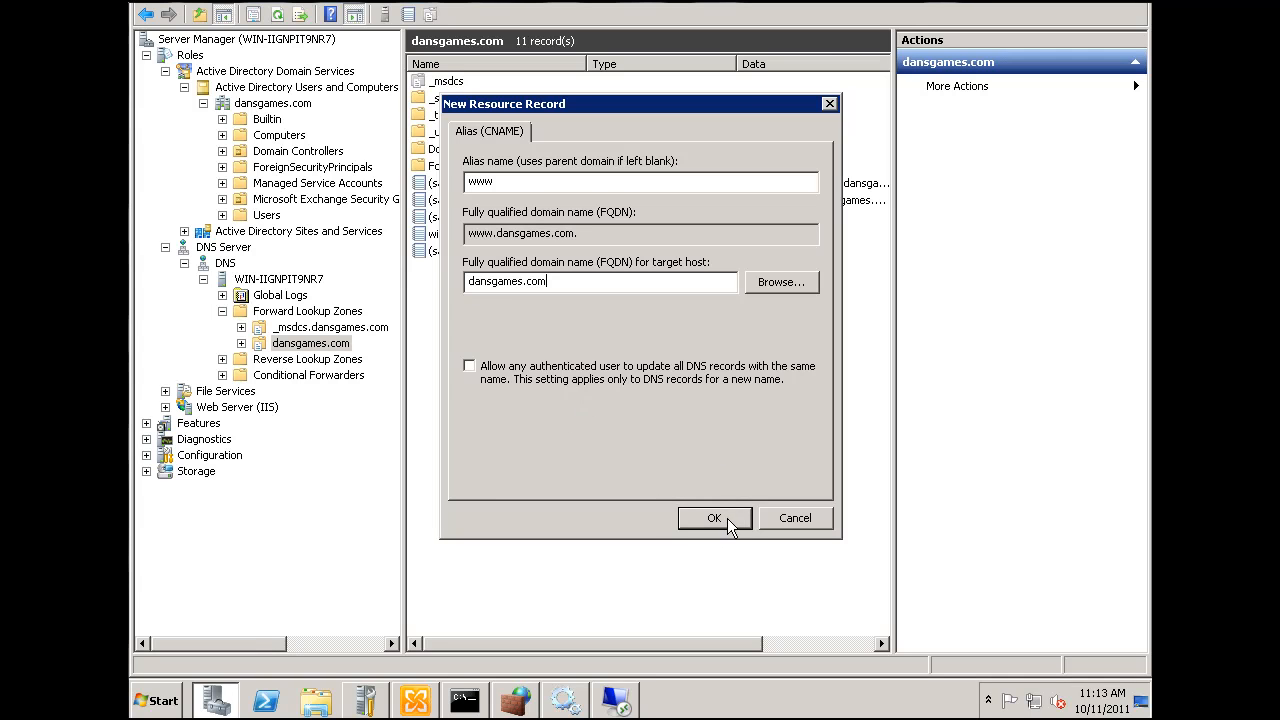
click(714, 518)
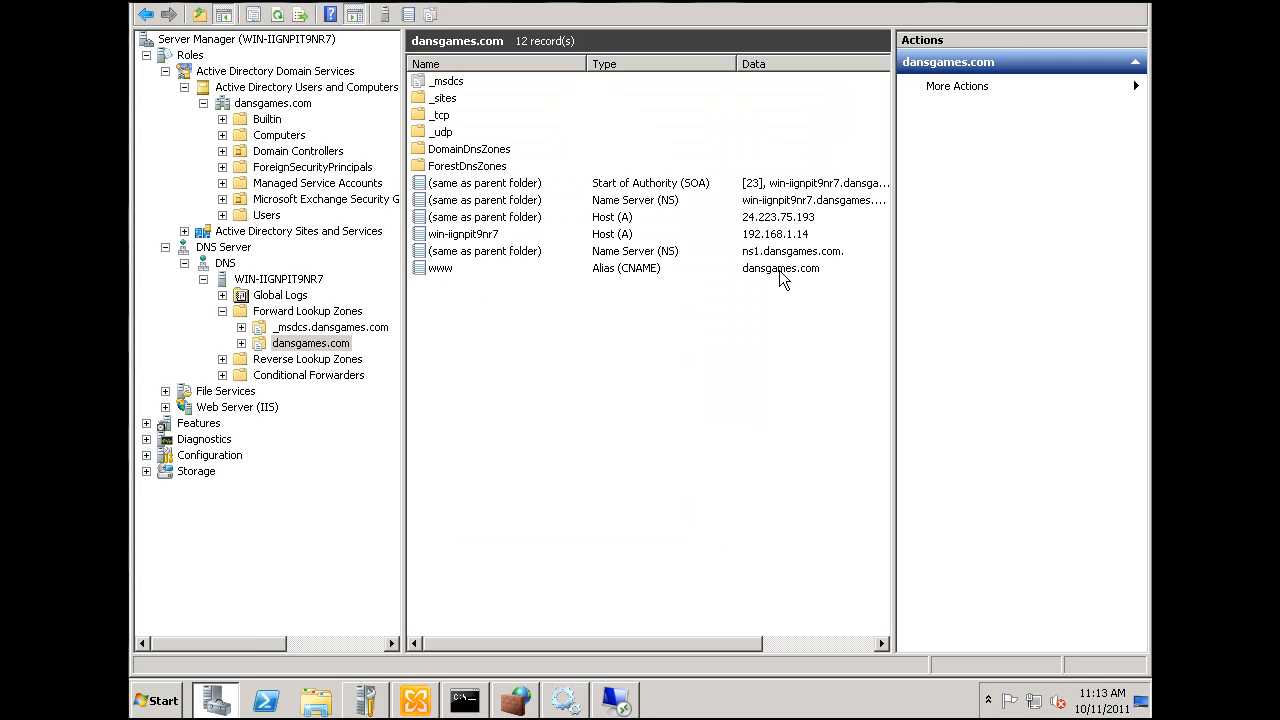
mouse_move(615, 278)
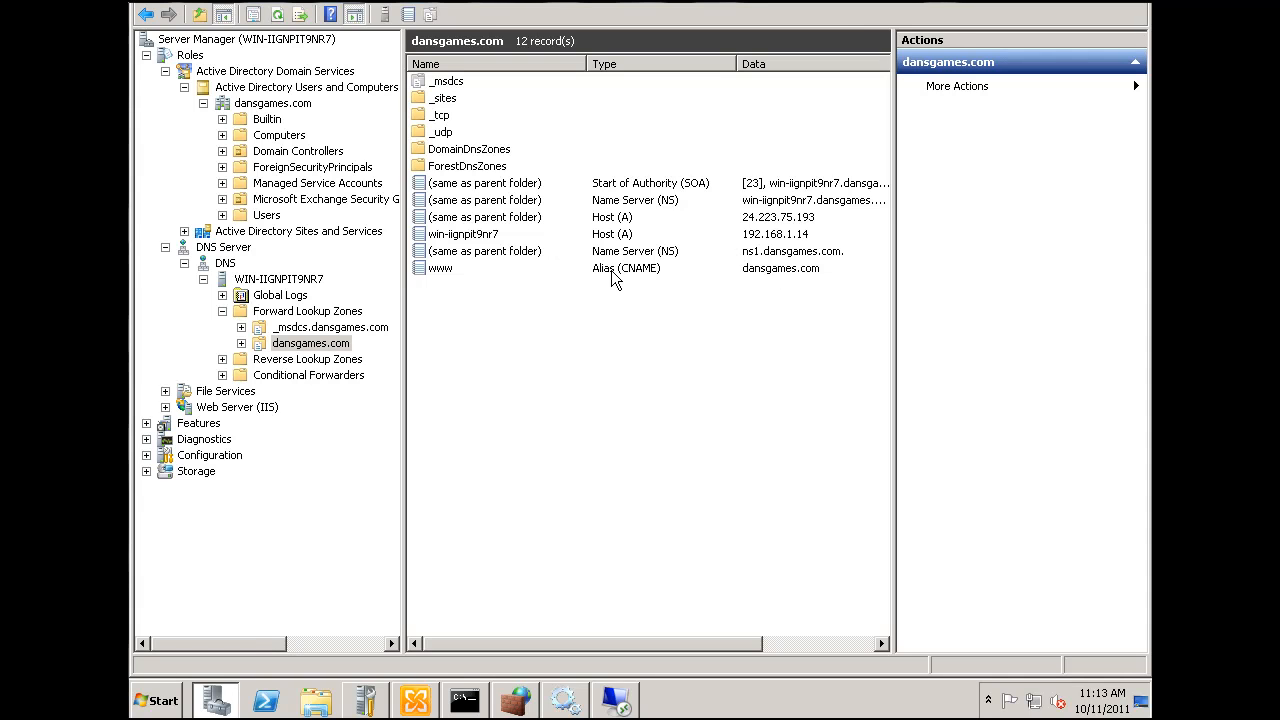
mouse_move(658, 278)
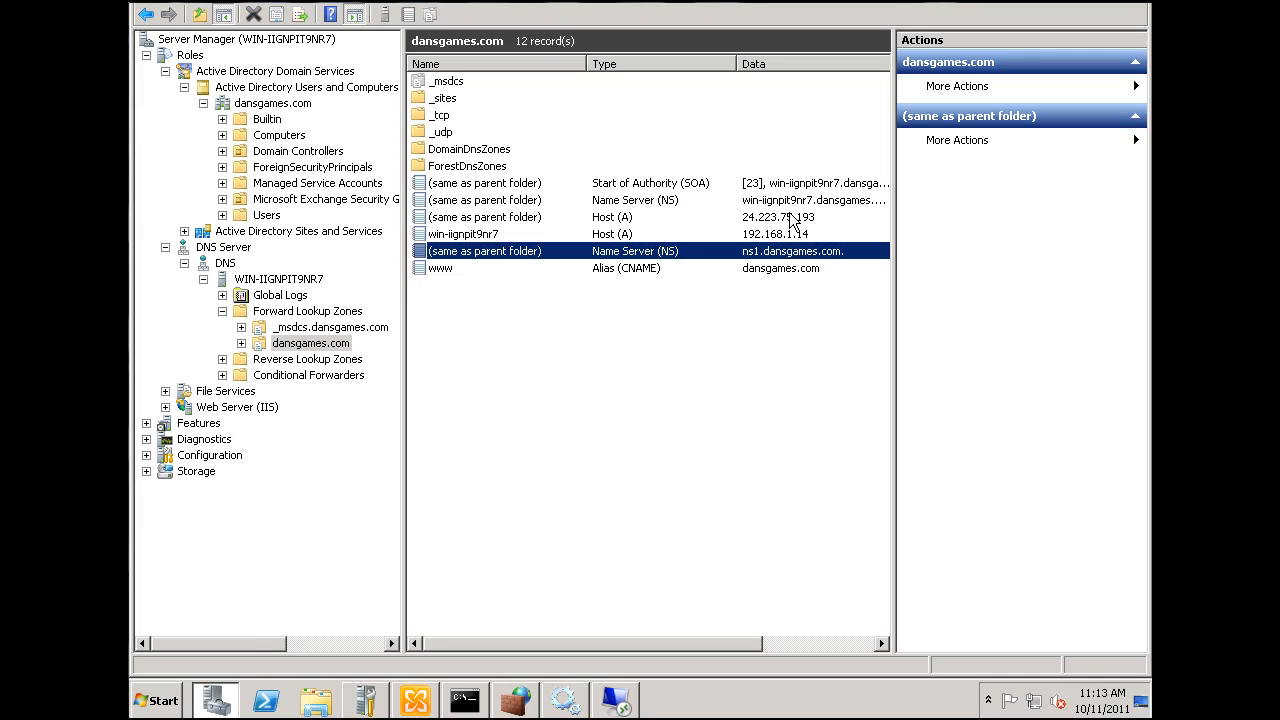
click(650, 217)
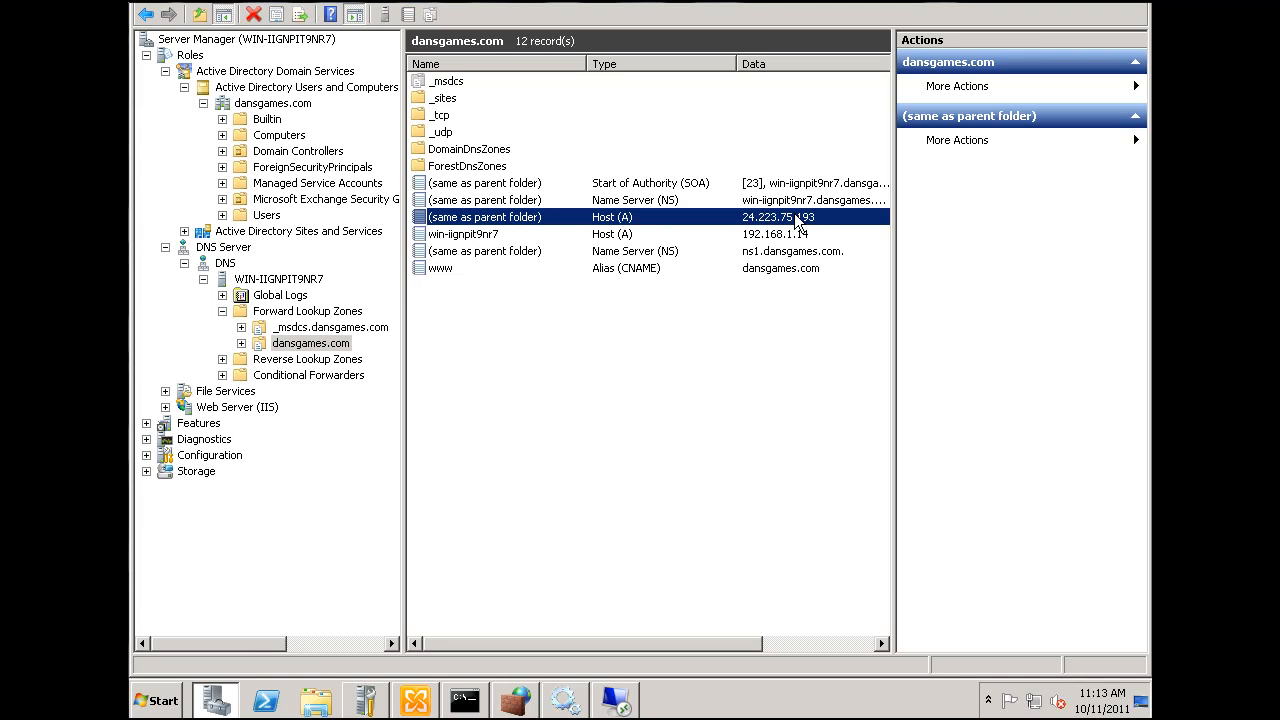
mouse_move(683, 410)
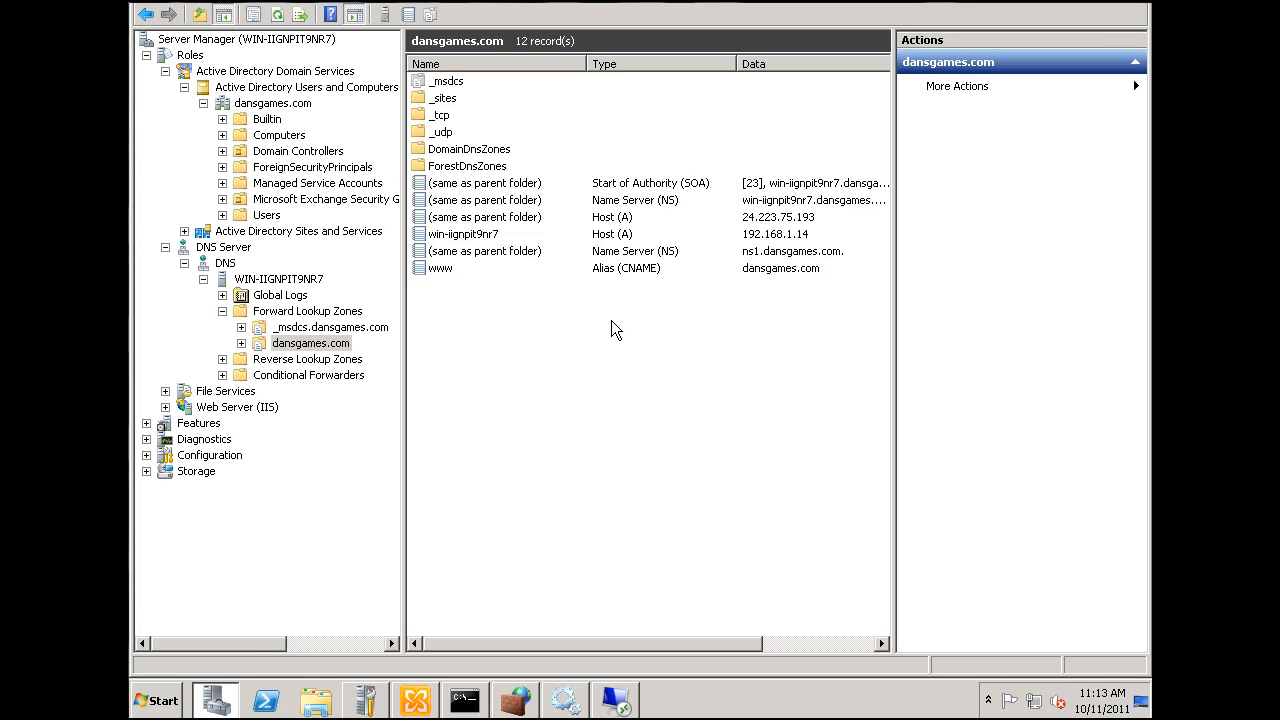
mouse_move(576, 347)
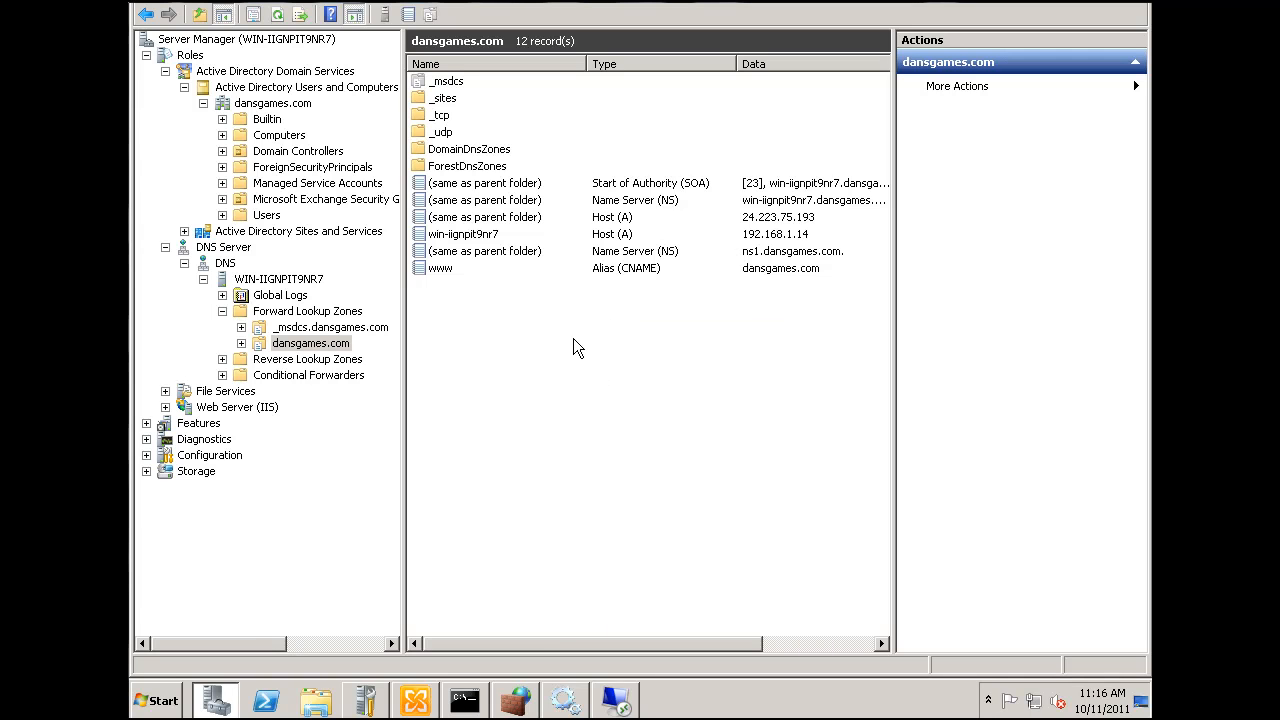
- Create an MX record for mail.dansgames.com with priority 10
right_click(578, 347)
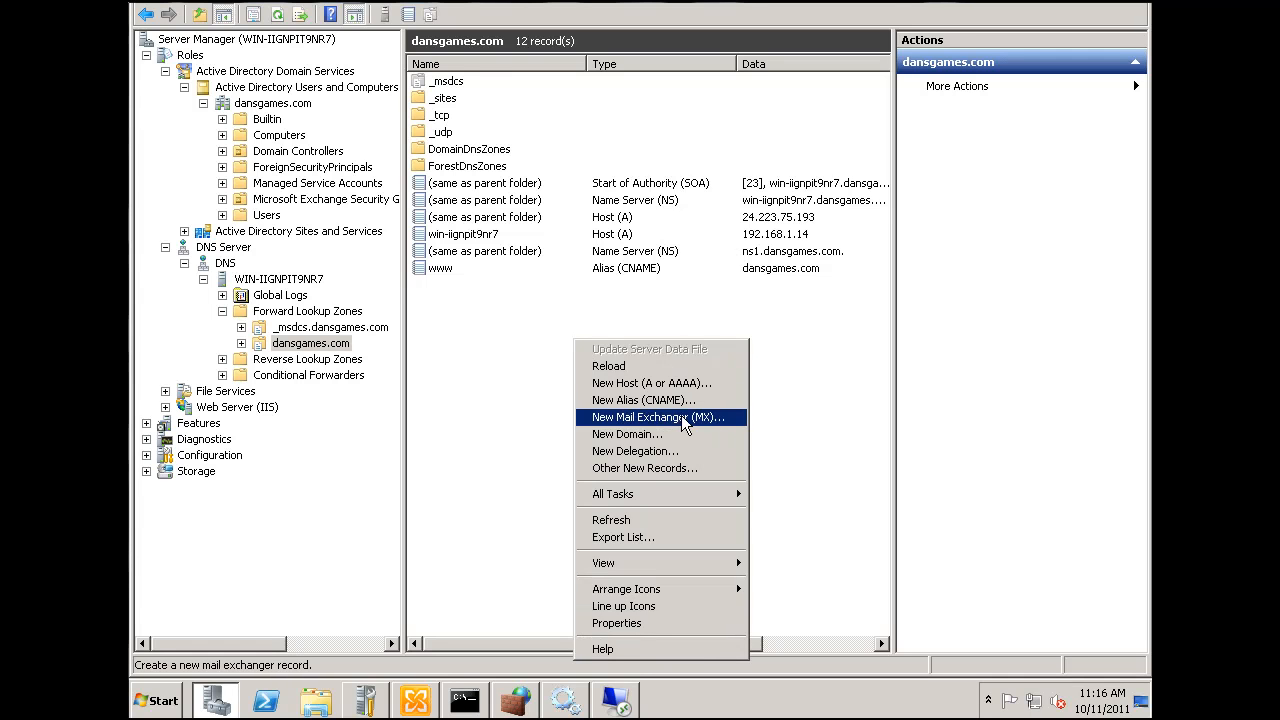
click(655, 417)
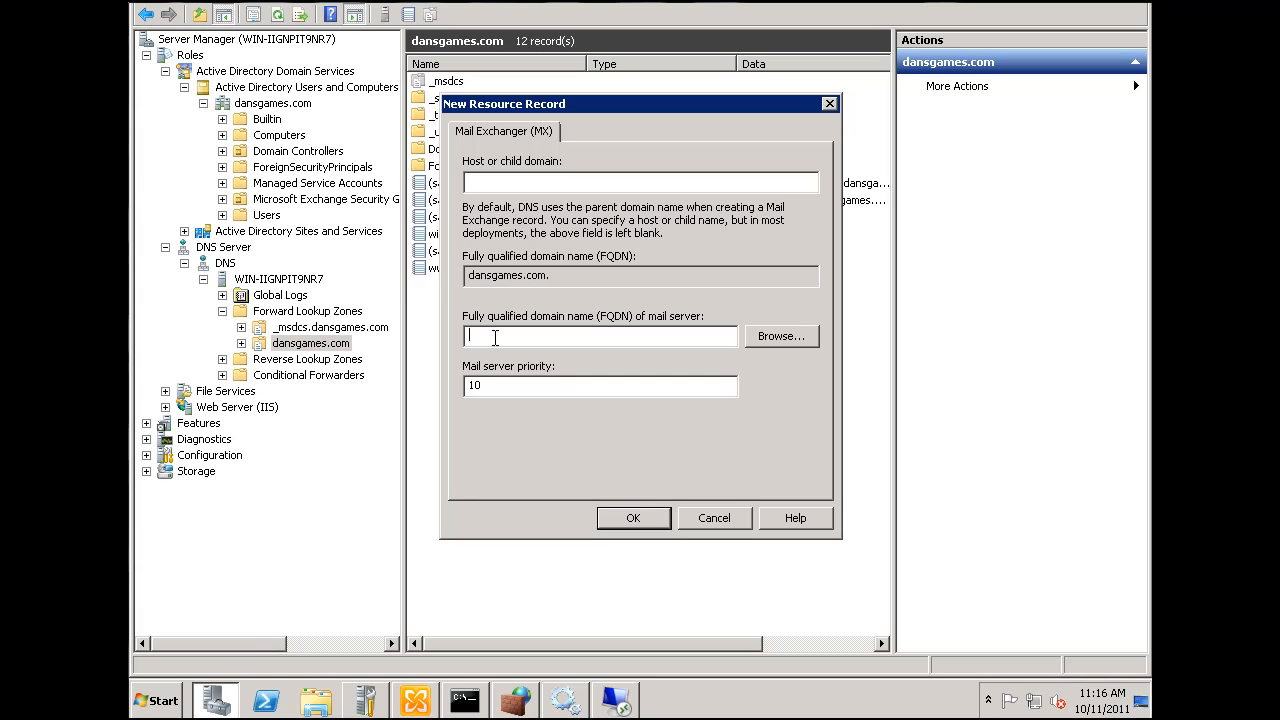
text(mail.)
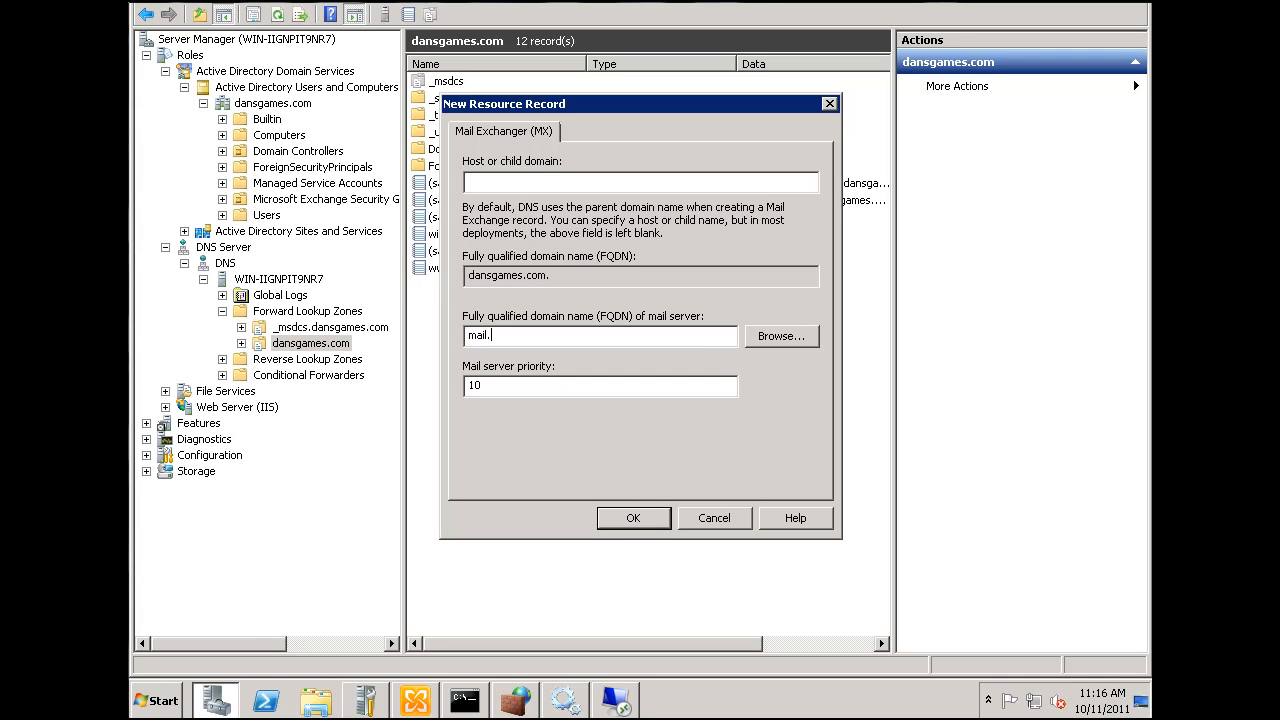
text(dansgames)
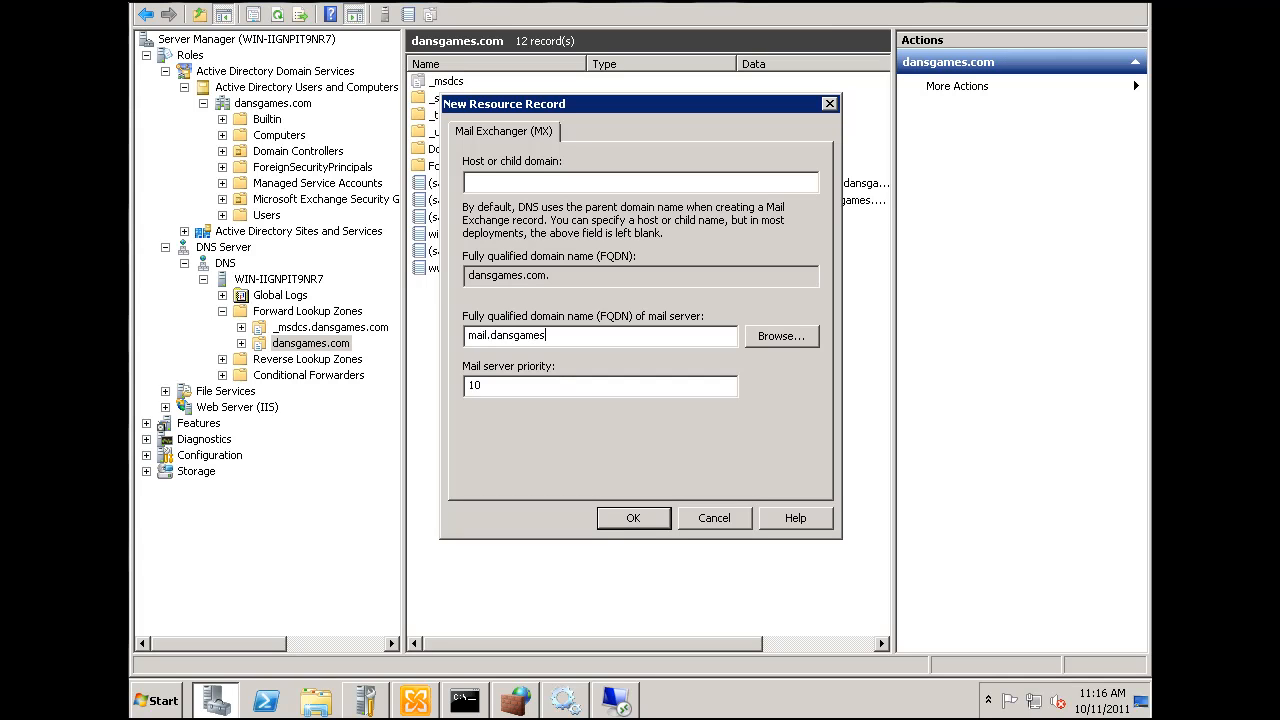
text(.com)
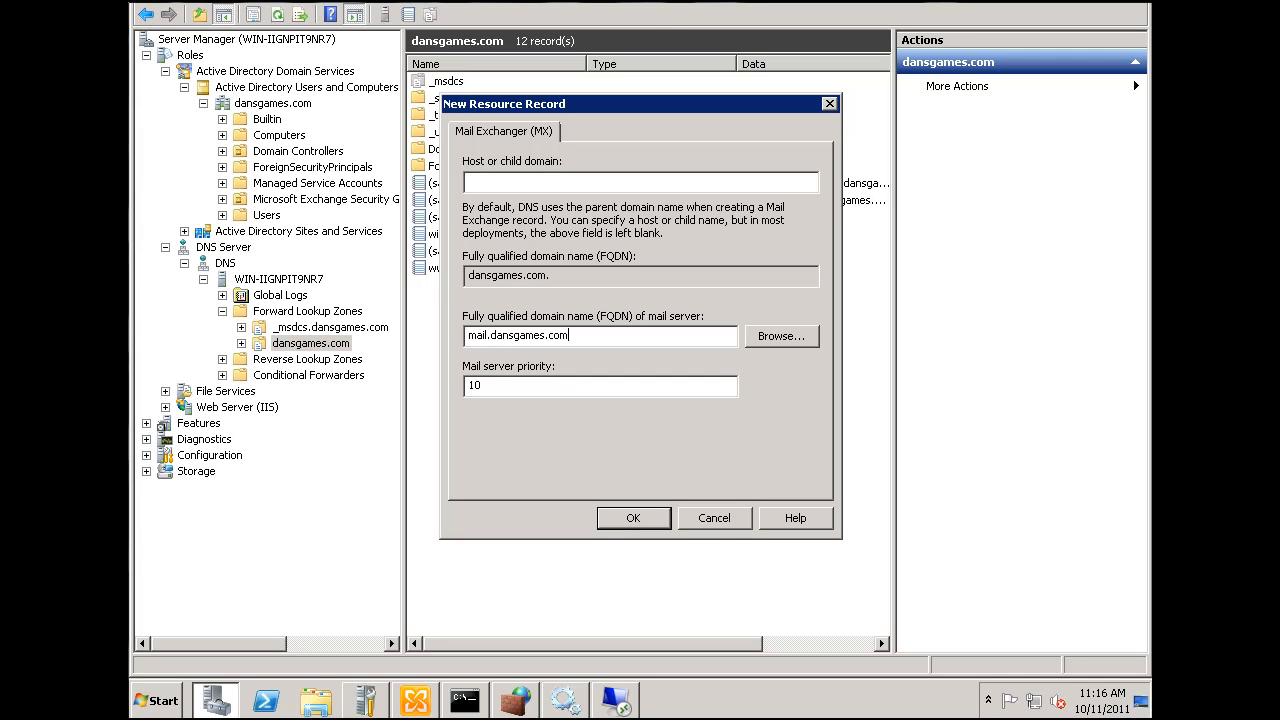
click(633, 518)
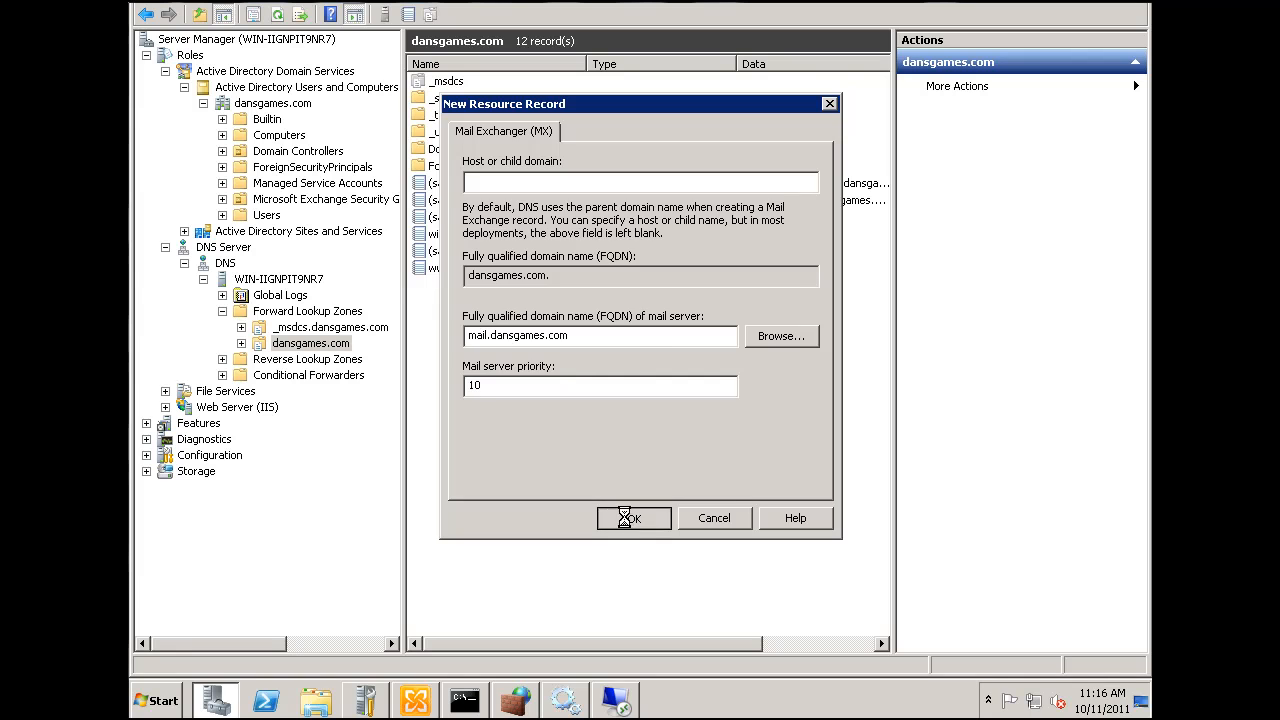
click(633, 518)
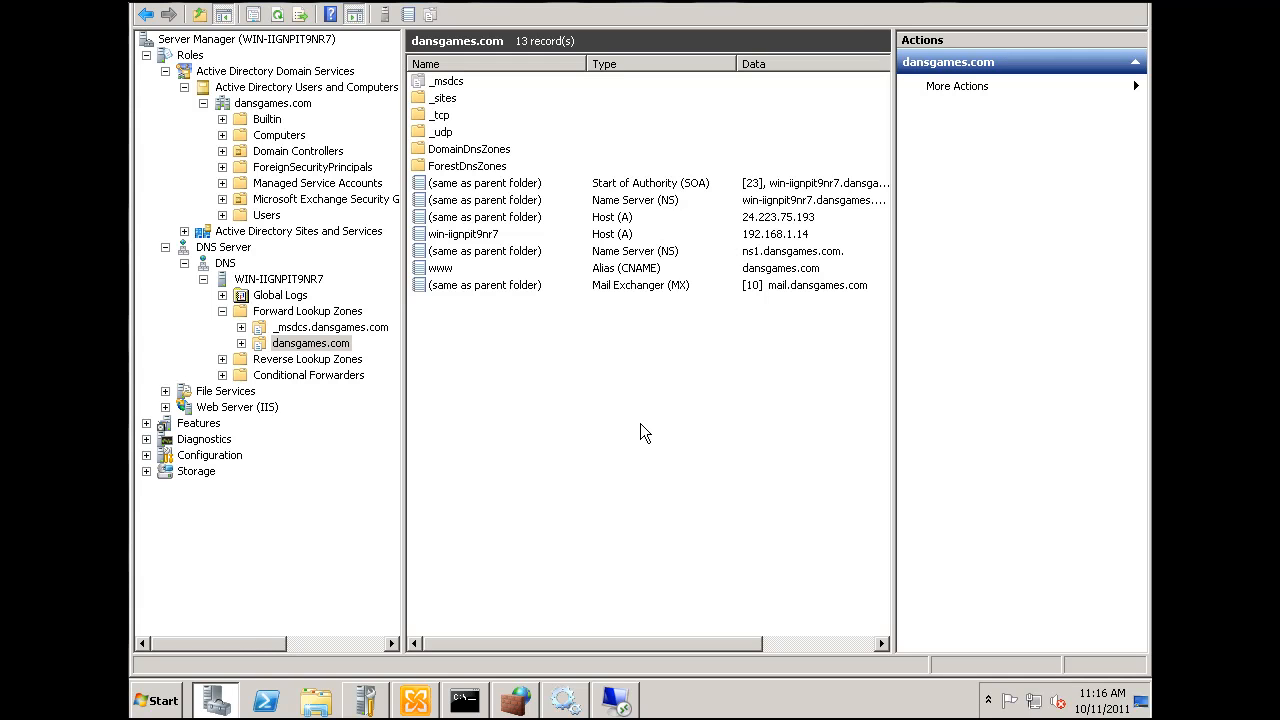
mouse_move(623, 278)
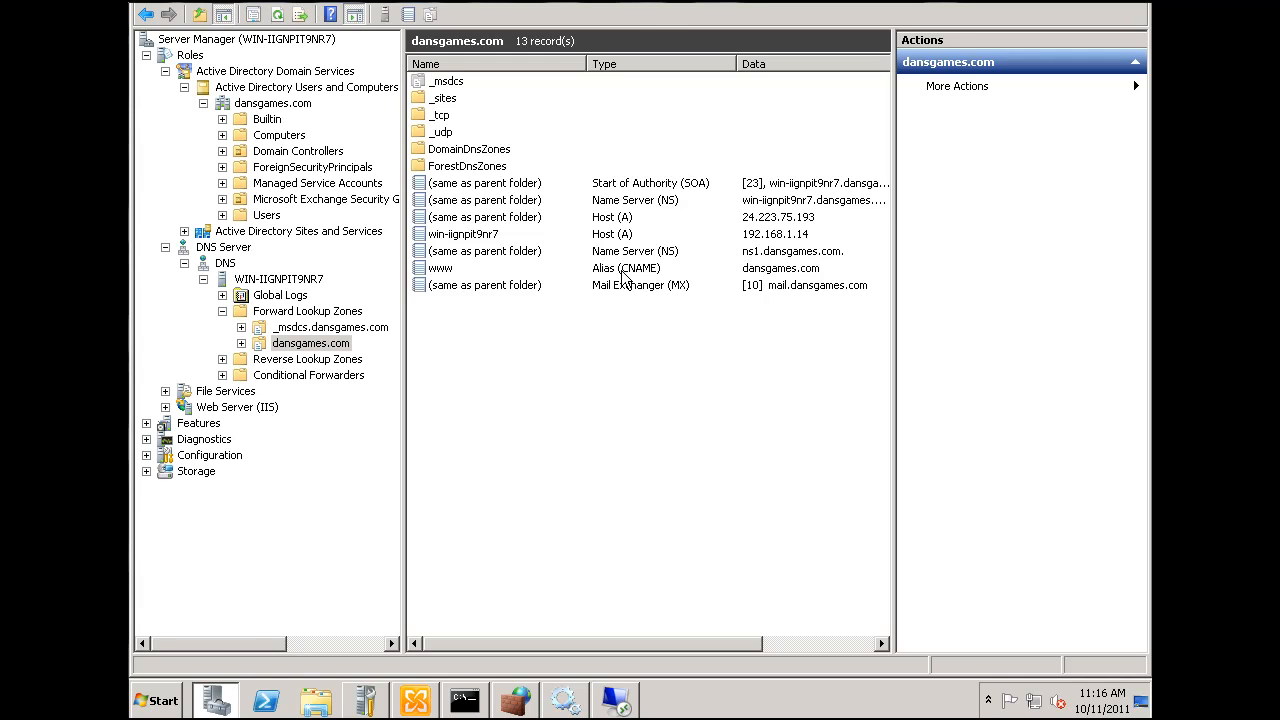
click(640, 285)
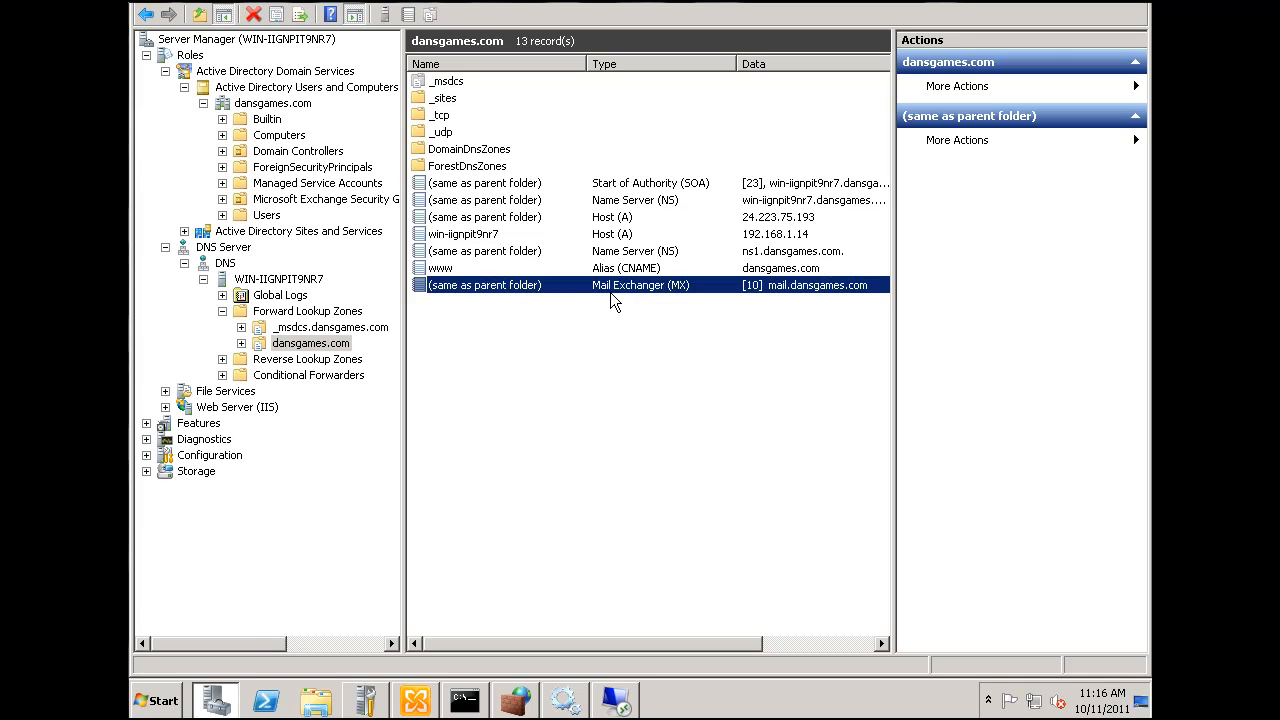
mouse_move(813, 301)
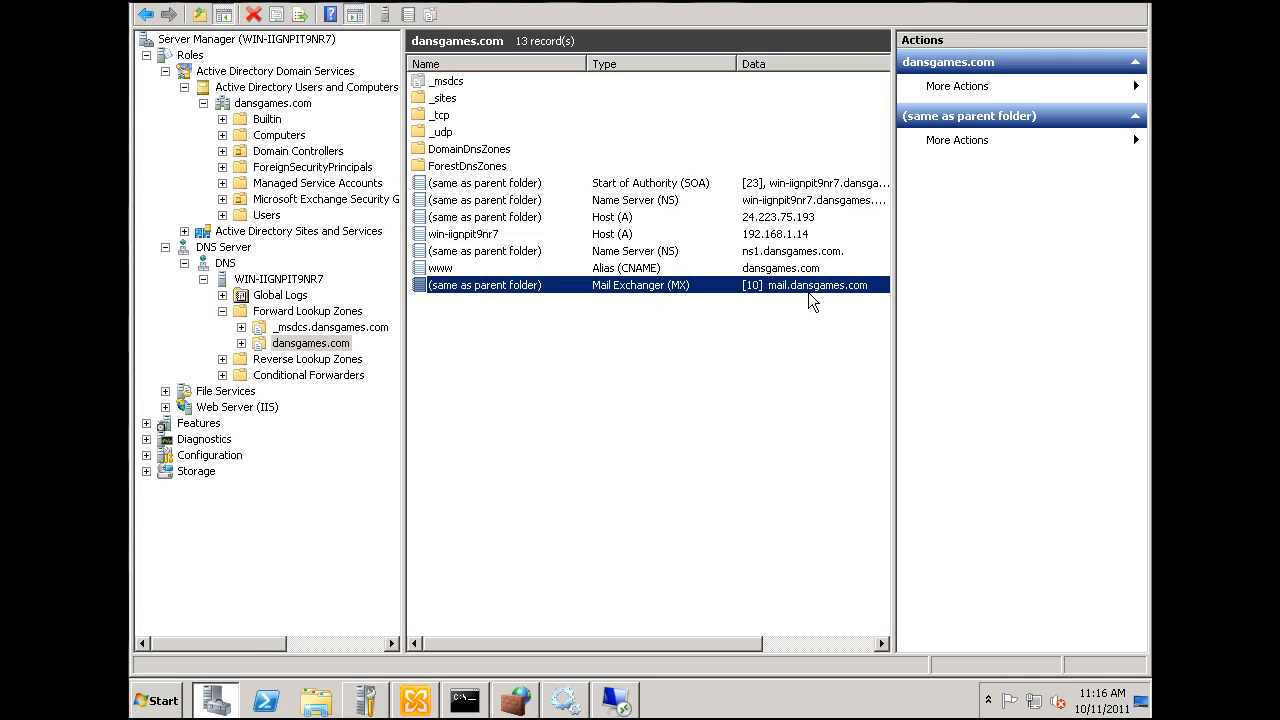
mouse_move(480, 390)
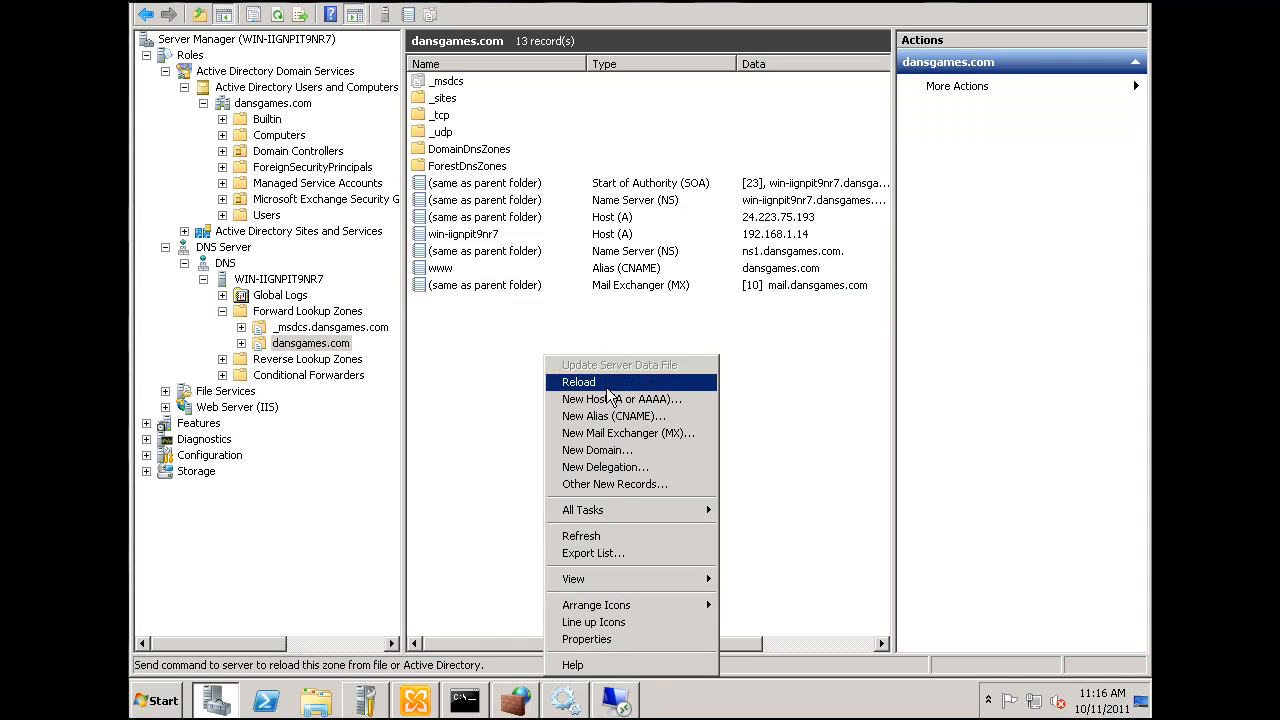
- Create a host (A) record 'mail' at 24.223.75.193
click(621, 399)
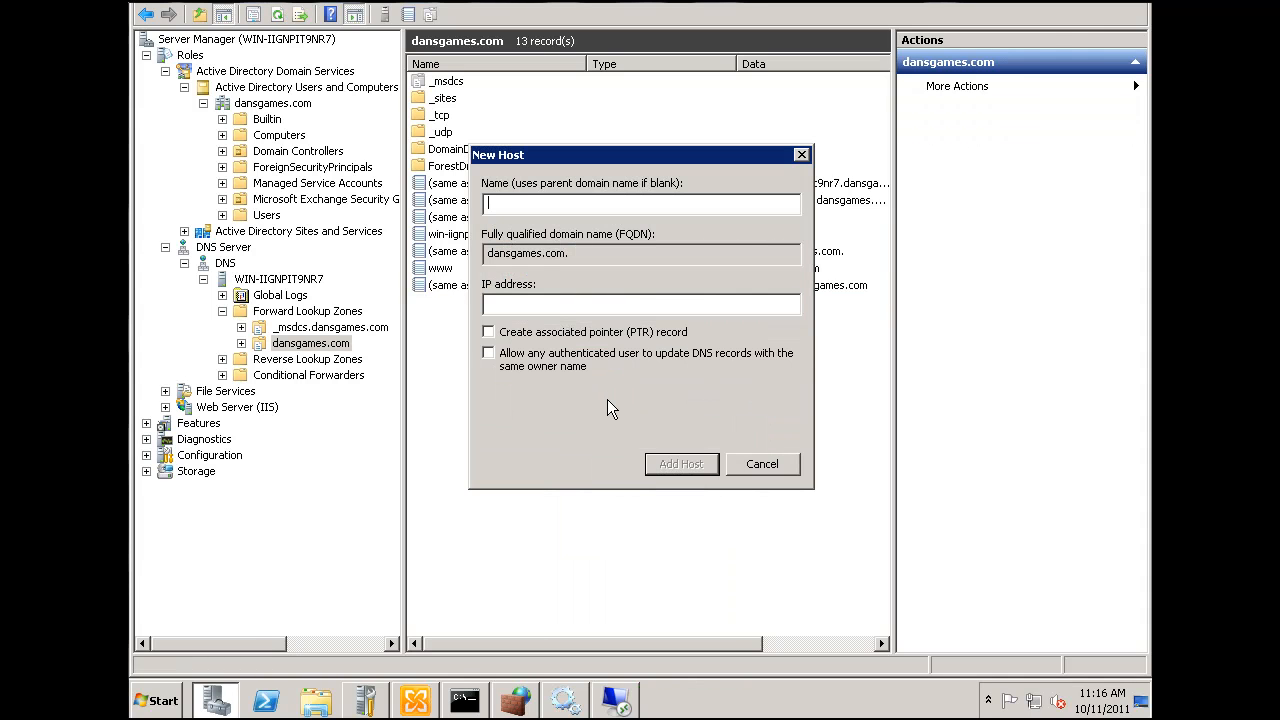
text(mail)
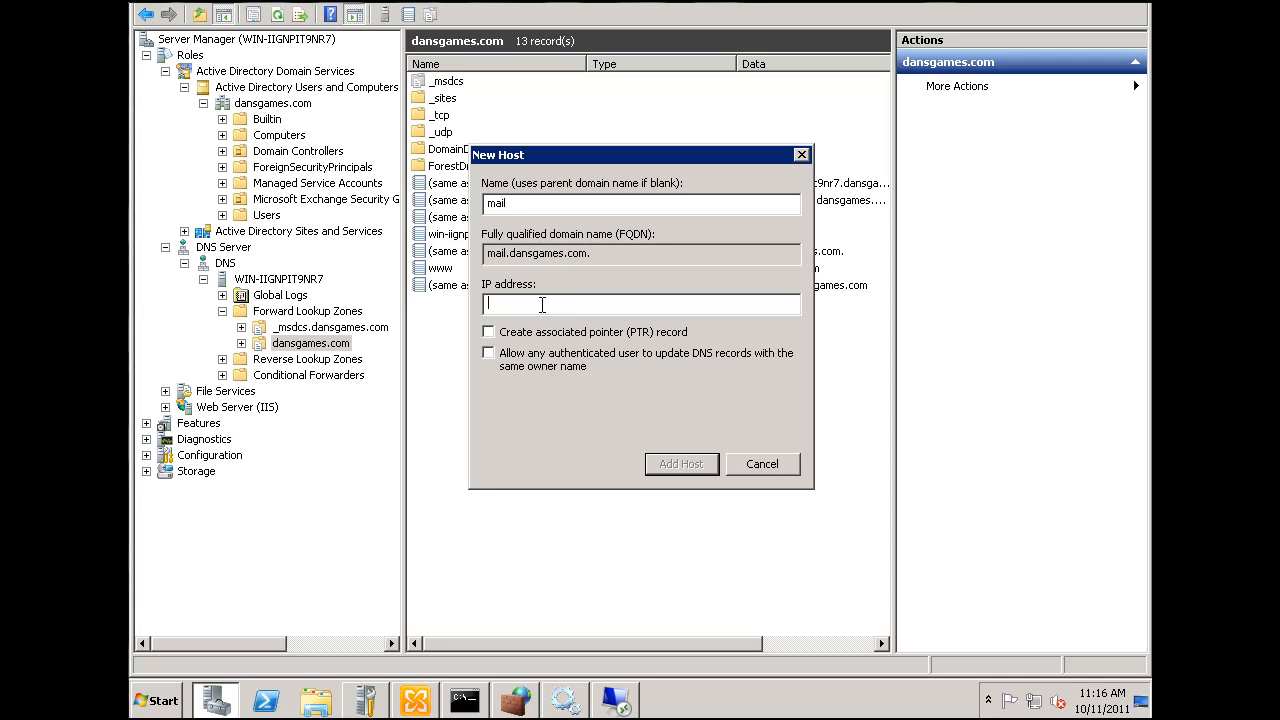
text(24)
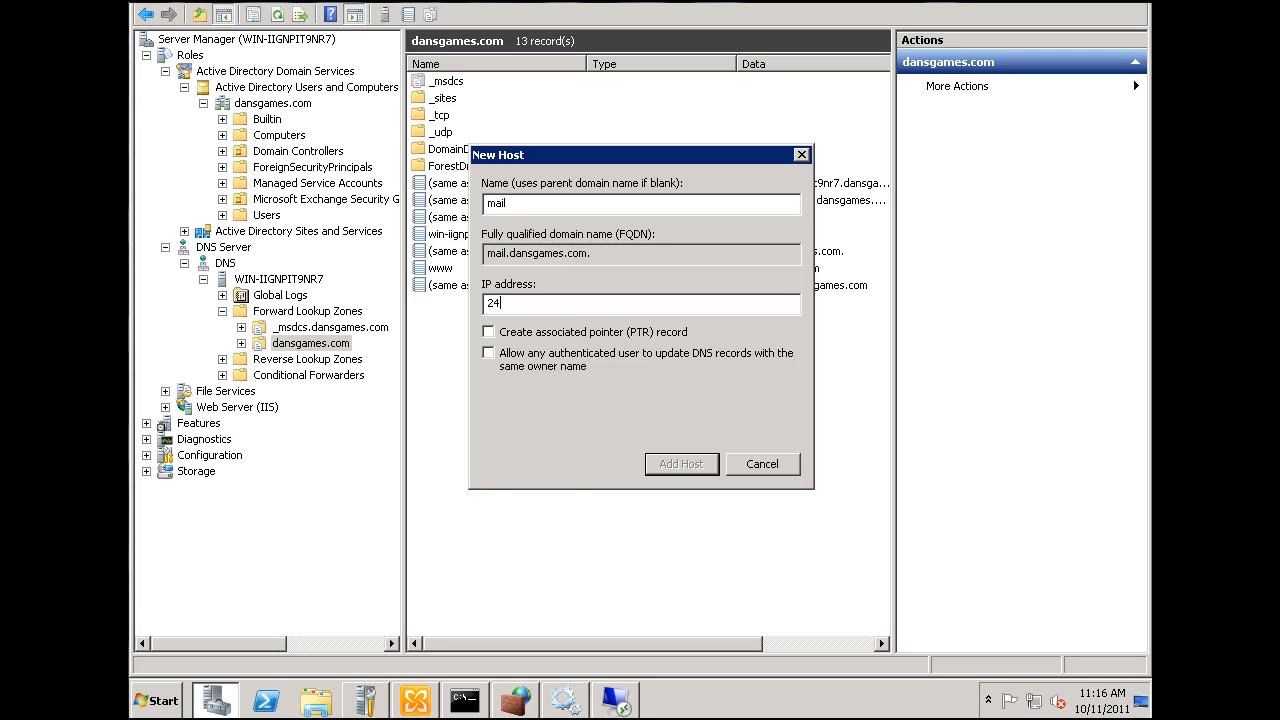
text(.223.75.)
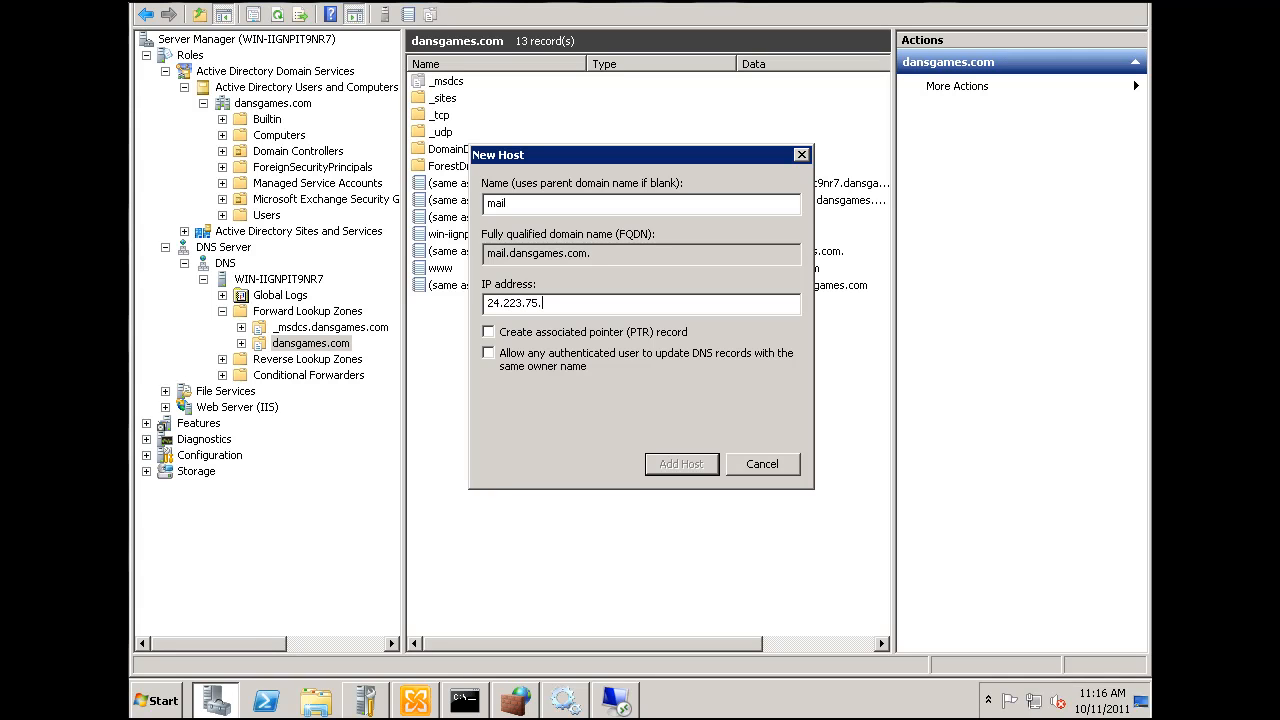
text(193)
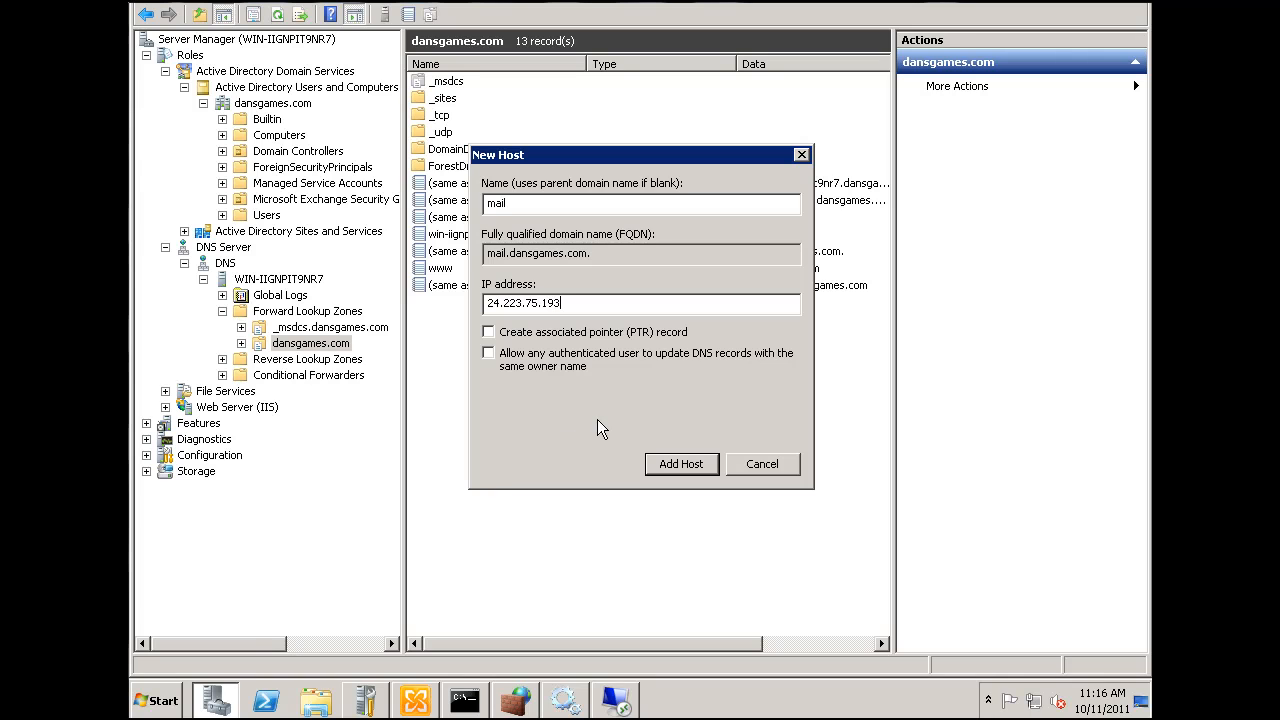
mouse_move(645, 445)
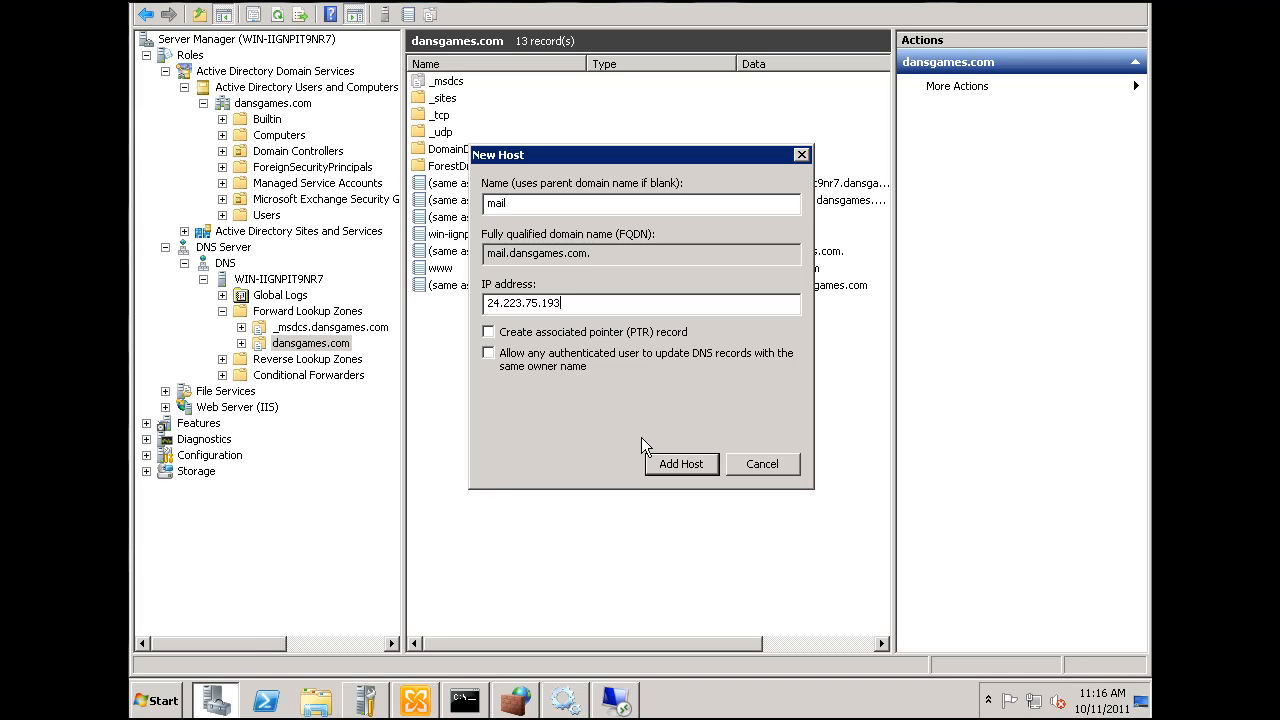
click(681, 463)
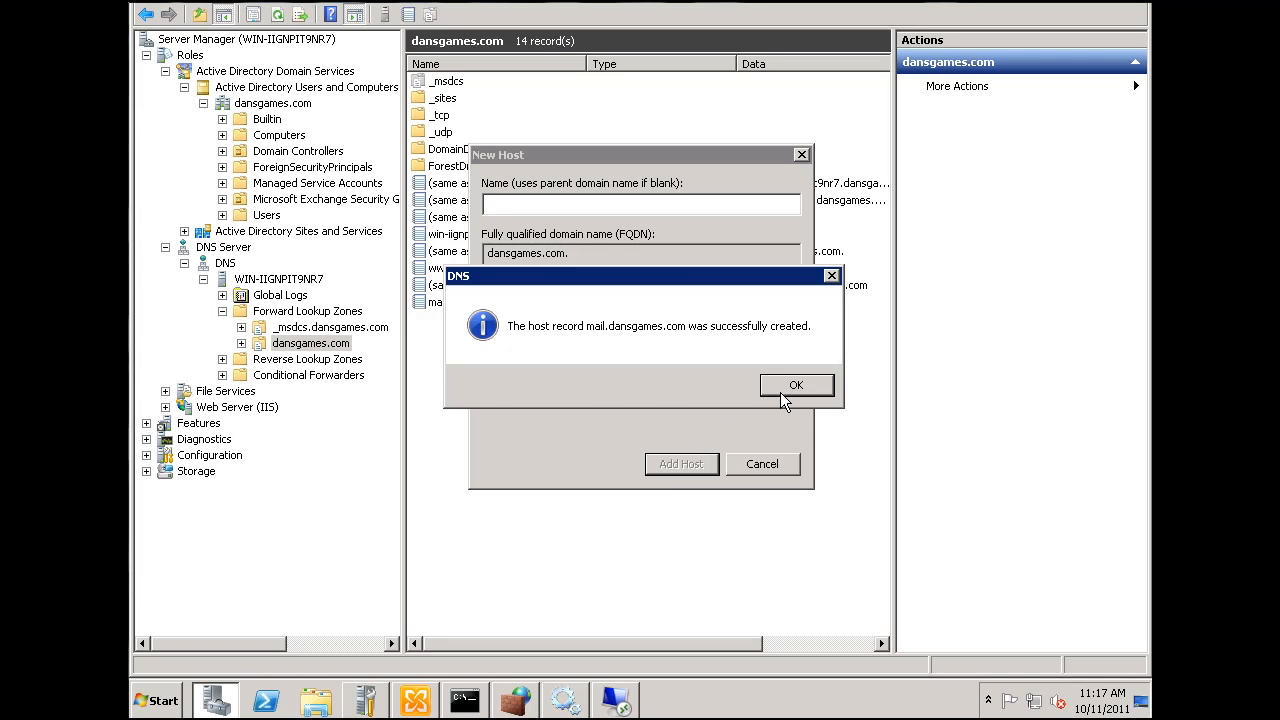
click(796, 385)
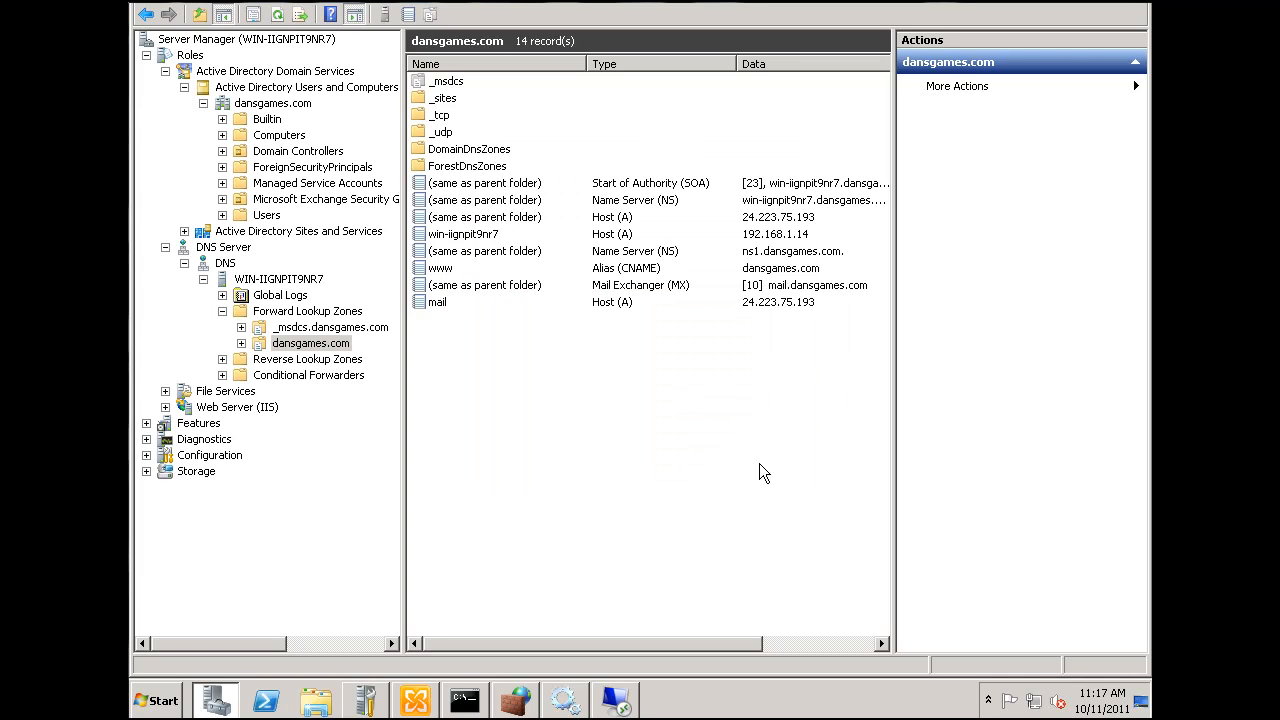
mouse_move(435, 313)
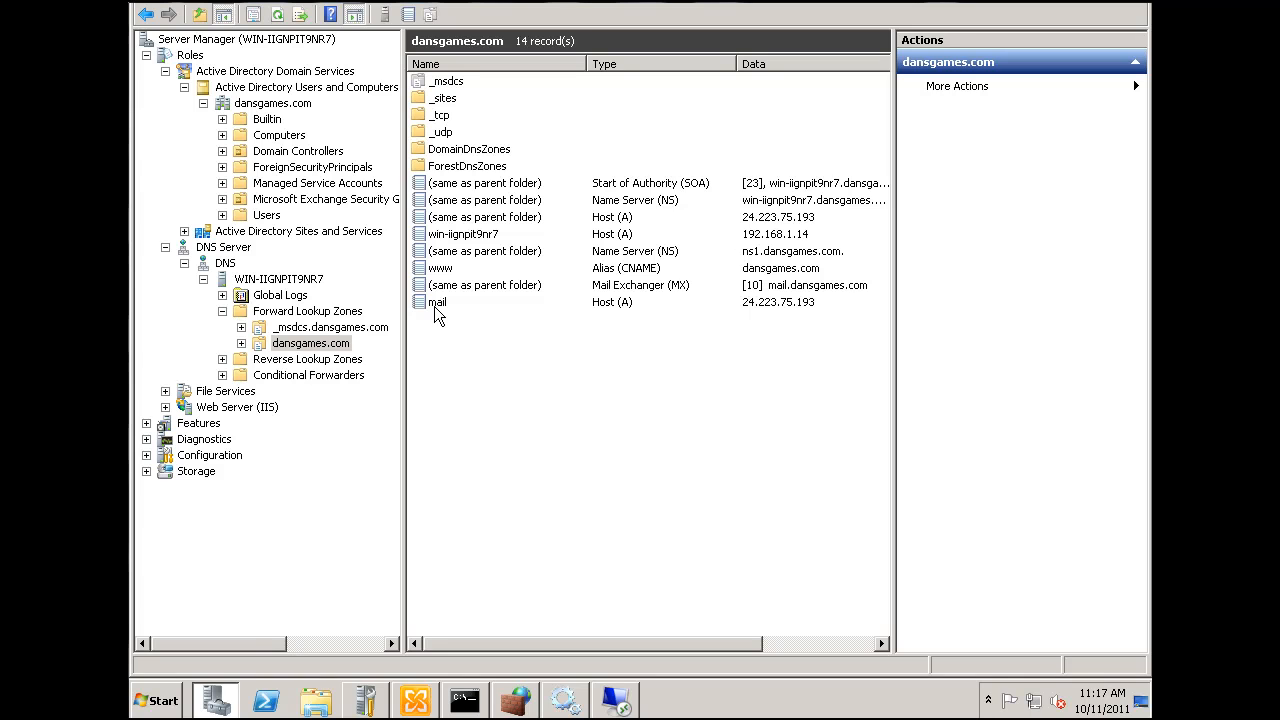
mouse_move(792, 316)
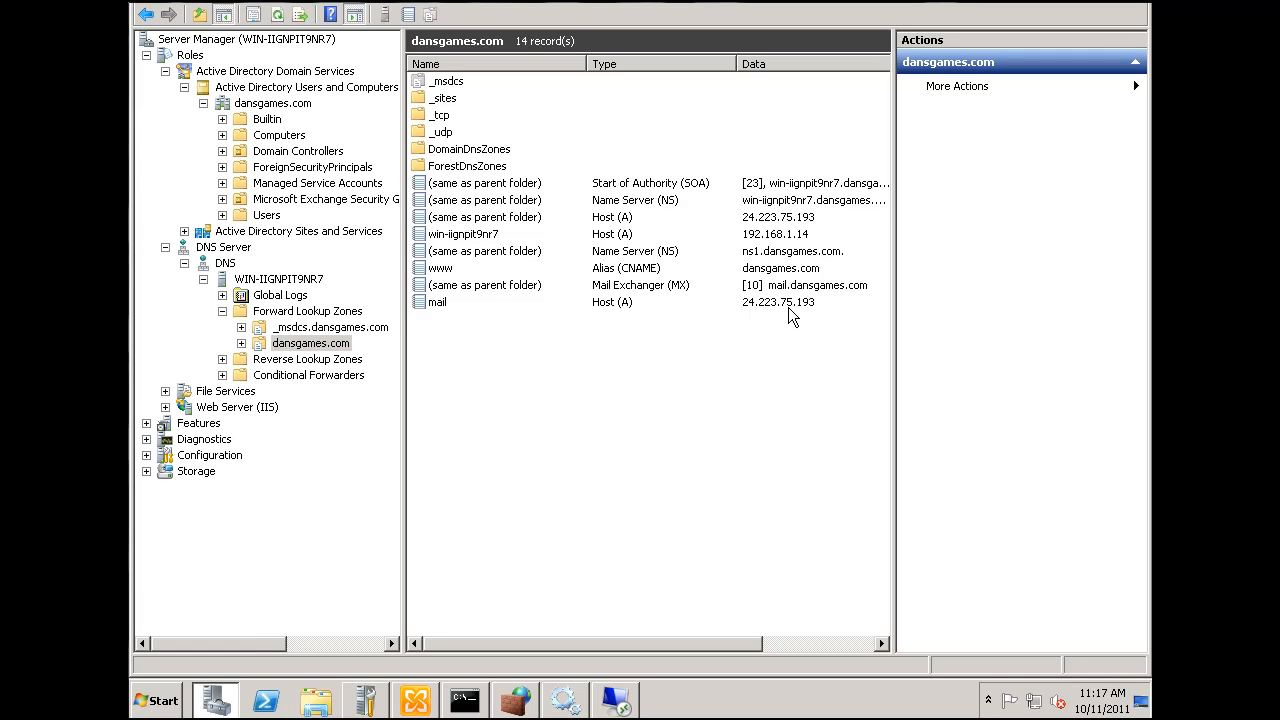
click(437, 301)
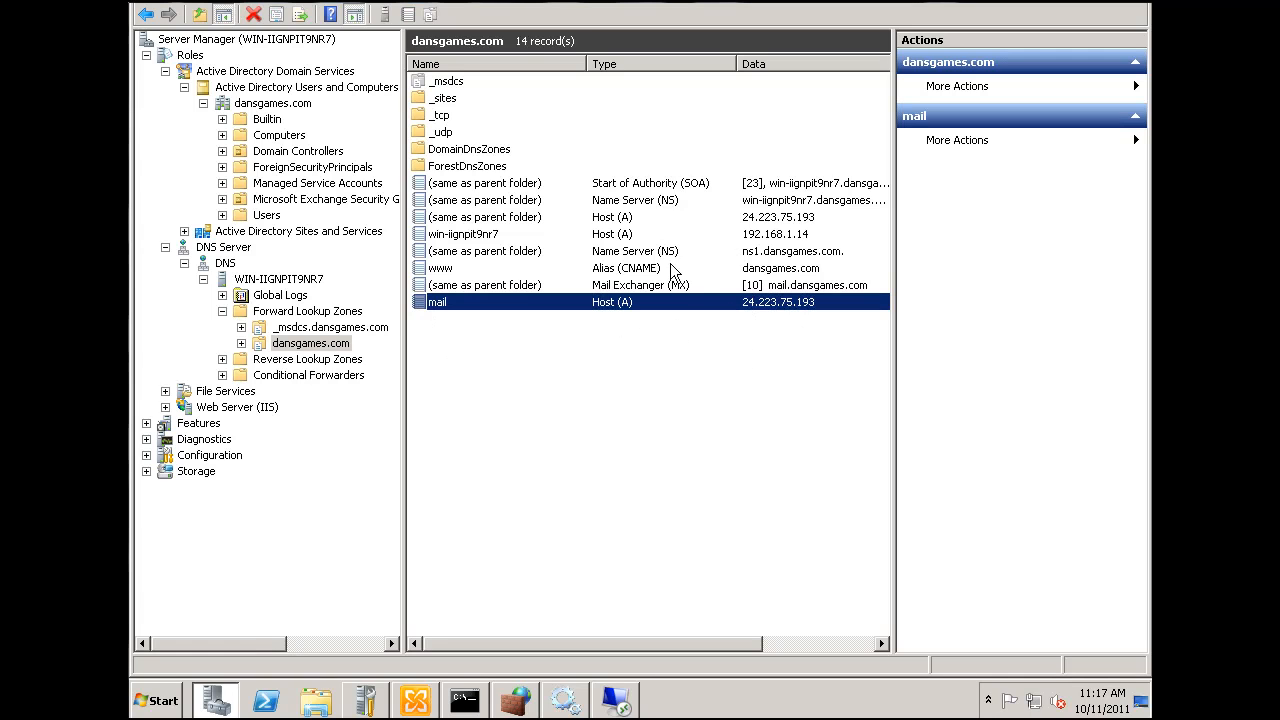
mouse_move(770, 260)
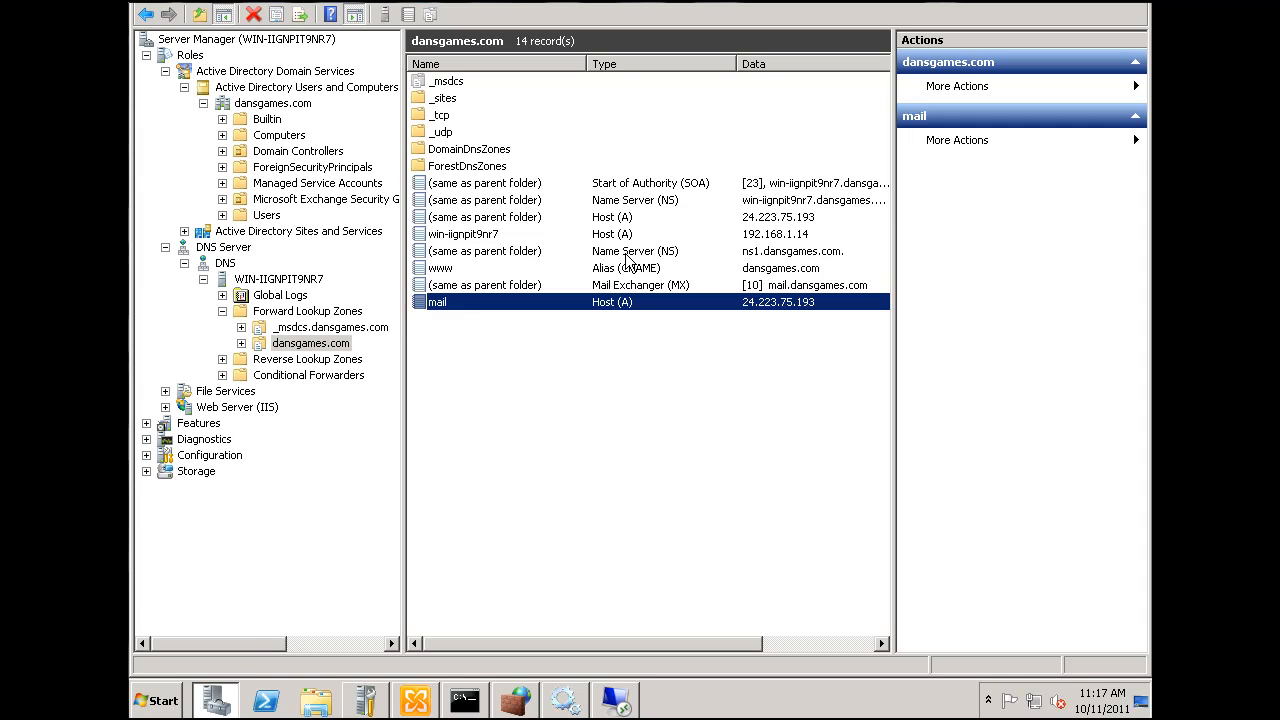
mouse_move(831, 275)
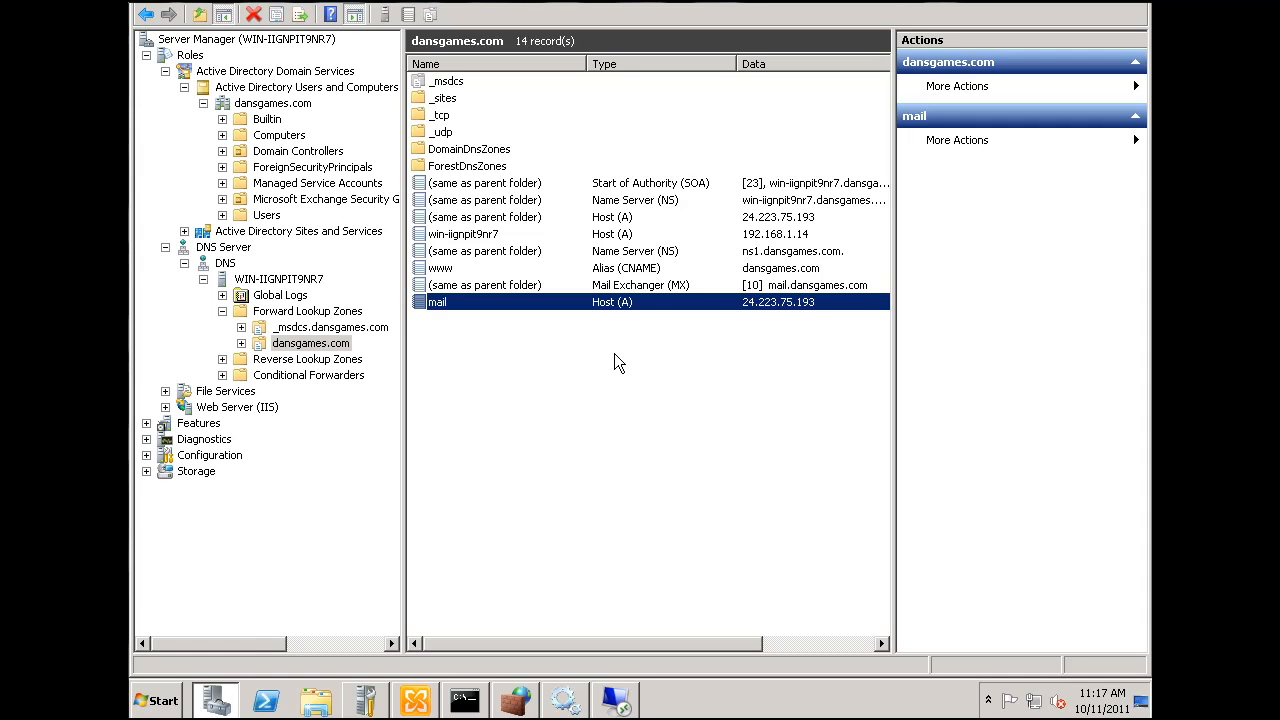
- Create a host (A) record 'ns1' at 24.233.75.193
right_click(615, 363)
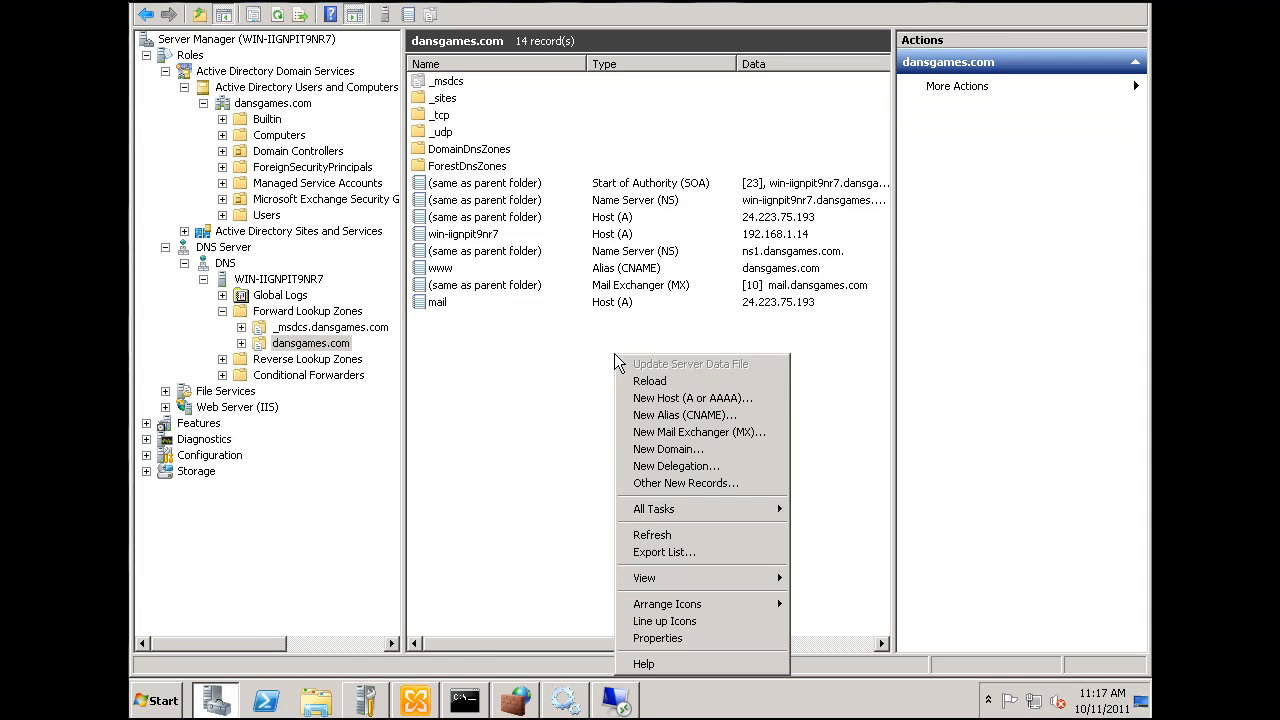
click(691, 397)
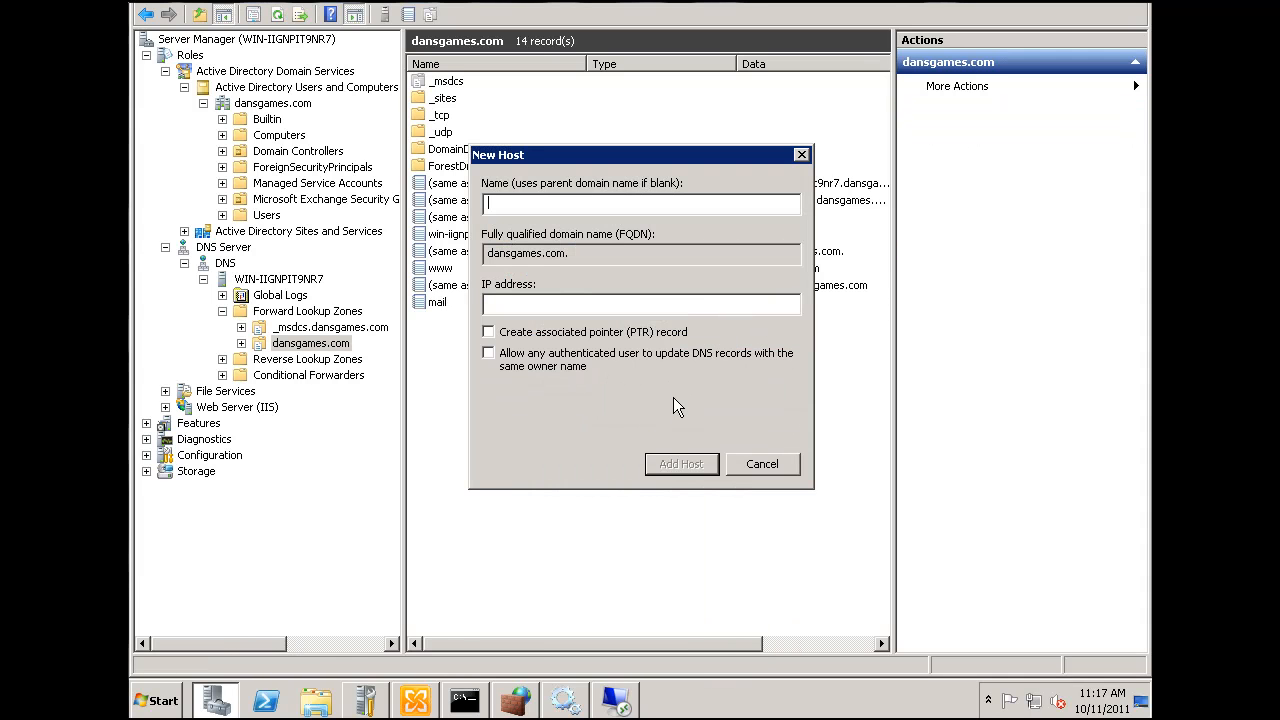
text(ns1)
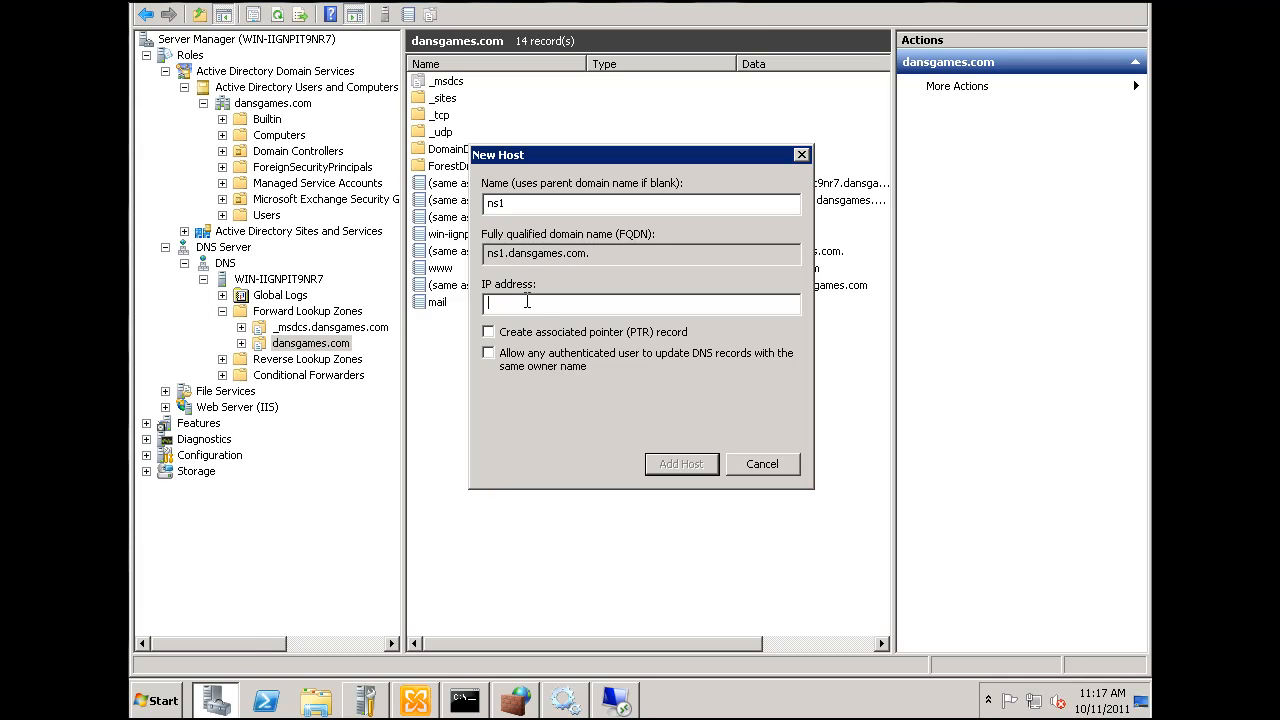
text(24.)
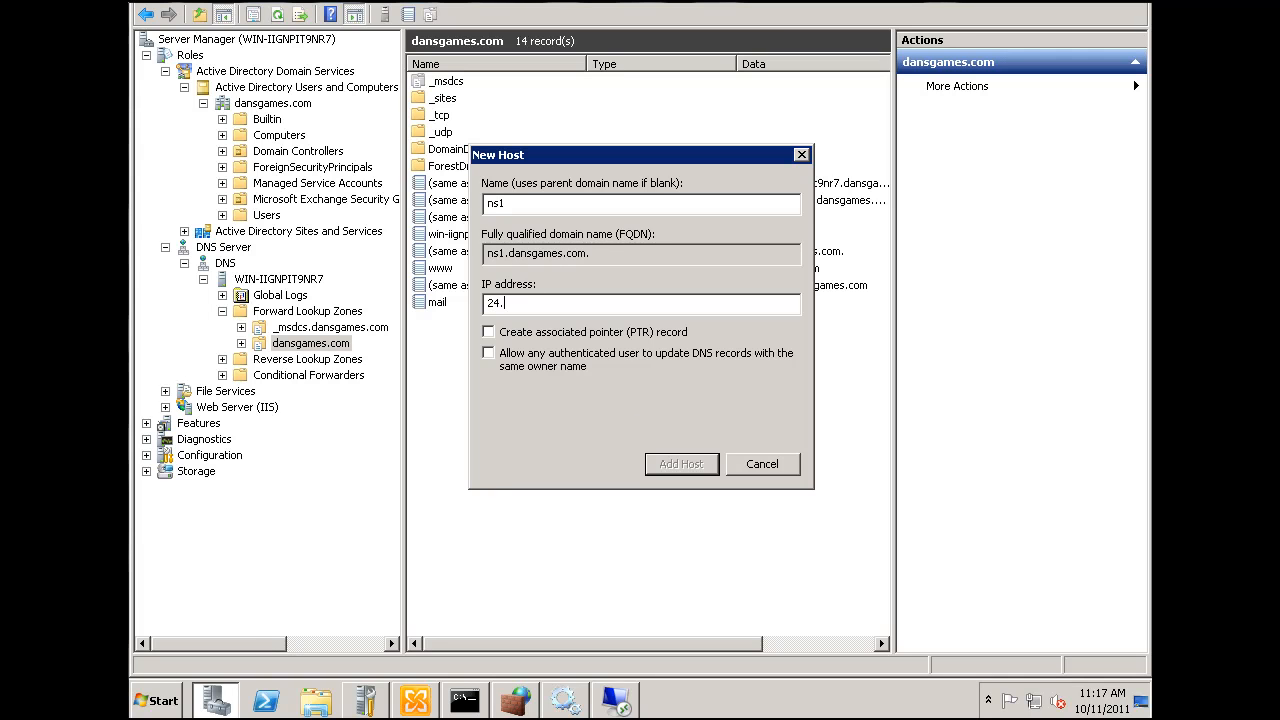
text(233.)
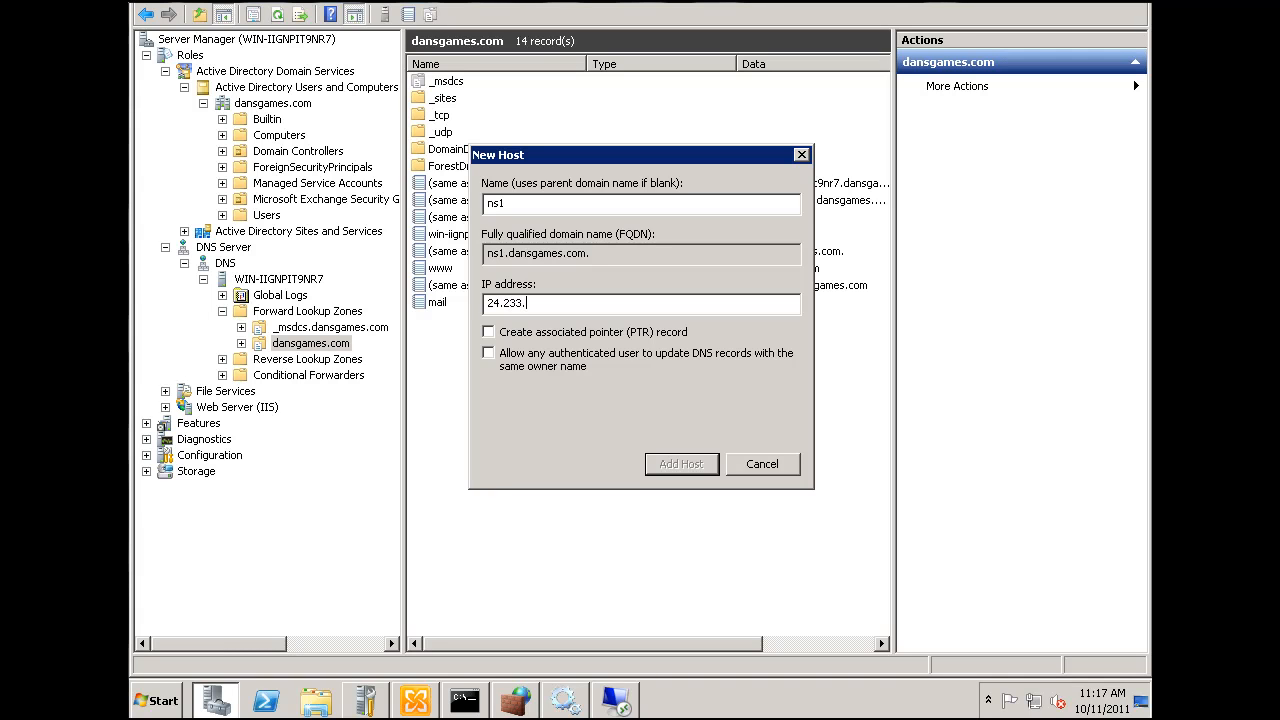
text(75.193)
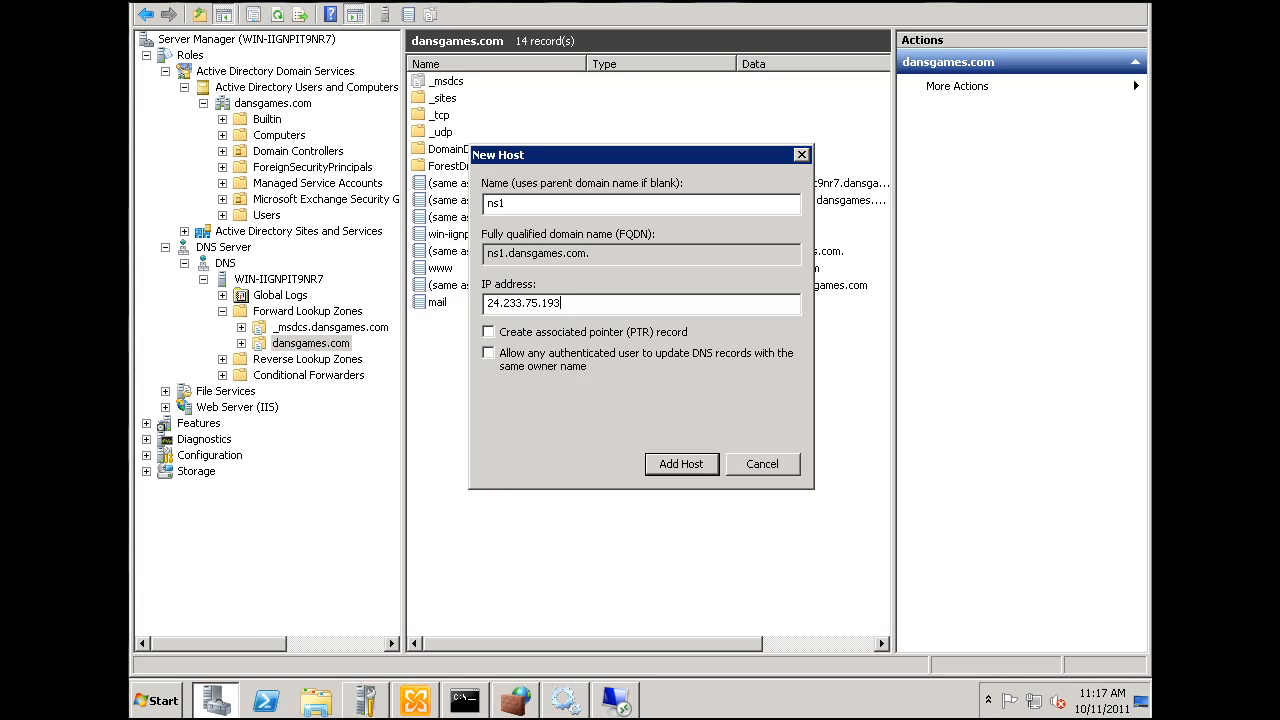
click(681, 463)
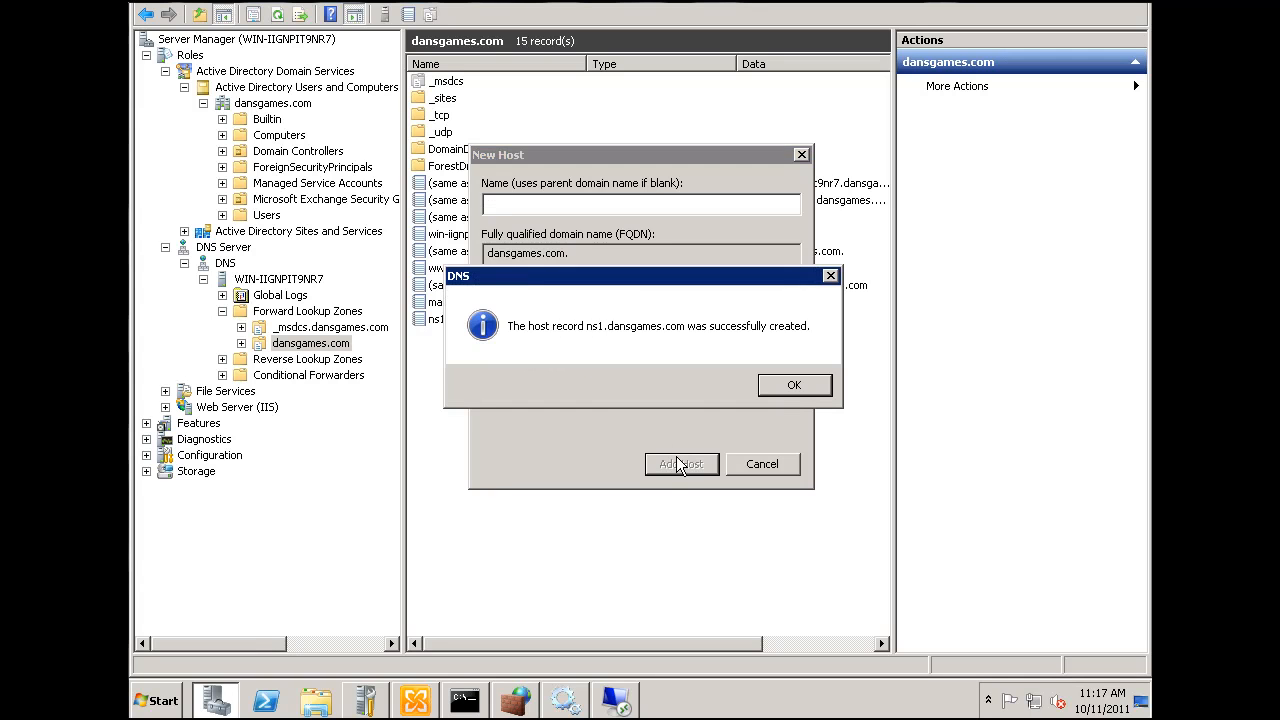
click(794, 385)
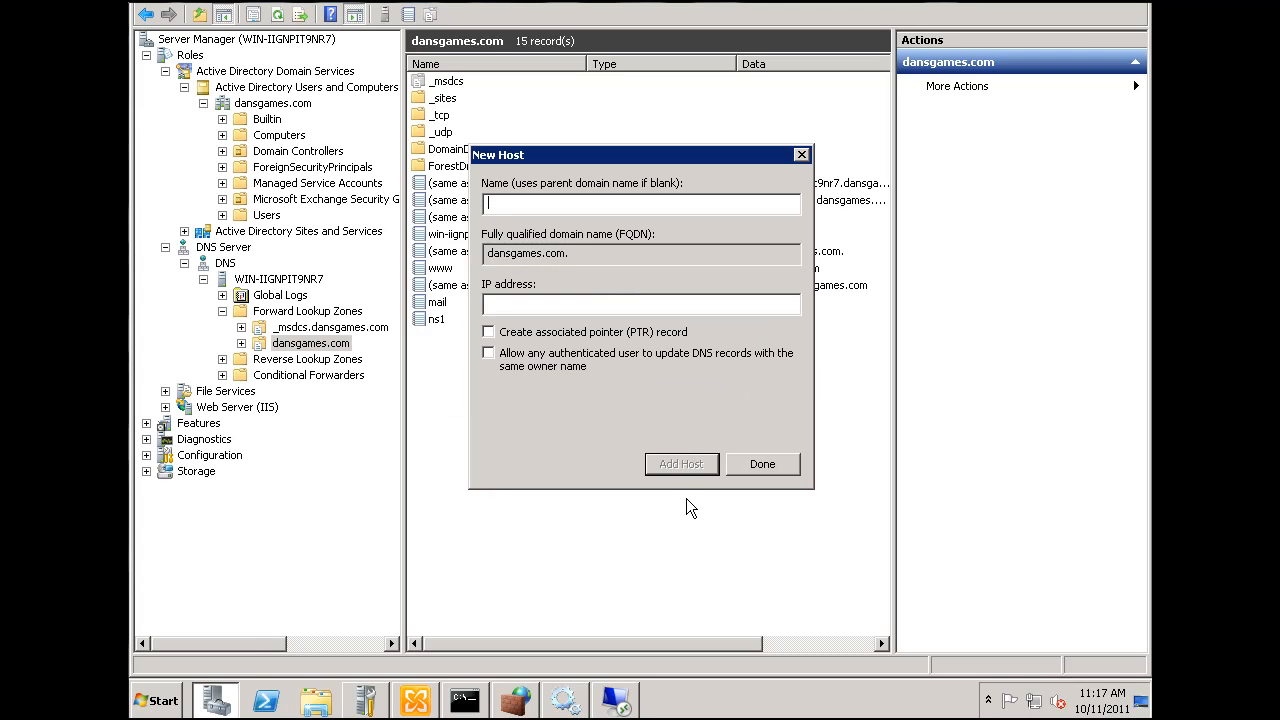
click(761, 463)
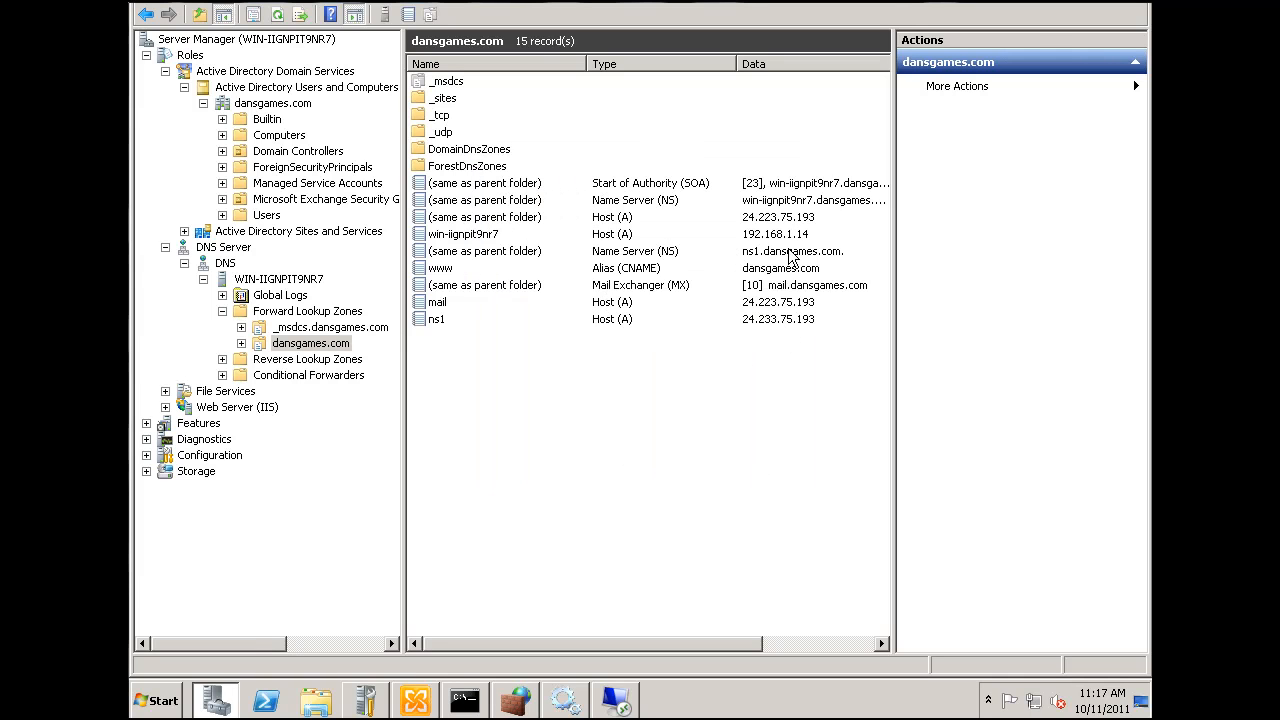
- Try changing ns1's address to 24.223.75.193 and dismiss the duplicate-record error
click(437, 318)
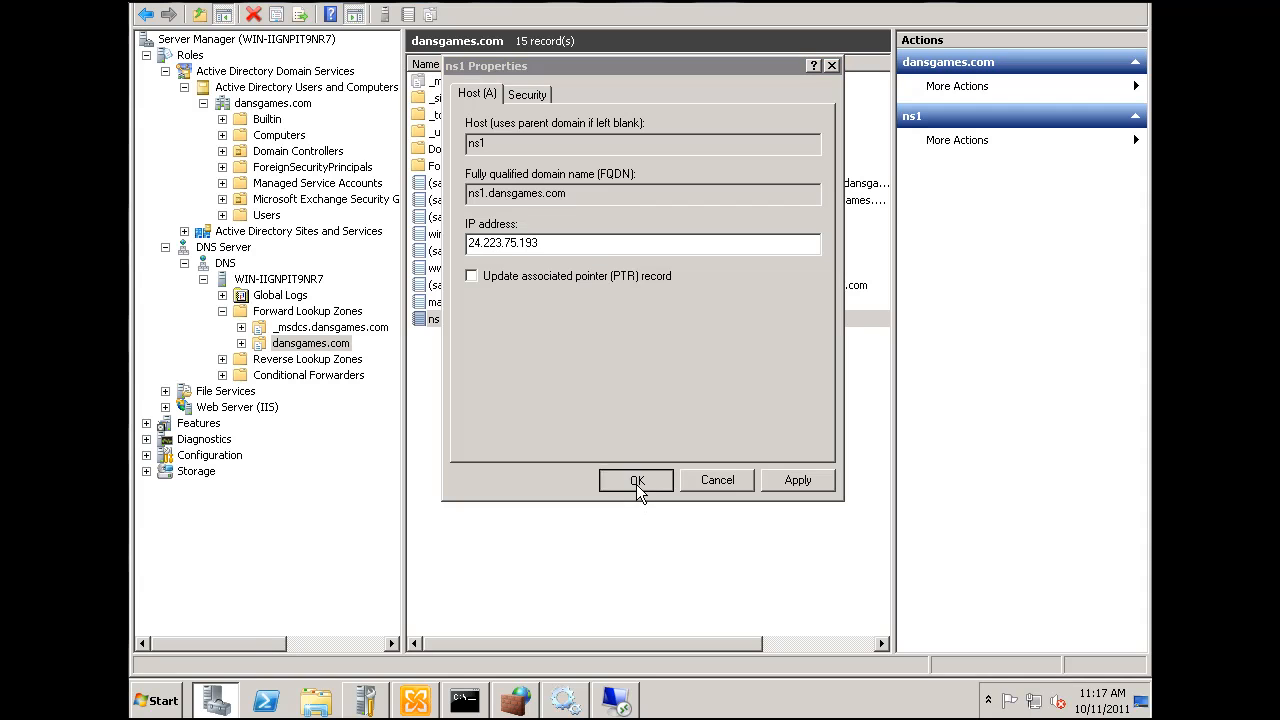
click(636, 480)
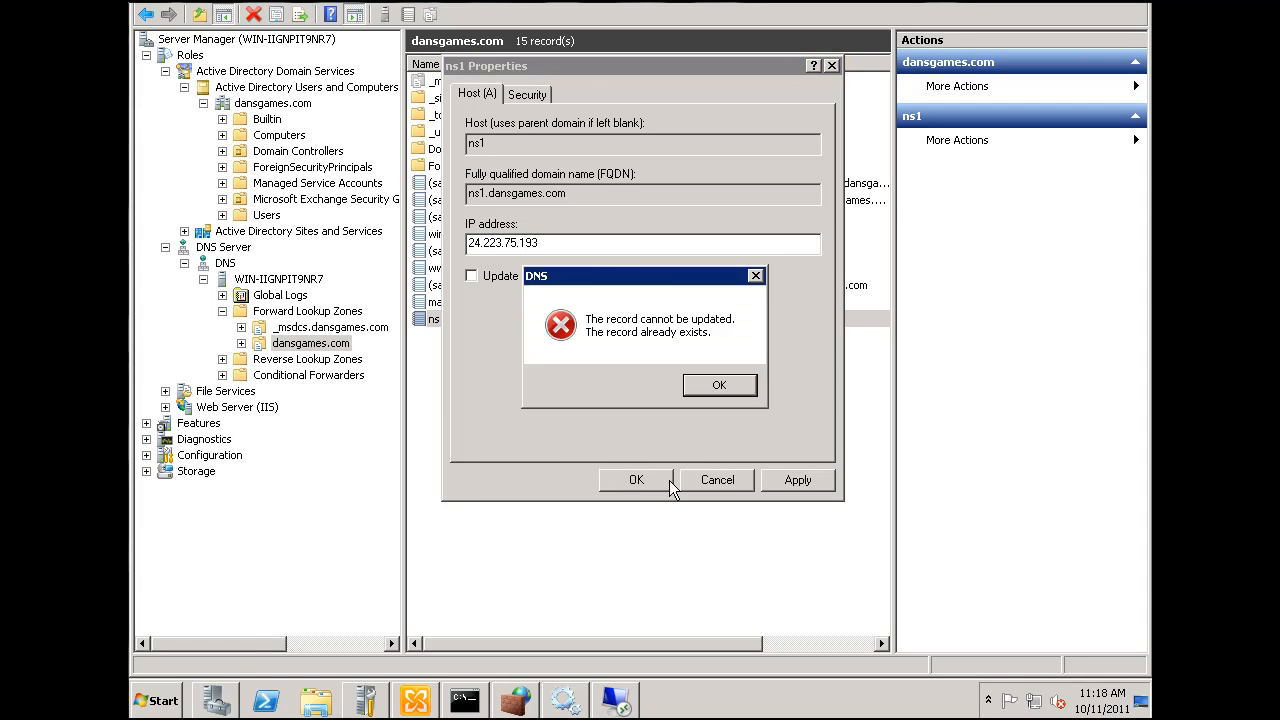
click(719, 385)
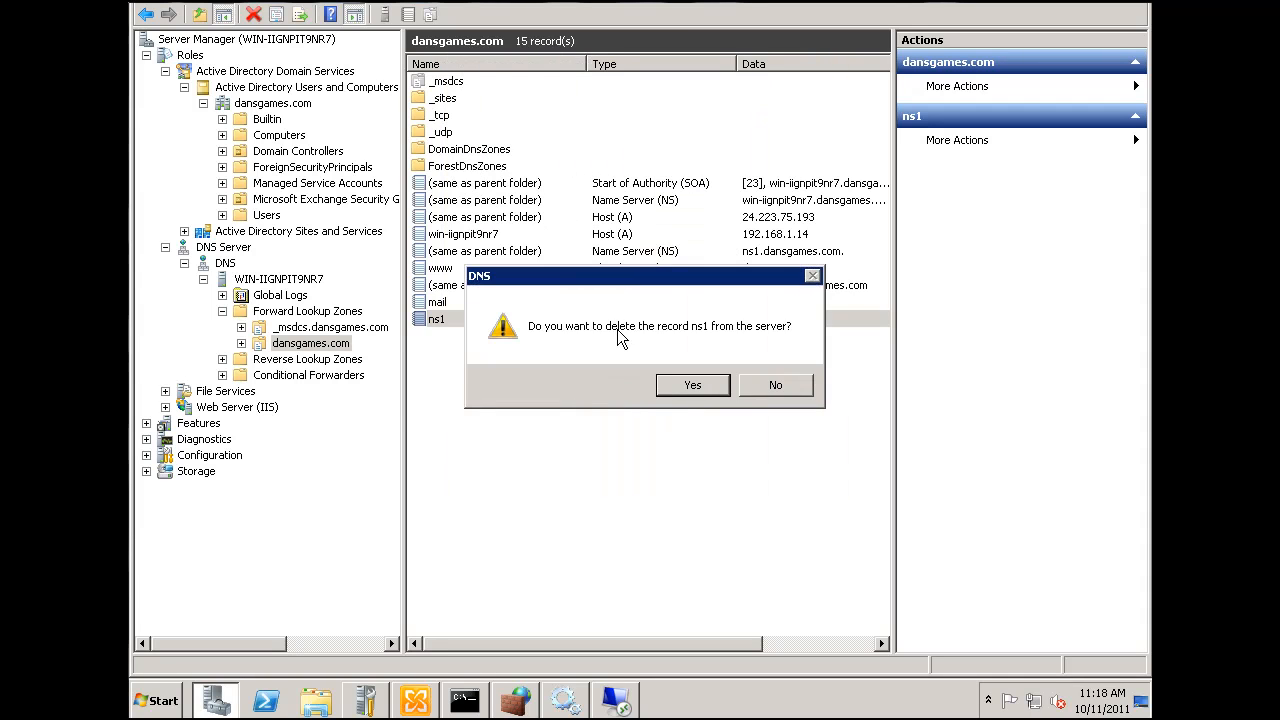
- Delete the ns1 record, then attempt re-adding ns1 at 24.223.75.193, which is rejected
click(692, 385)
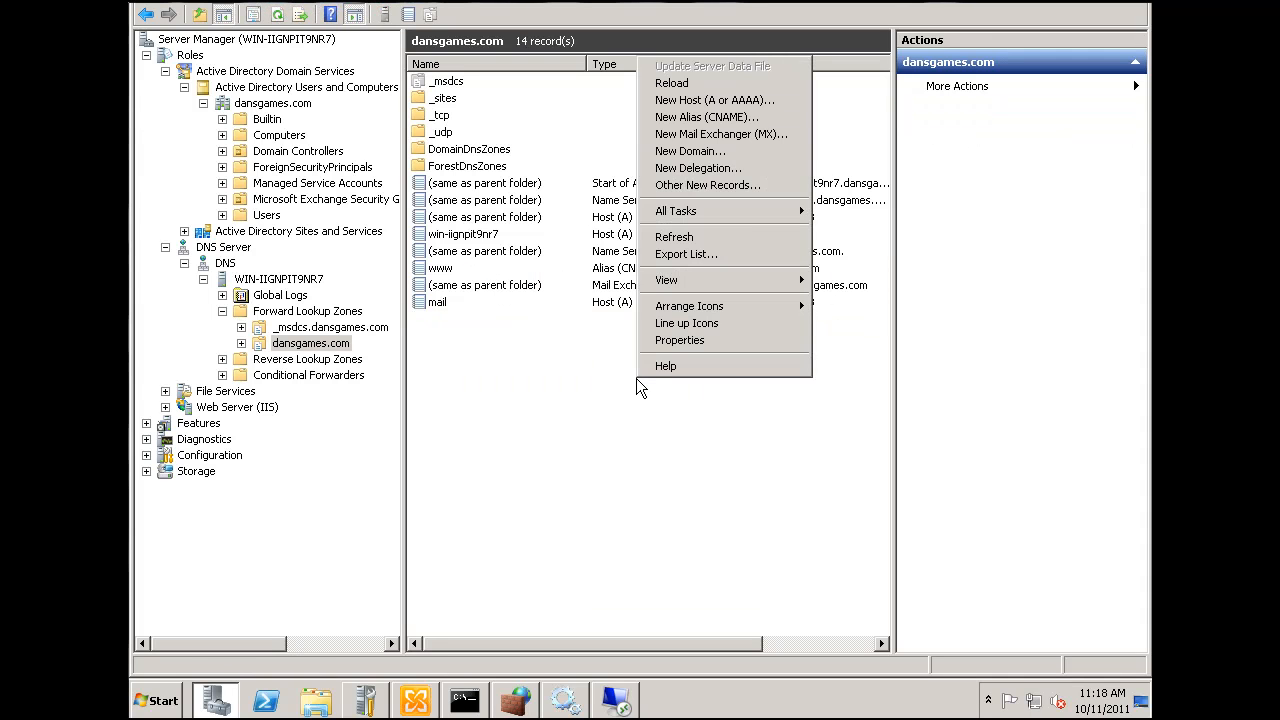
mouse_move(718, 134)
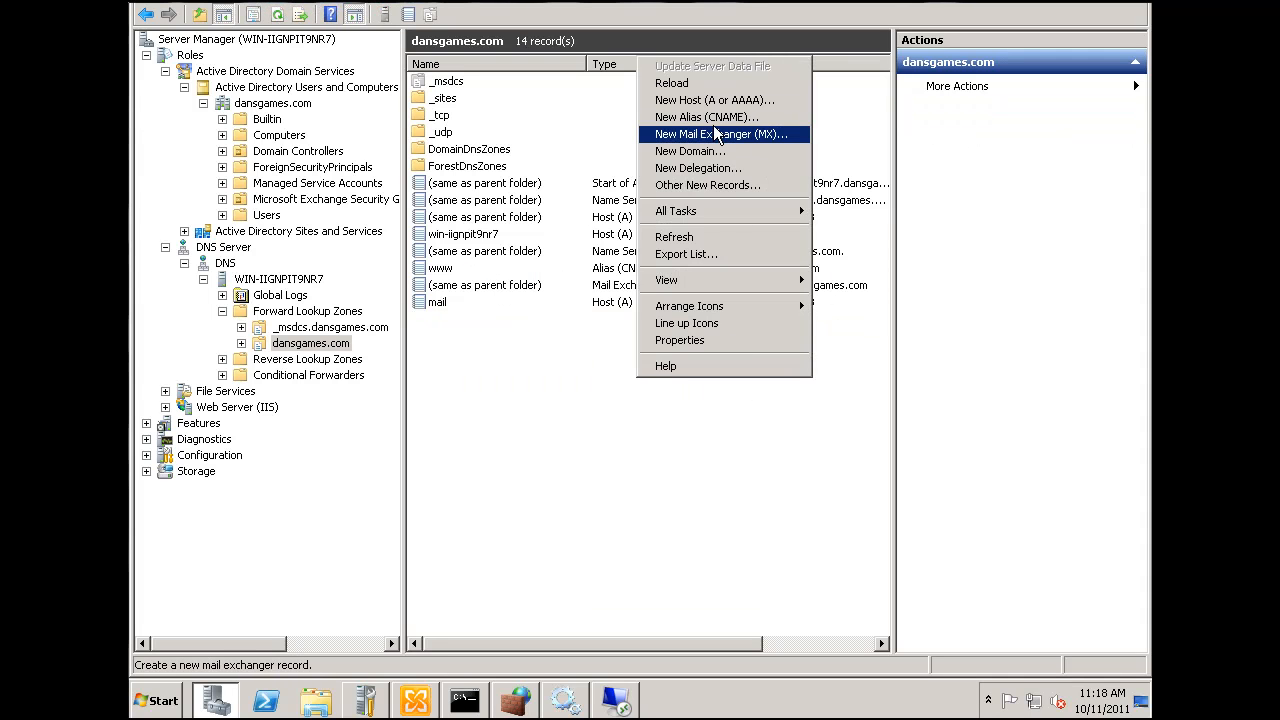
click(714, 100)
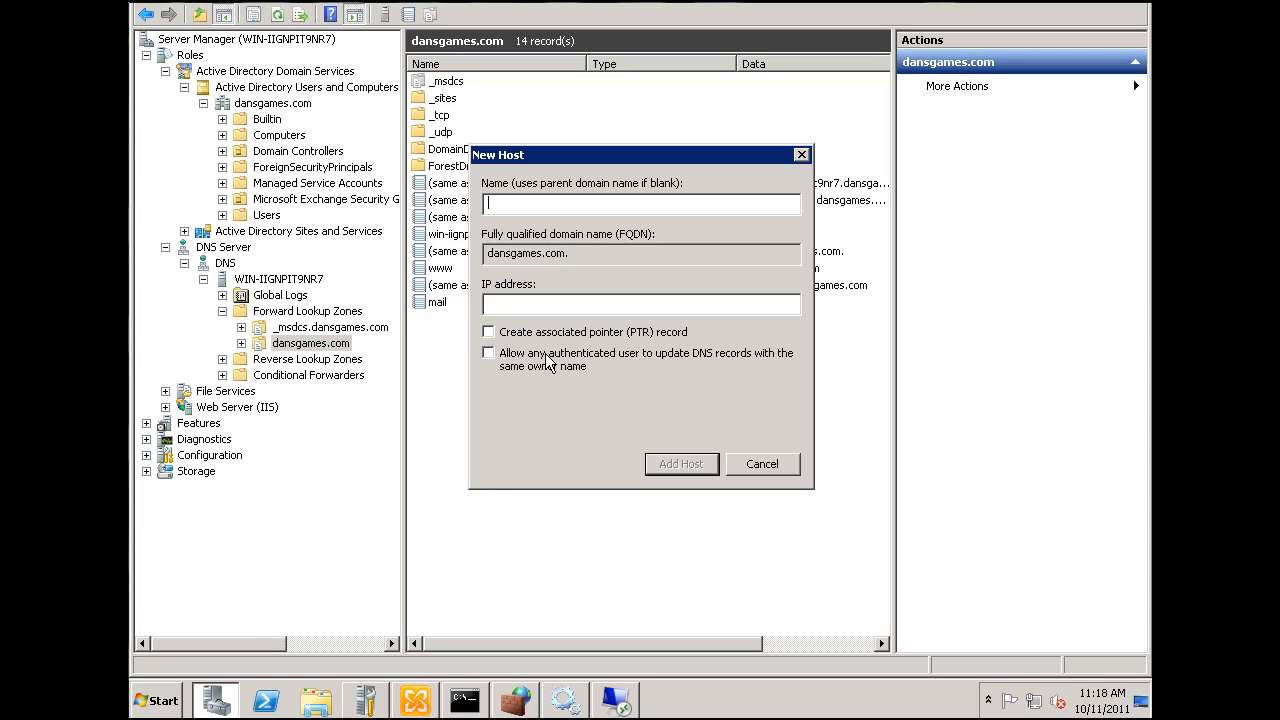
text(ns1)
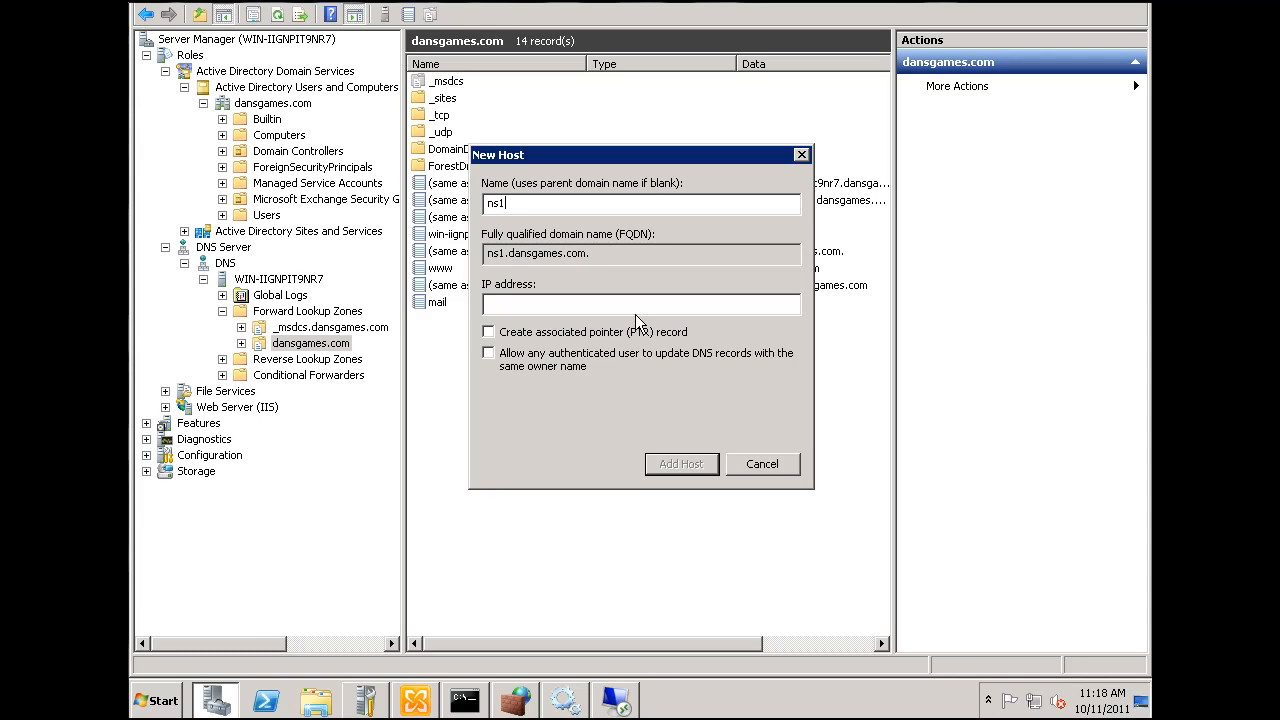
text(2)
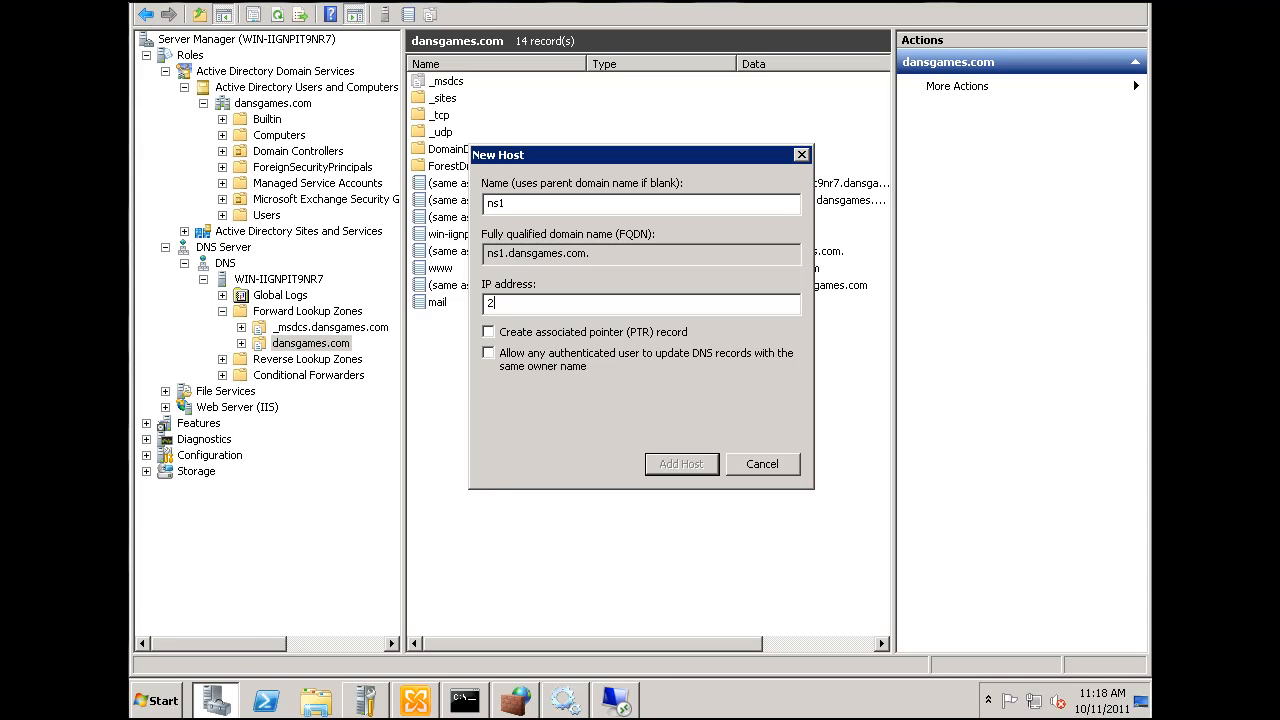
text(4.223.75.193)
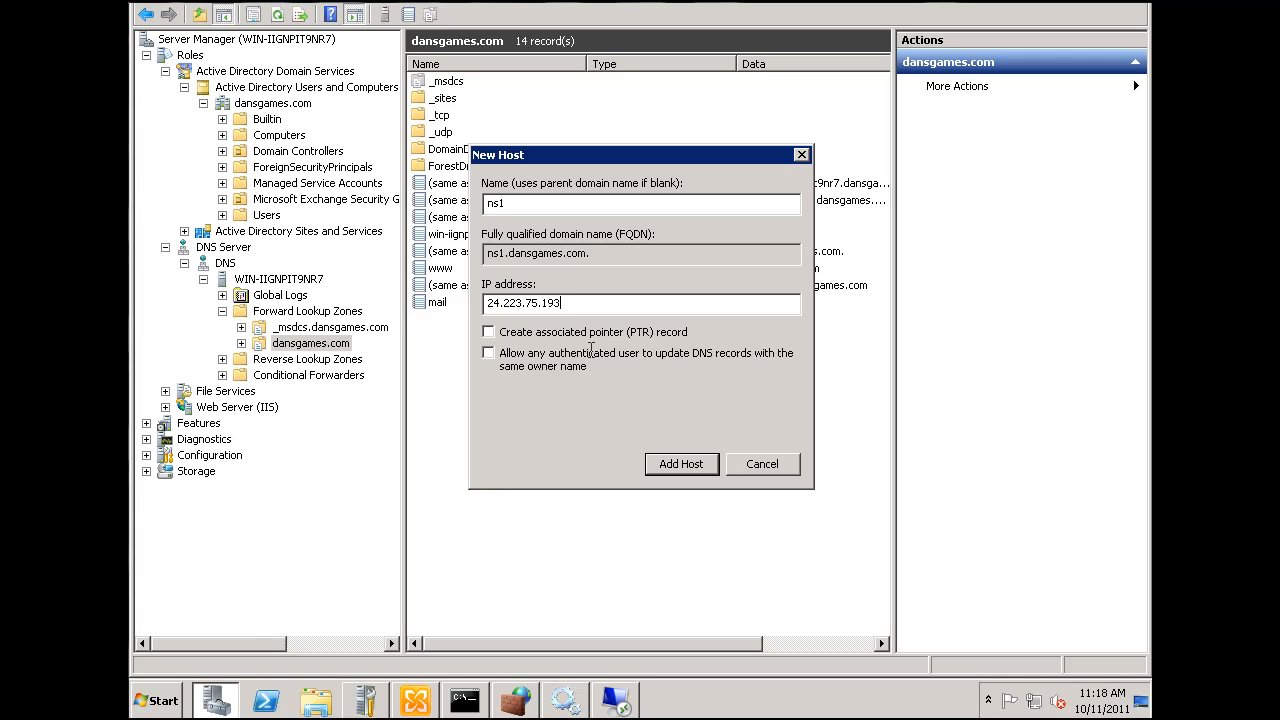
mouse_move(663, 383)
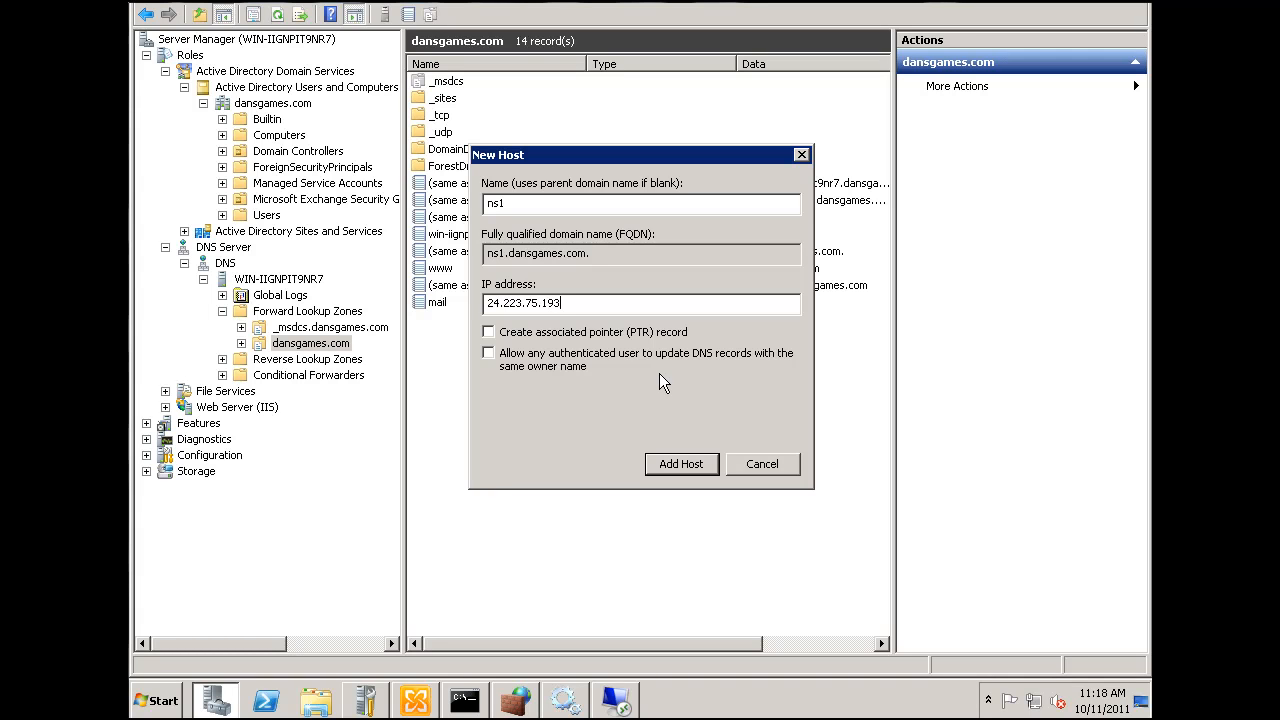
mouse_move(680, 450)
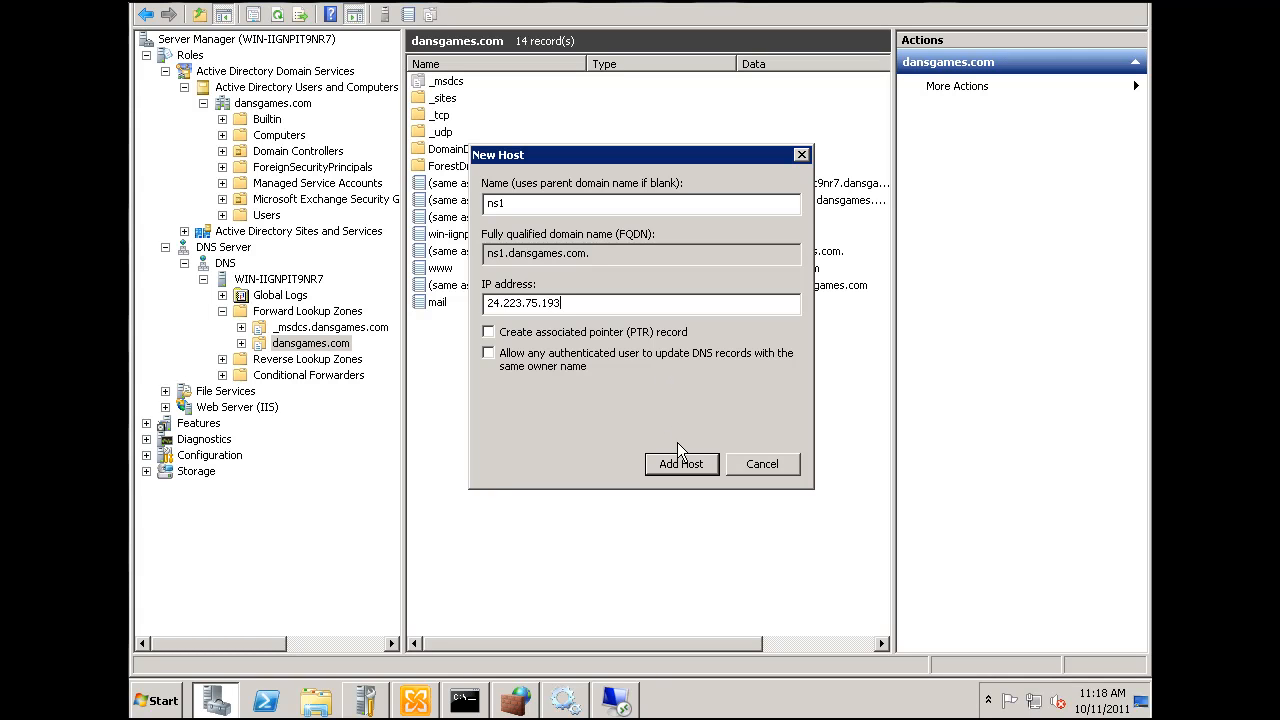
click(681, 463)
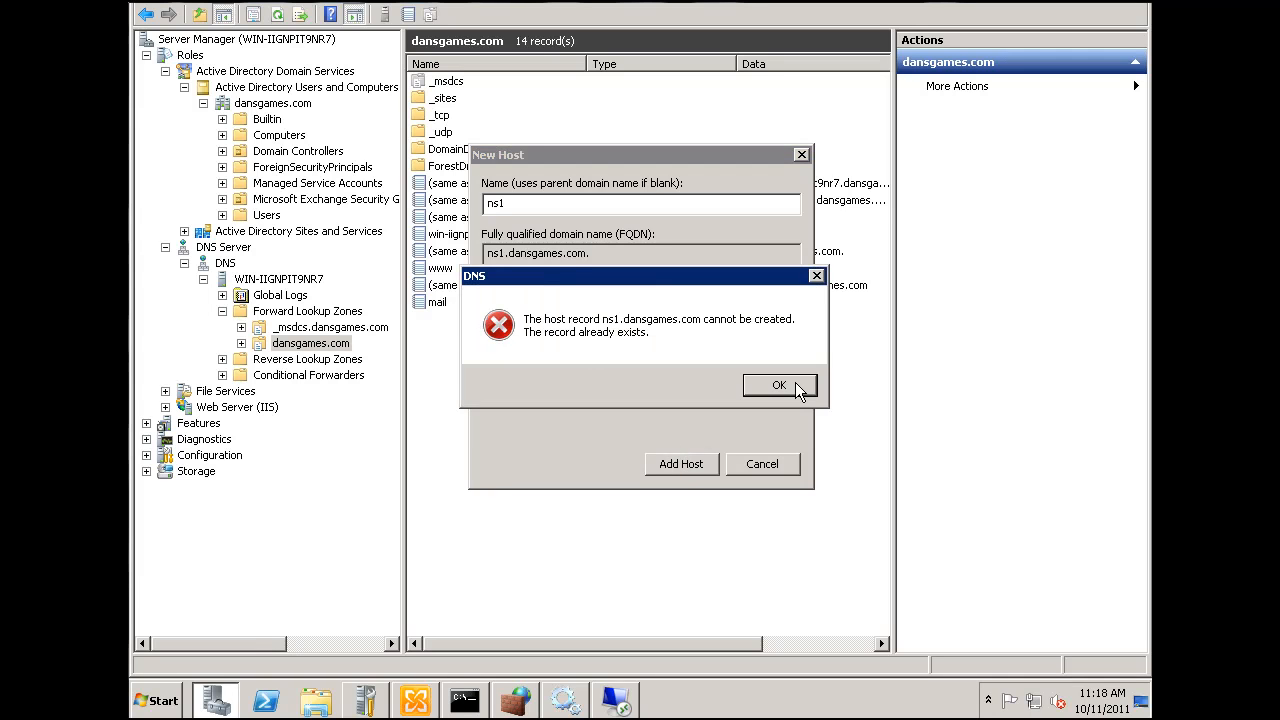
click(779, 386)
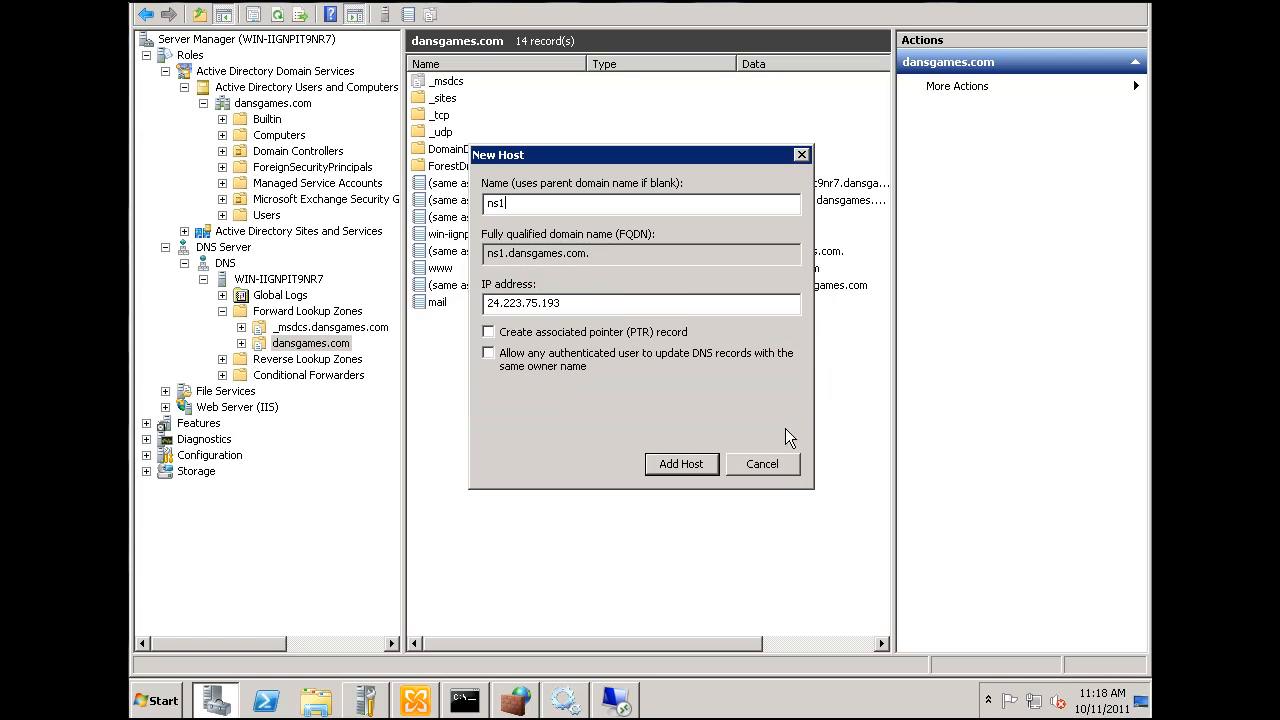
click(681, 463)
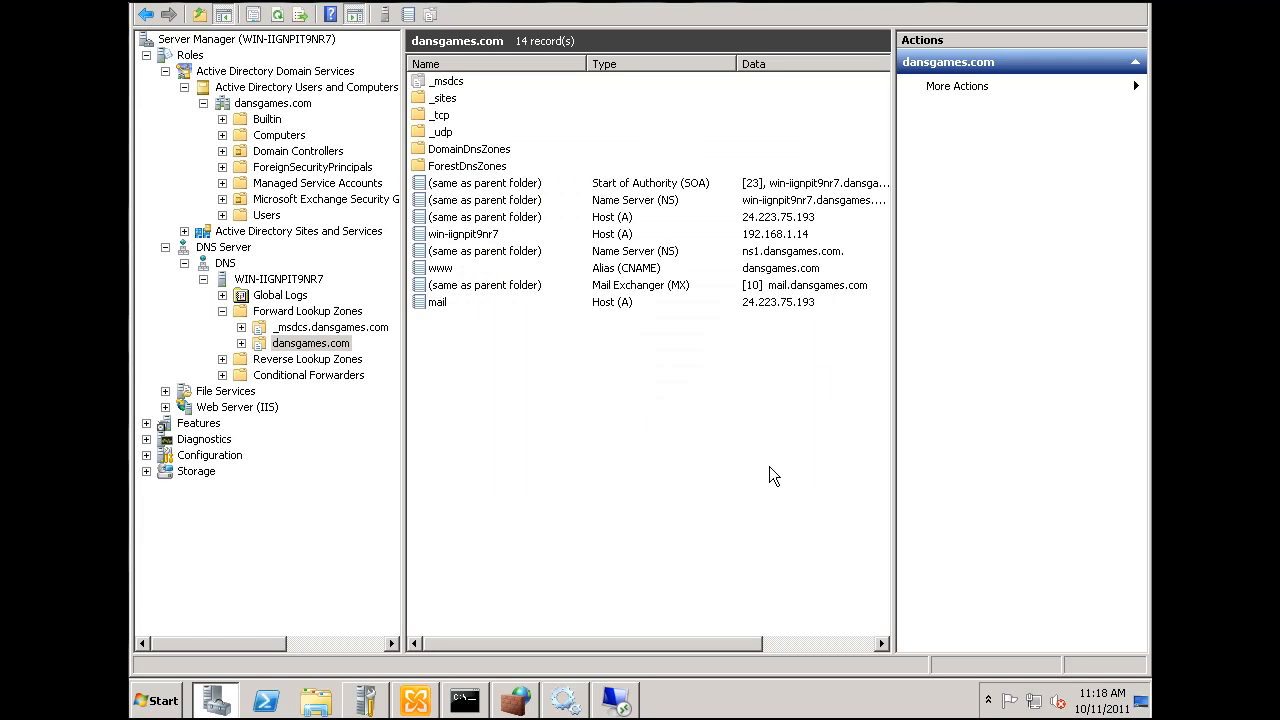
mouse_move(820, 420)
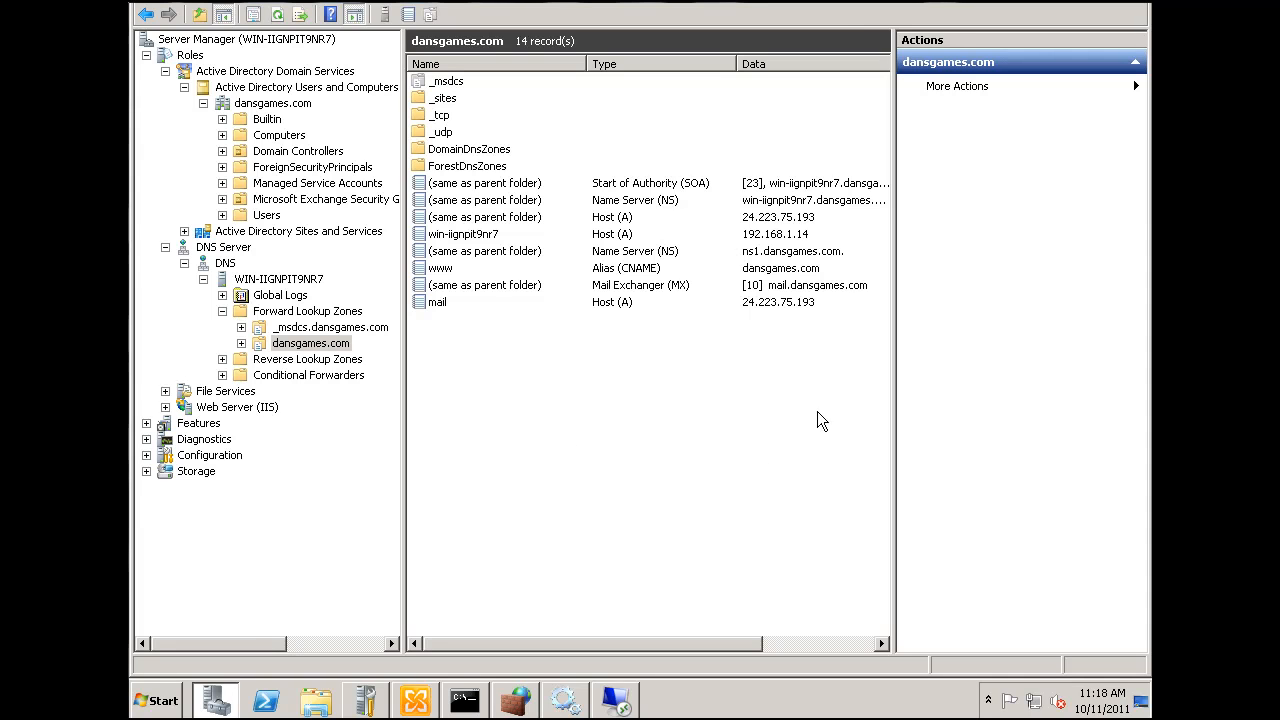
mouse_move(213, 278)
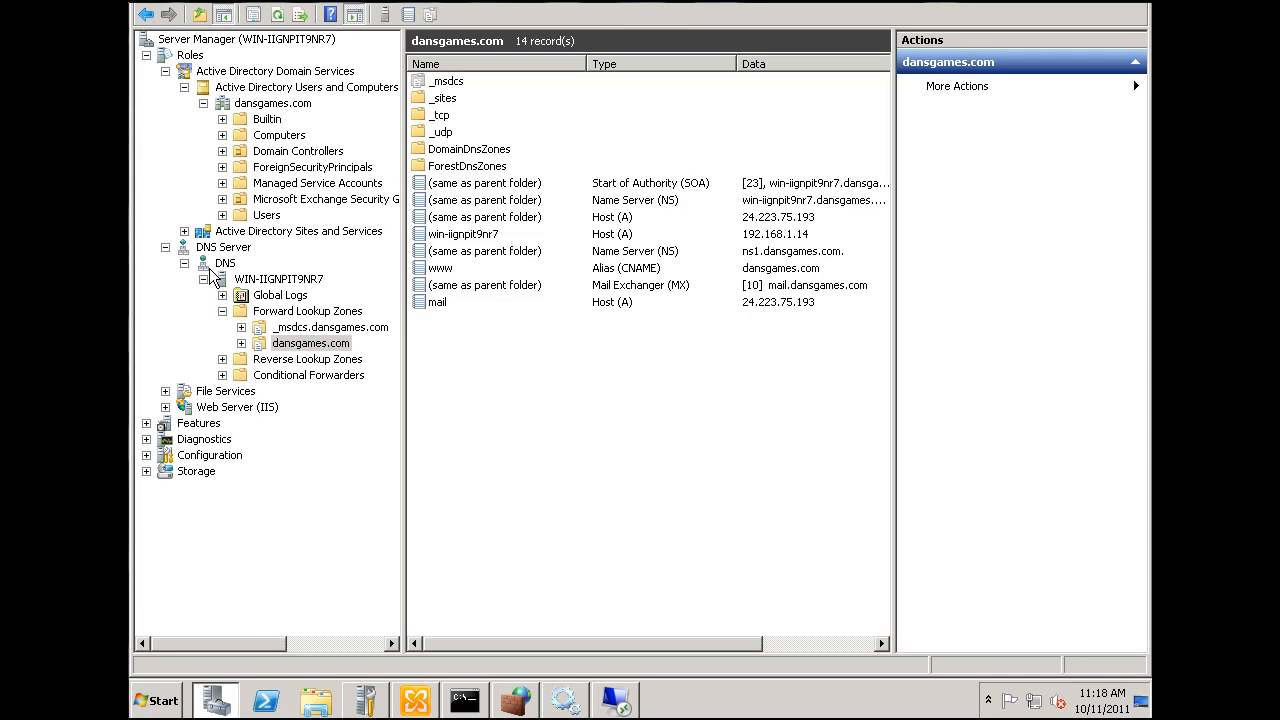
- Refresh the DNS server, re-add host ns1 at 24.223.75.193 in dansgames.com, and select it
click(225, 262)
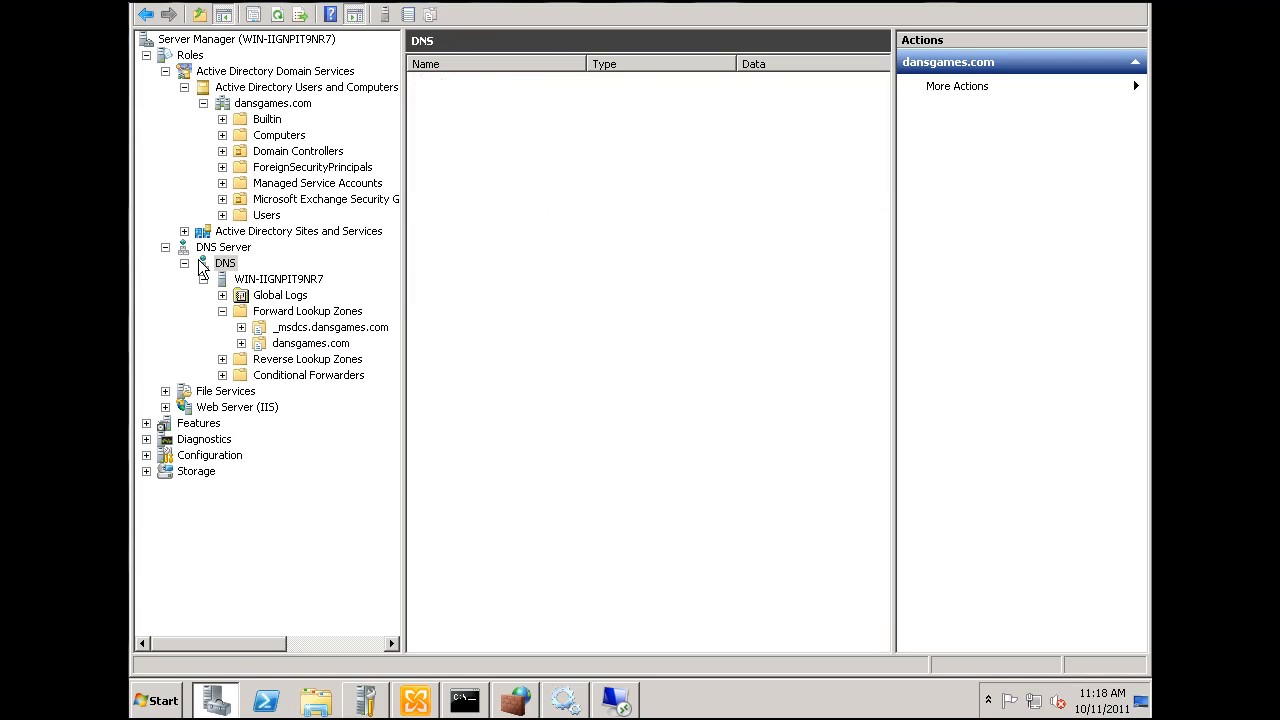
right_click(225, 262)
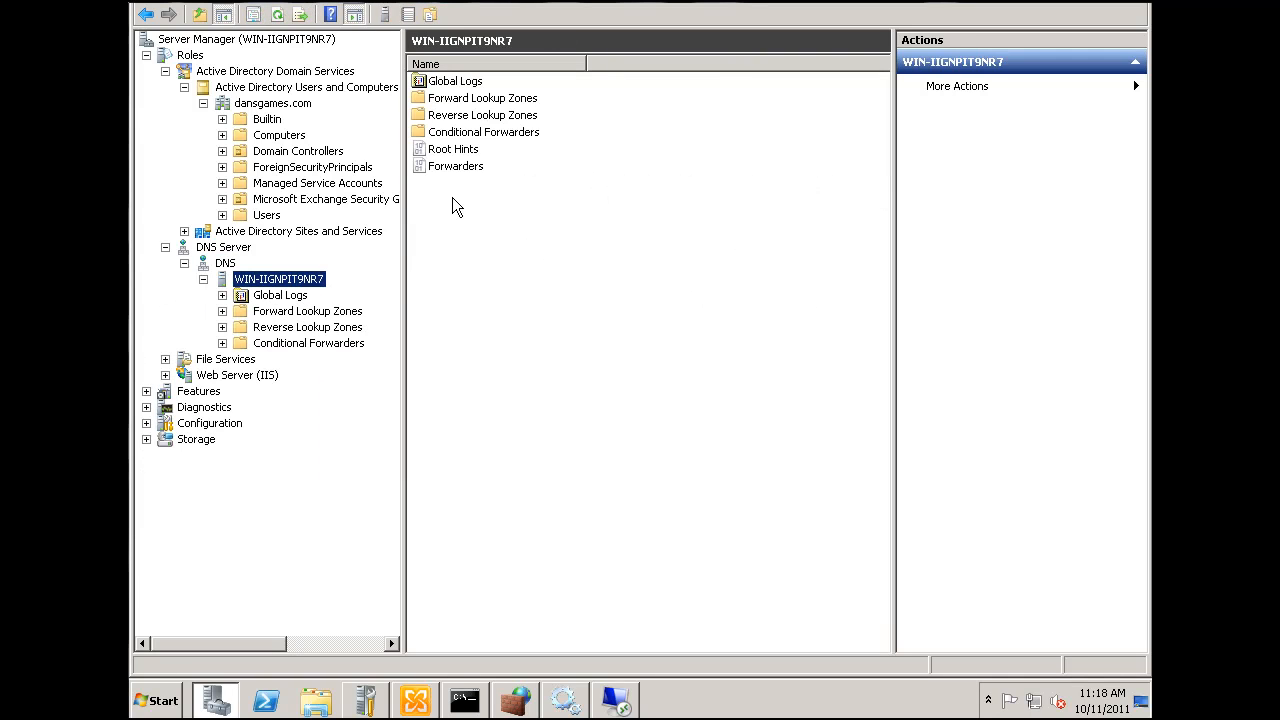
mouse_move(240, 318)
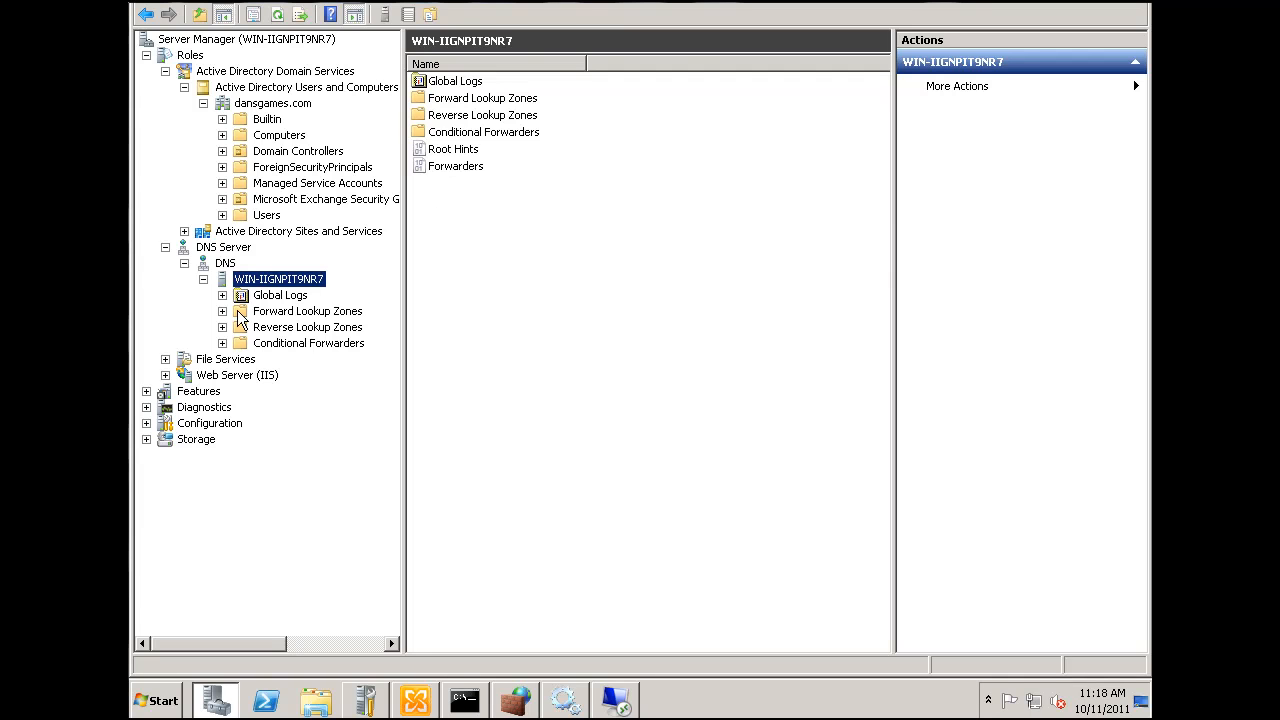
click(307, 311)
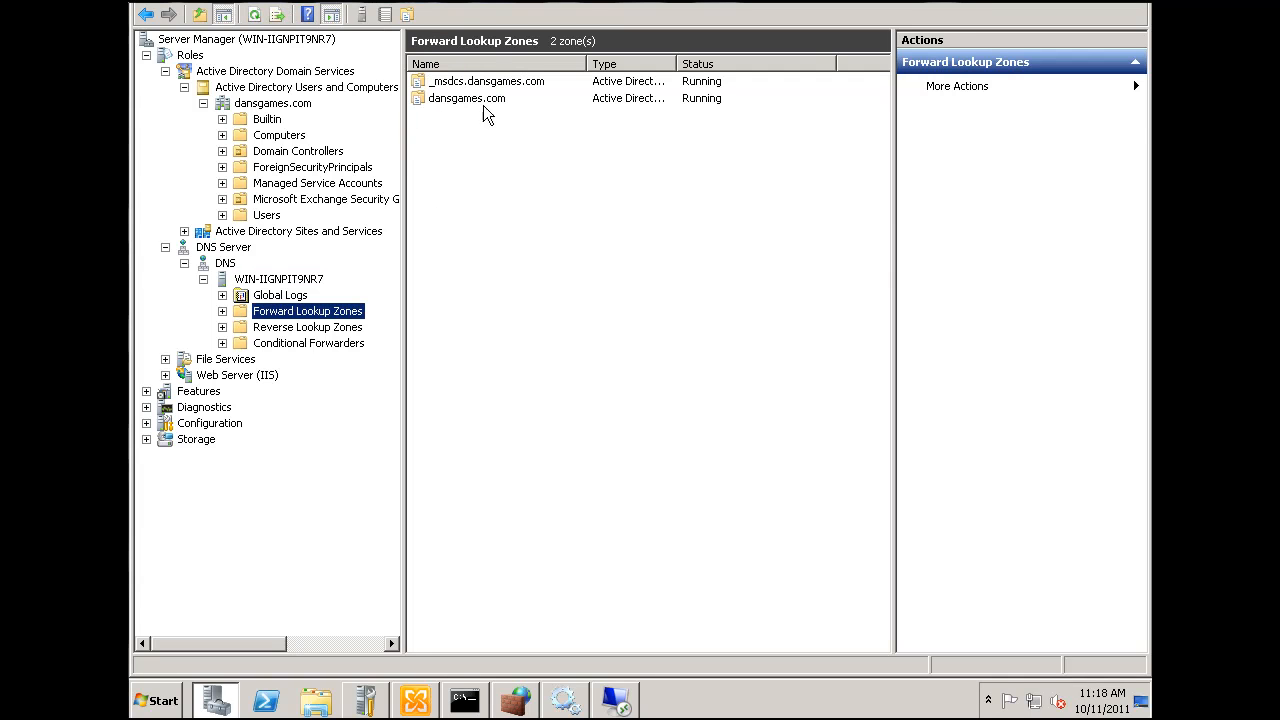
right_click(466, 97)
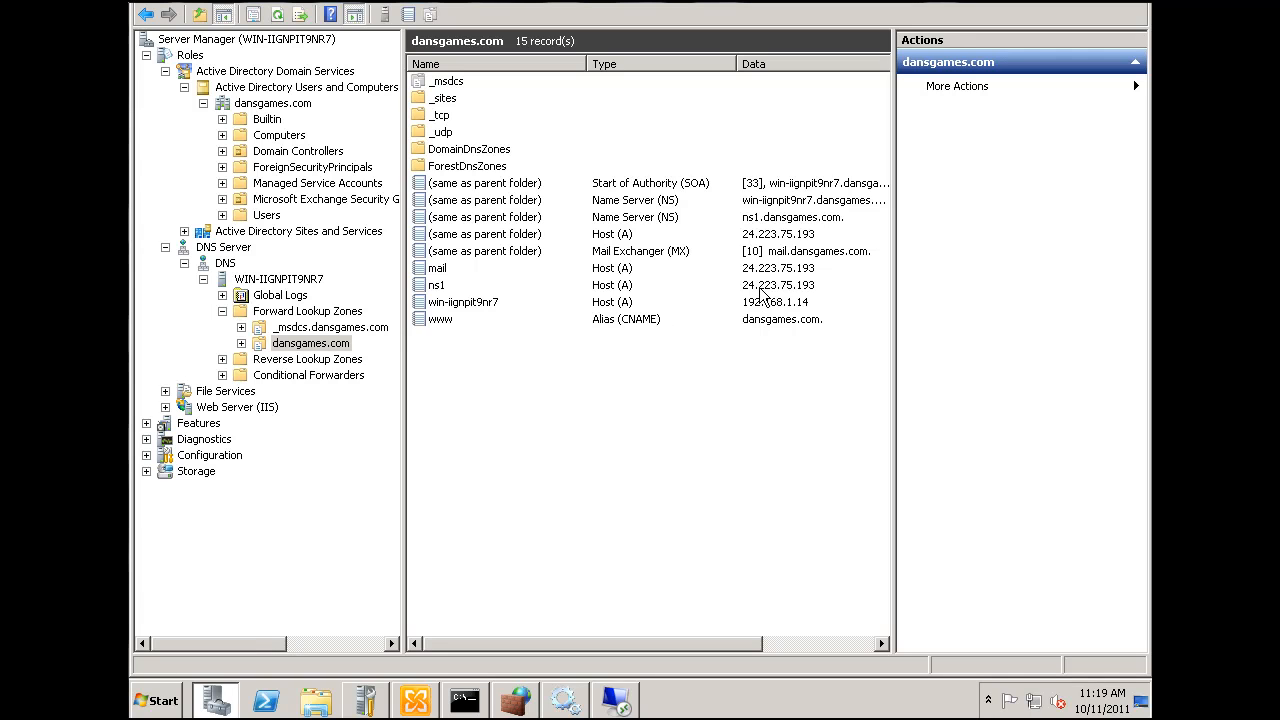
click(436, 285)
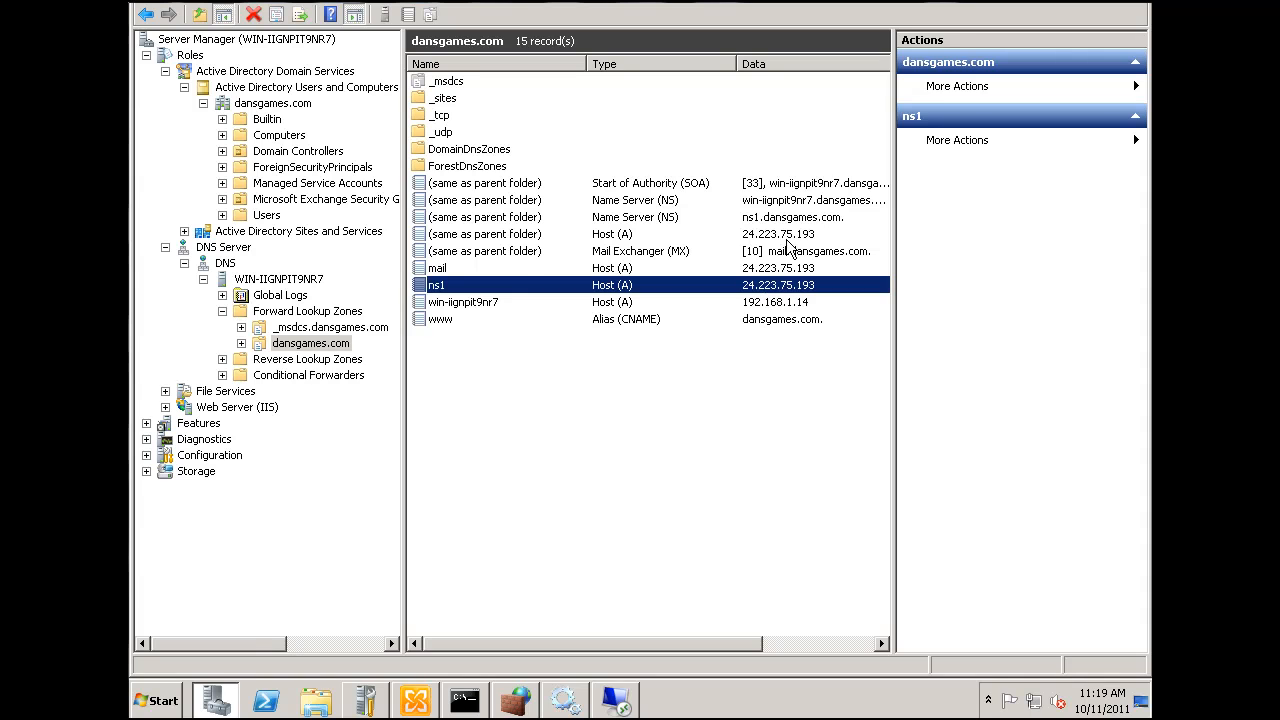
mouse_move(767, 320)
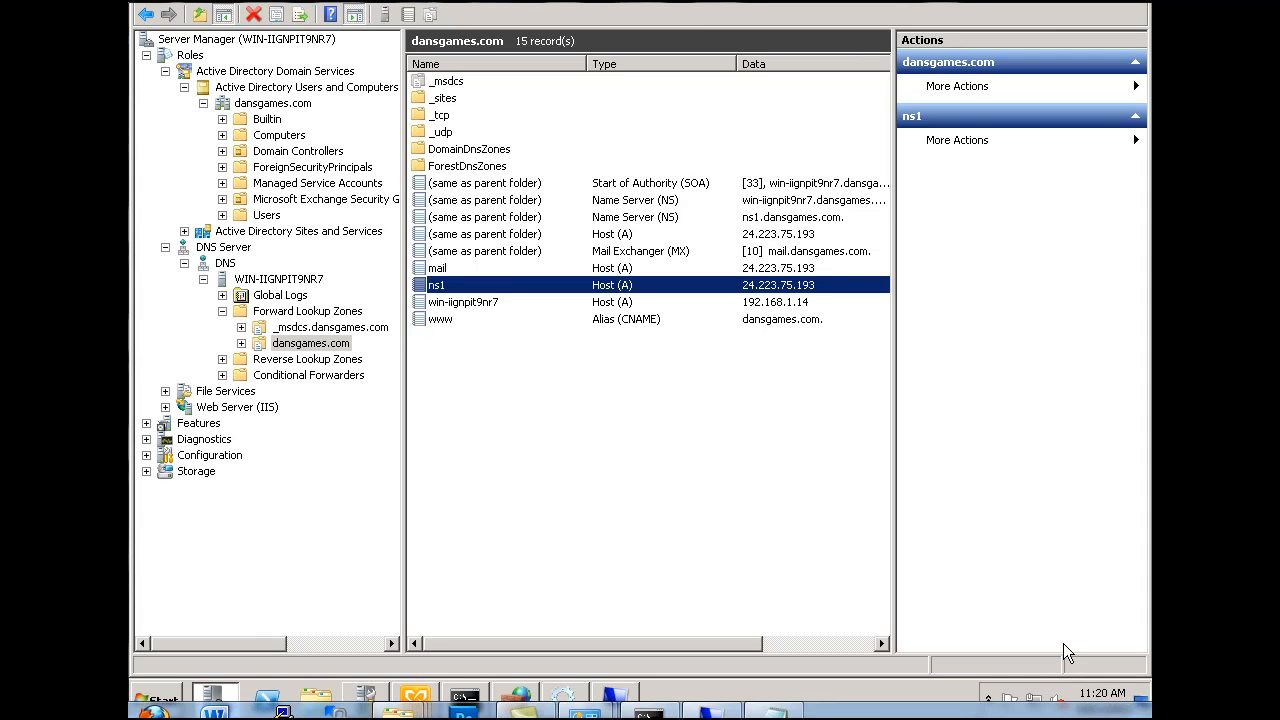
mouse_move(787, 345)
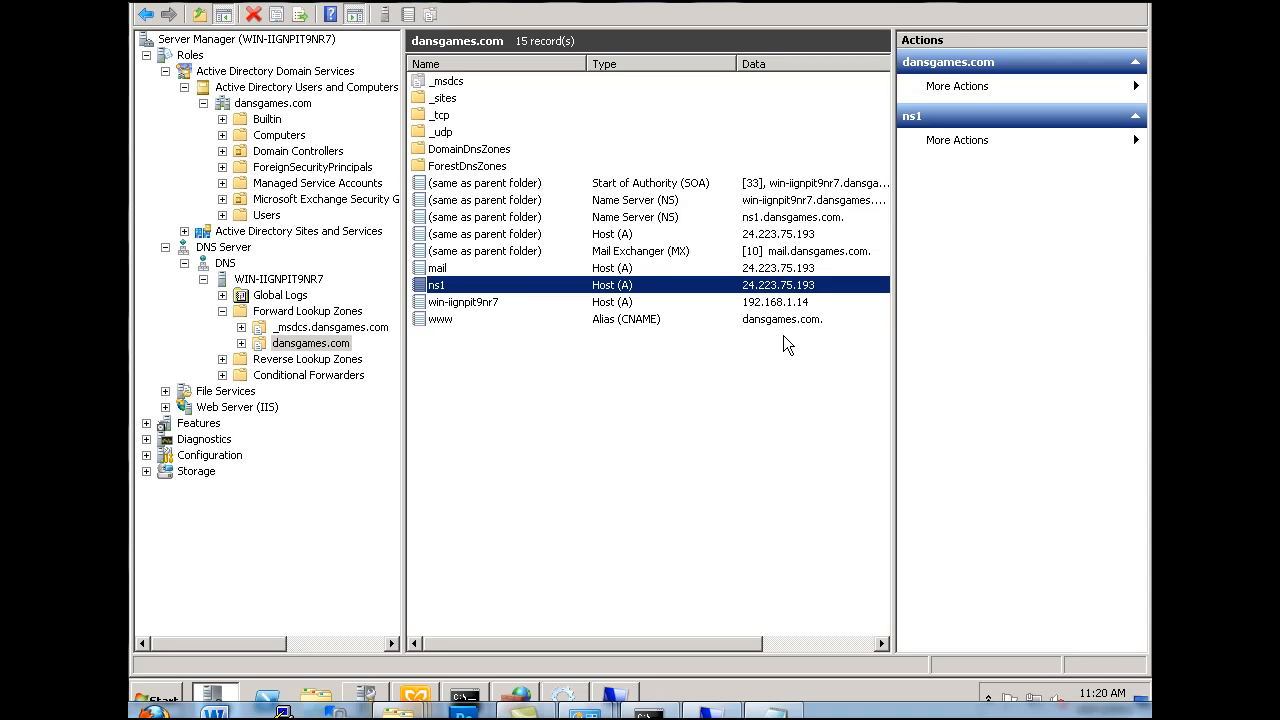
mouse_move(198, 601)
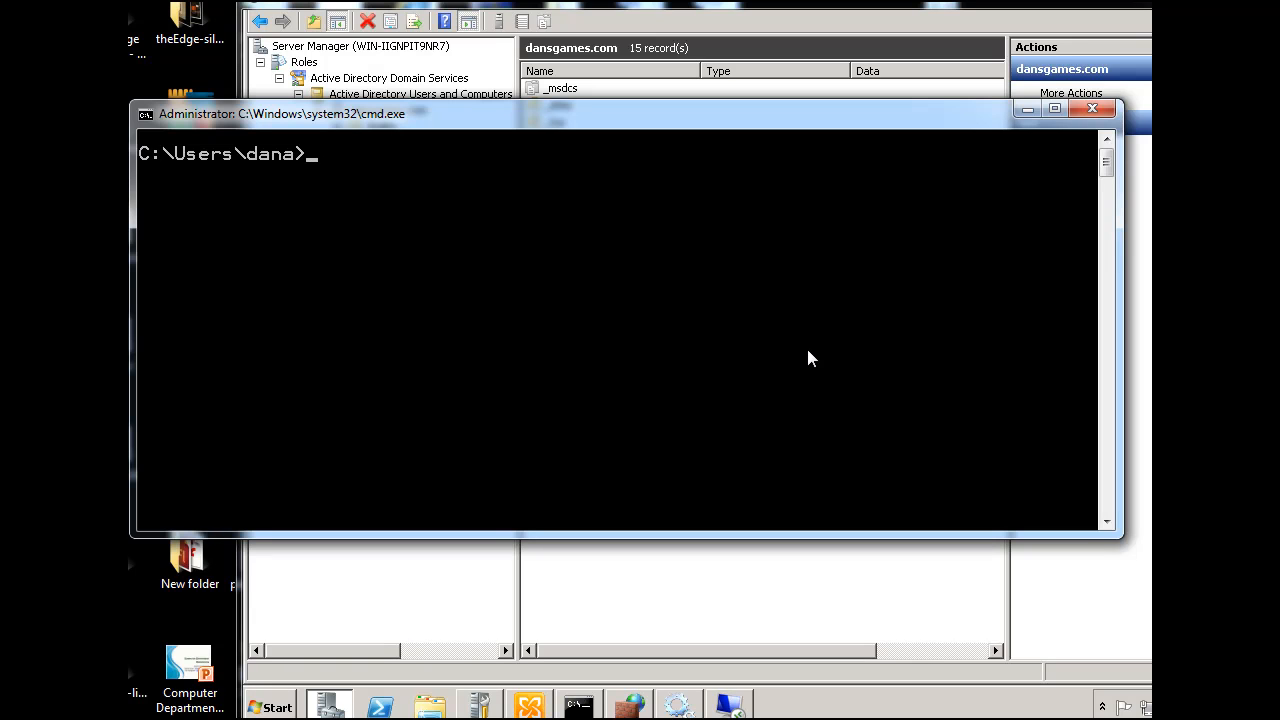
- Start nslookup and query dansgames.com, expecting address 24.223.75.193
text(nslook)
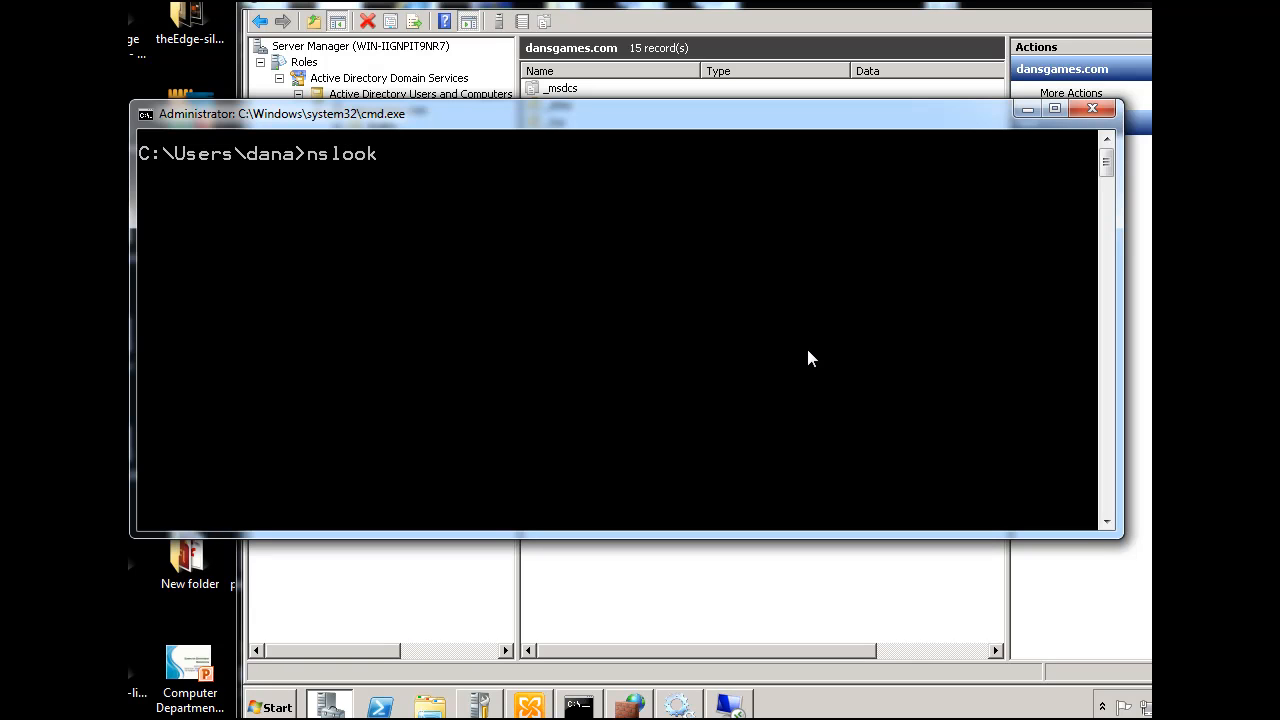
text(up)
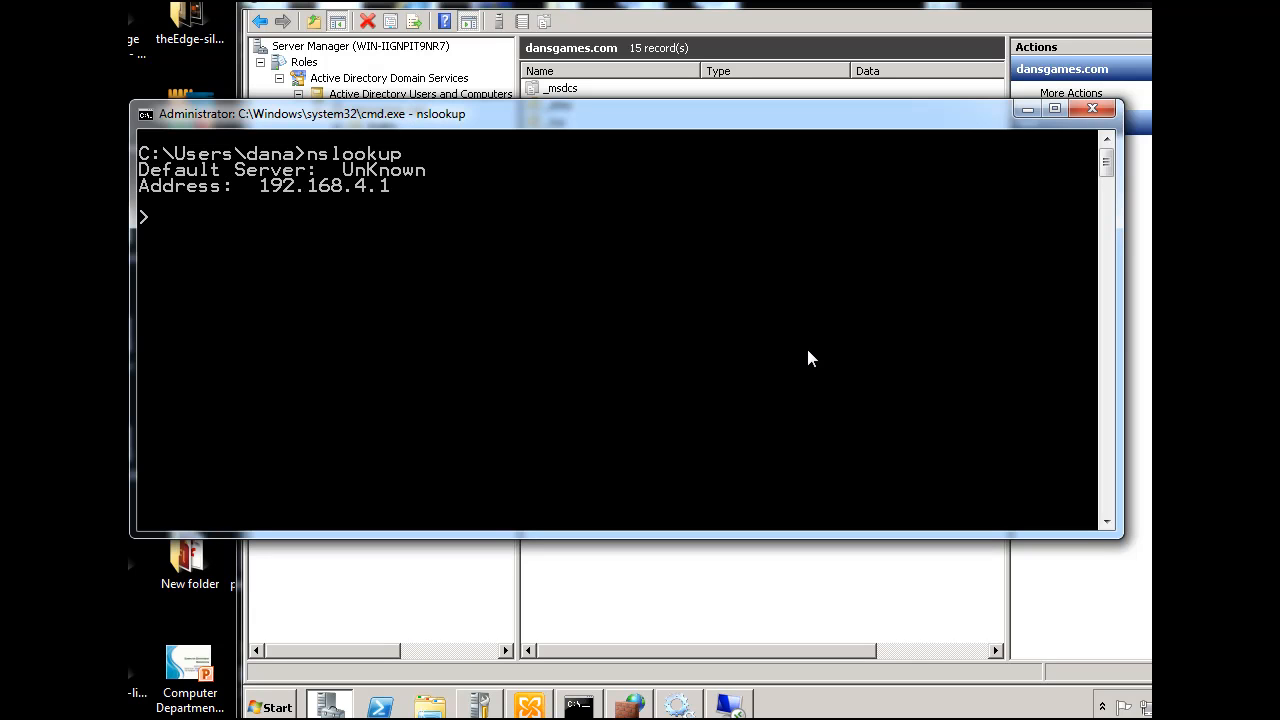
text(dansgames.com)
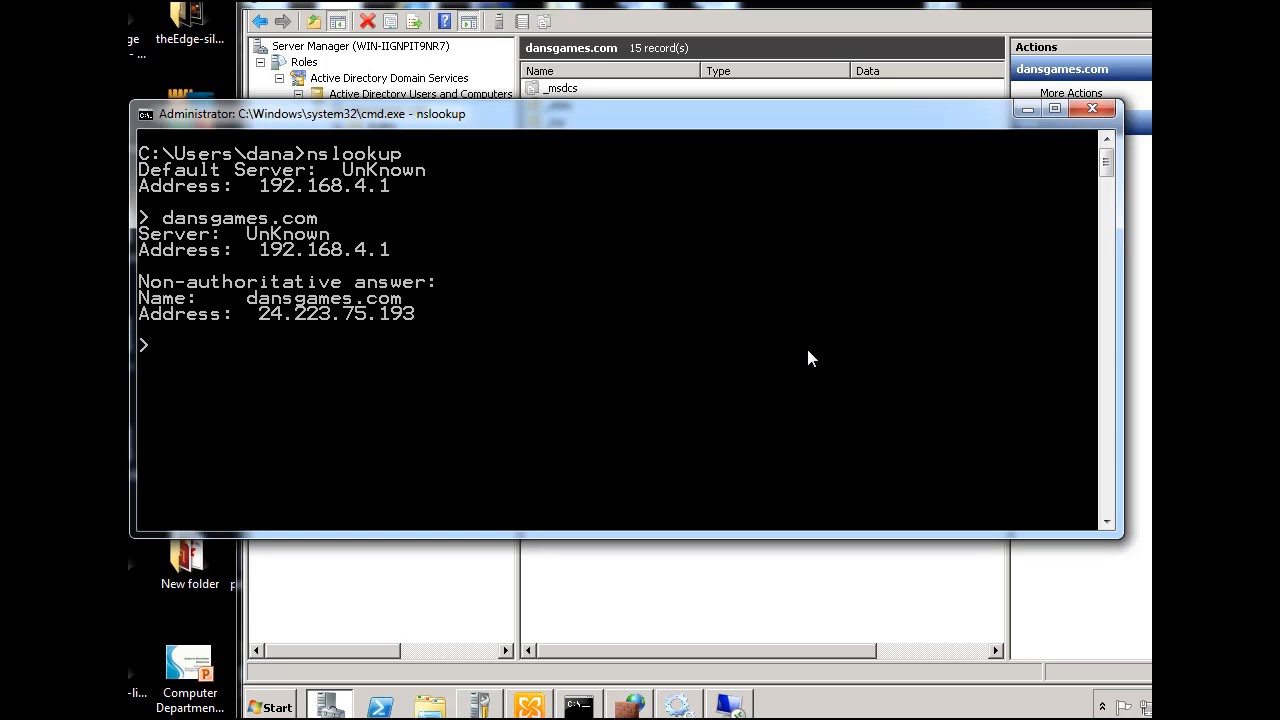
mouse_move(393, 323)
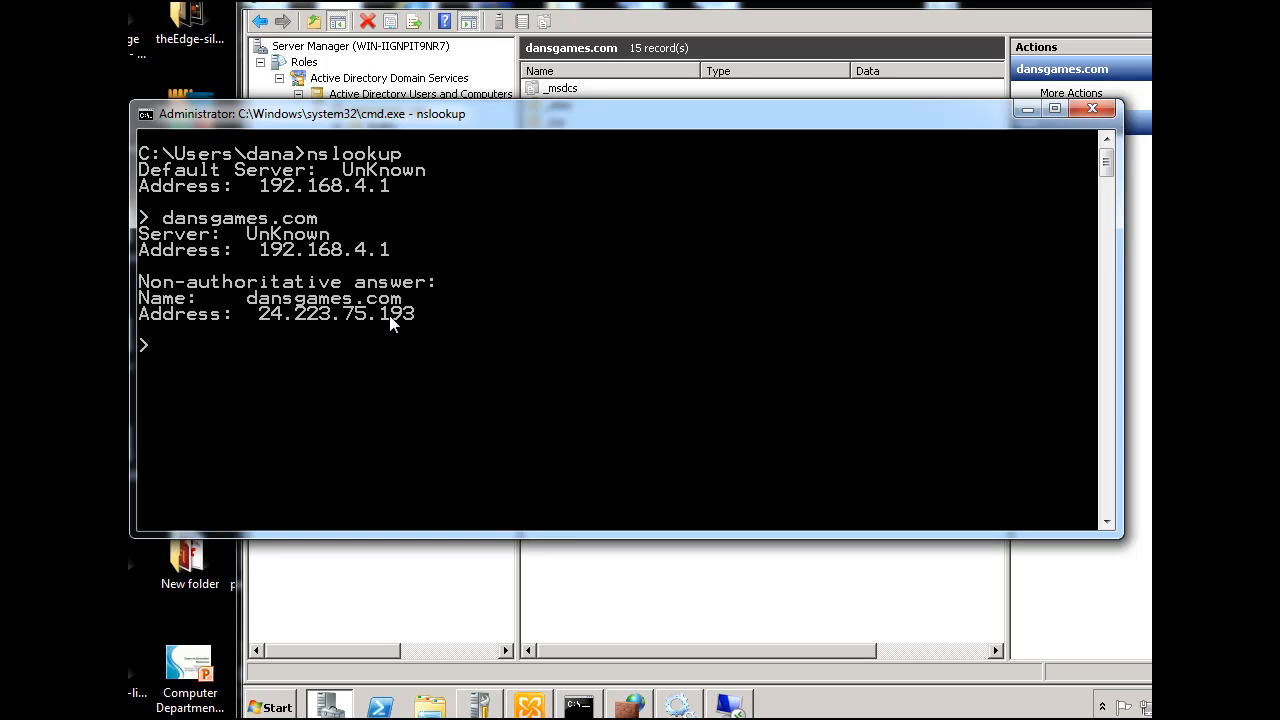
mouse_move(420, 328)
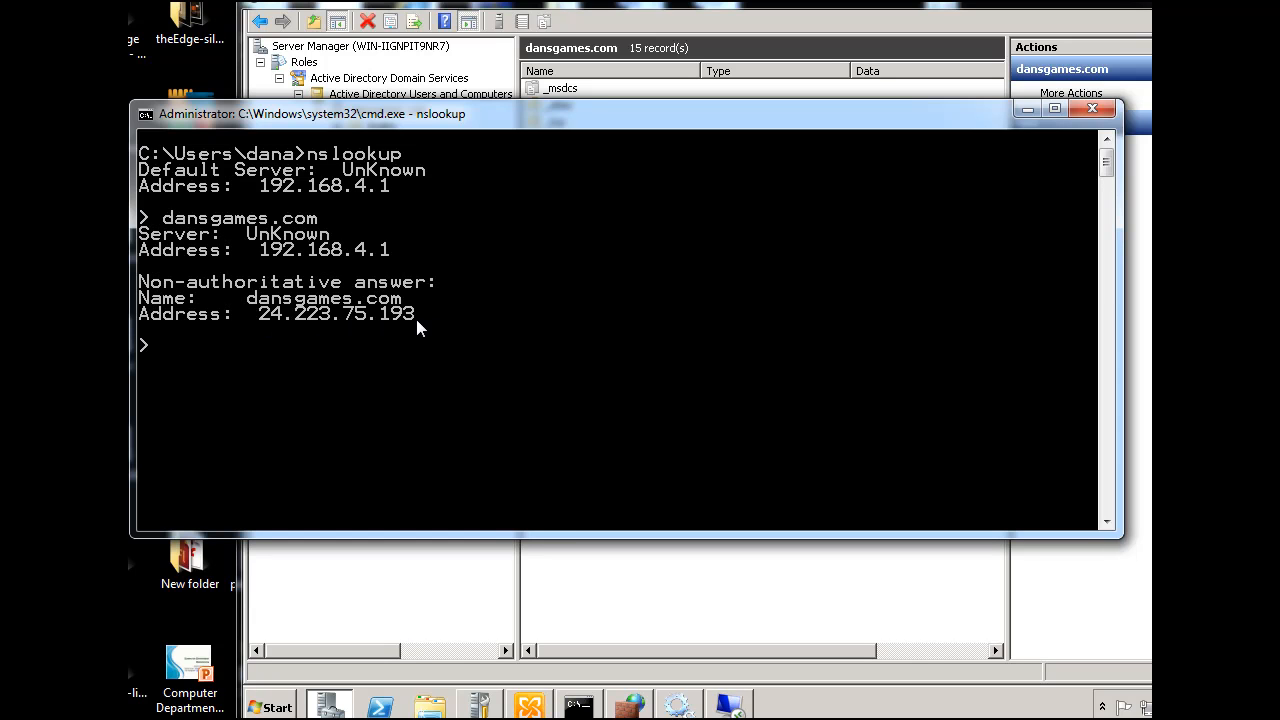
mouse_move(298, 335)
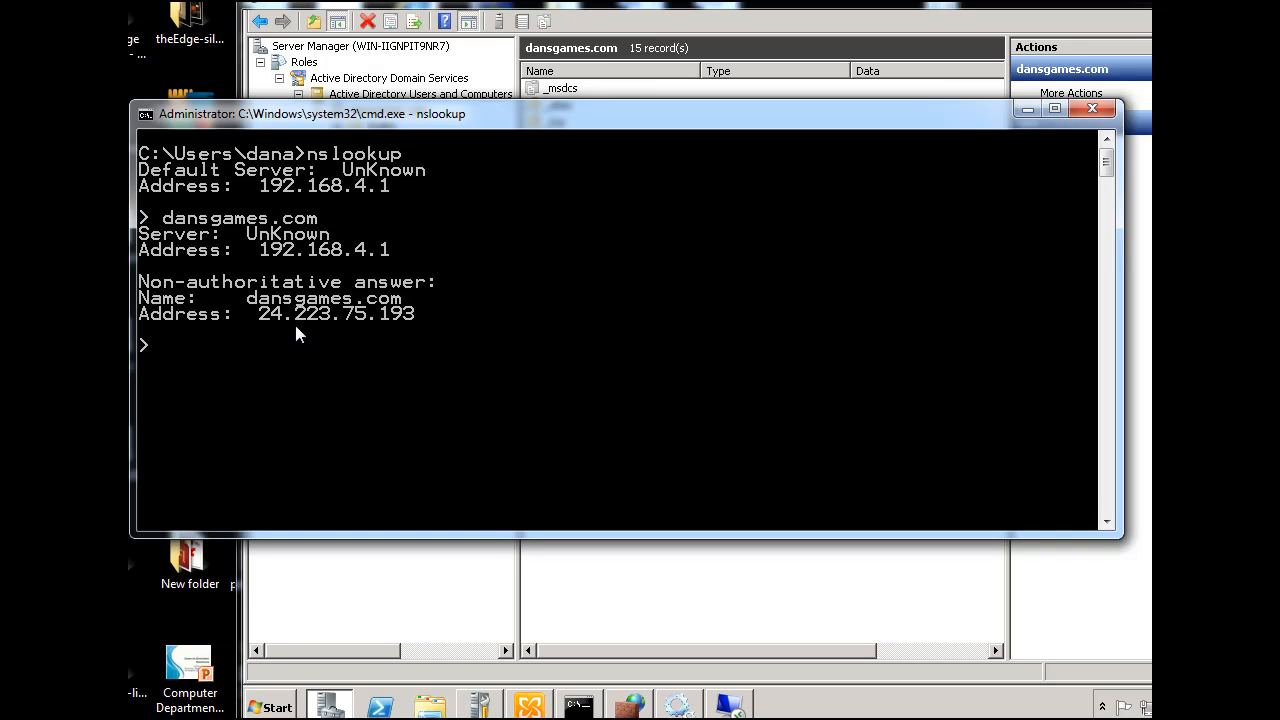
mouse_move(414, 330)
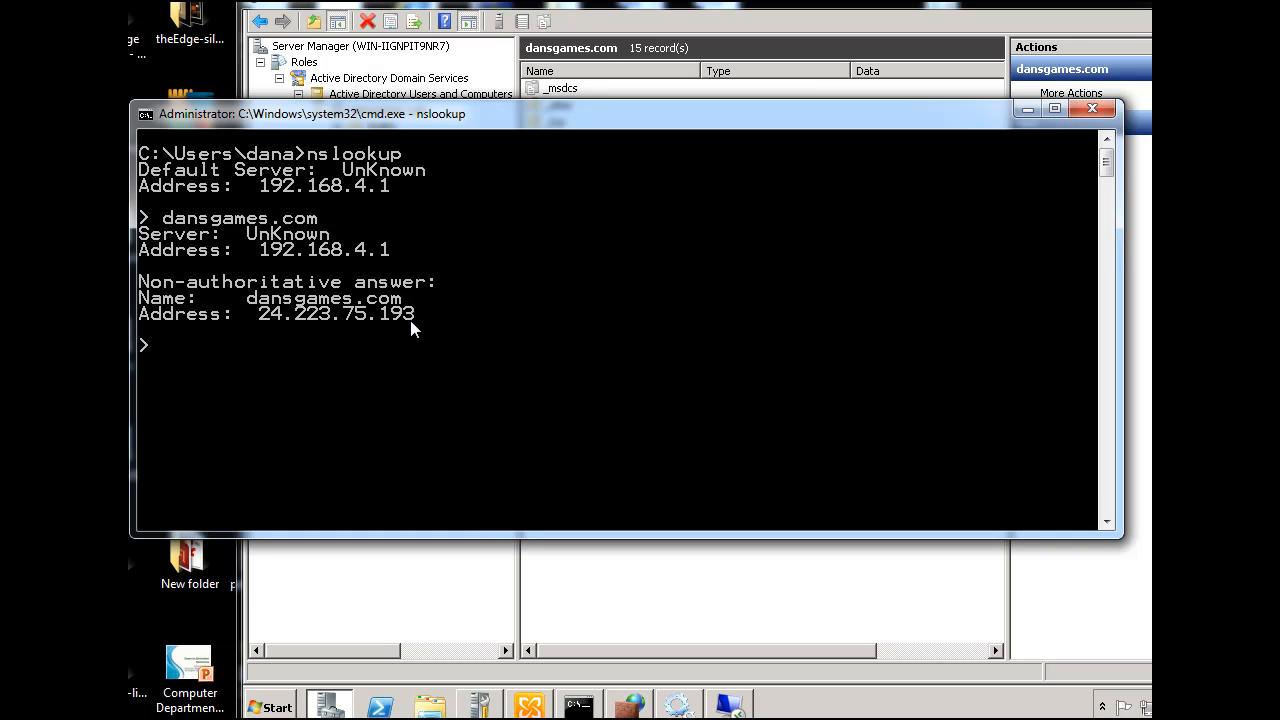
- Set the nslookup query type to mx and look up dansgames.com's mail exchanger
text(set)
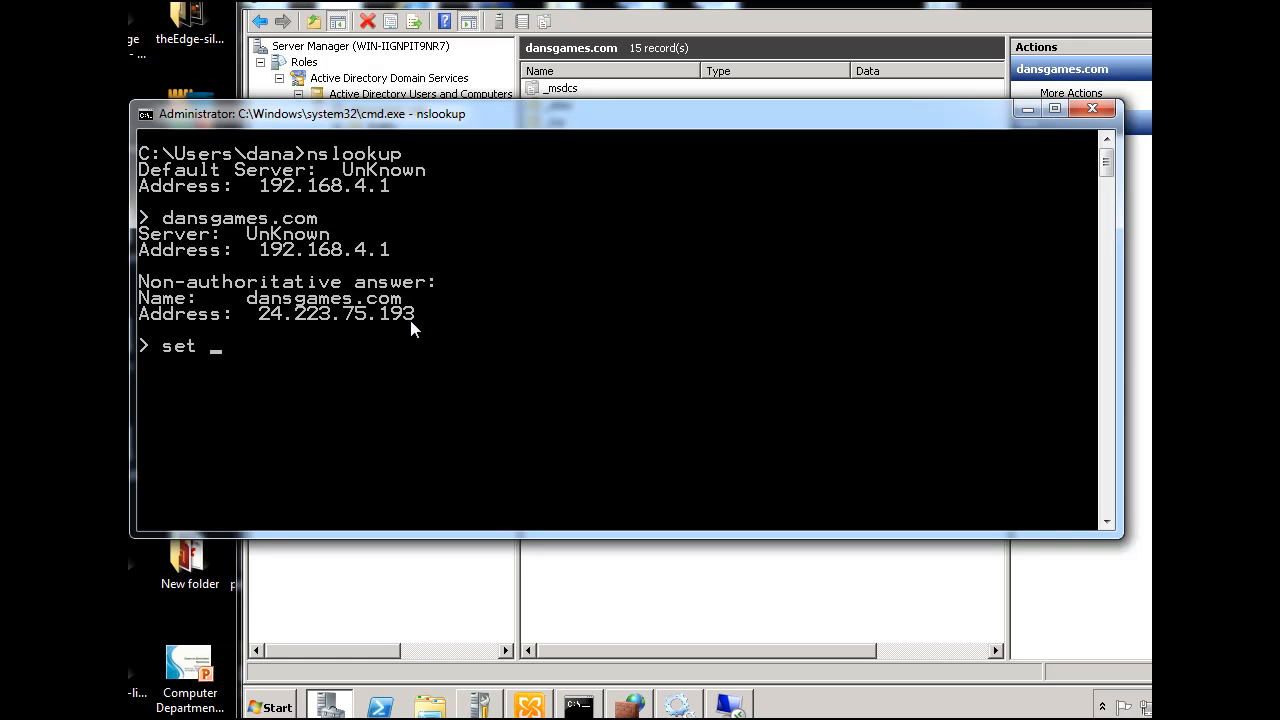
text(type)
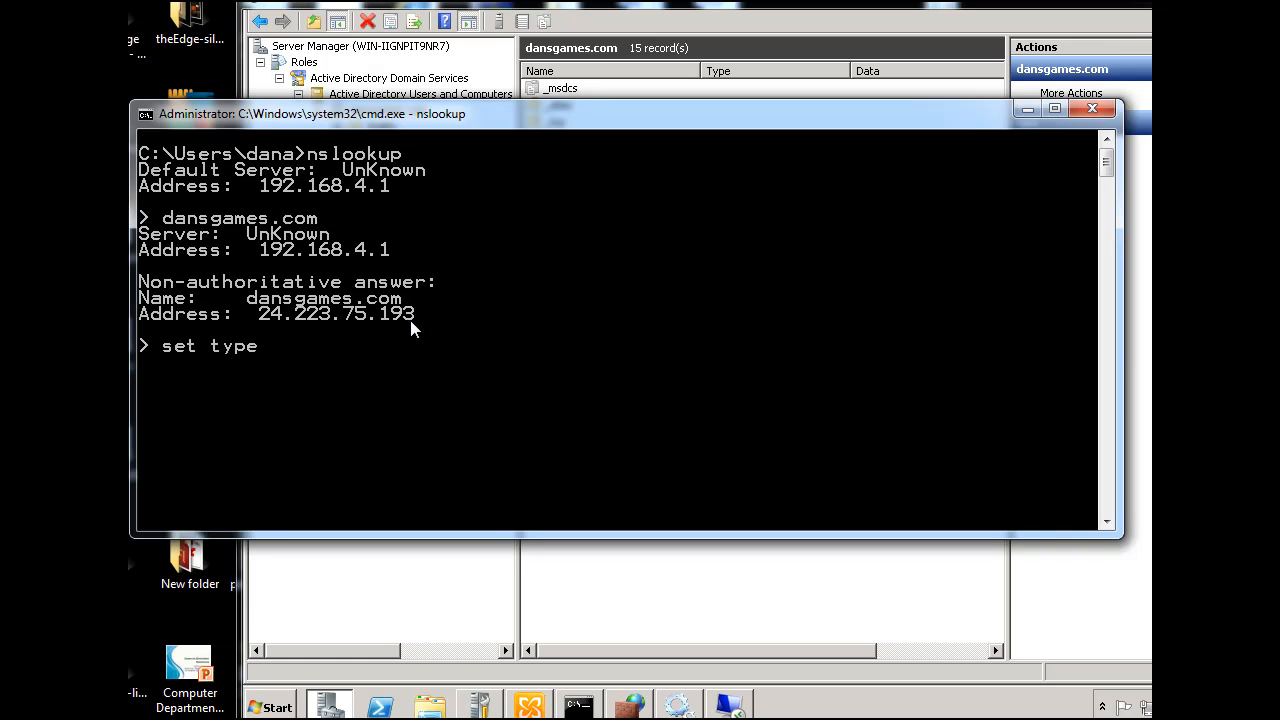
text(=)
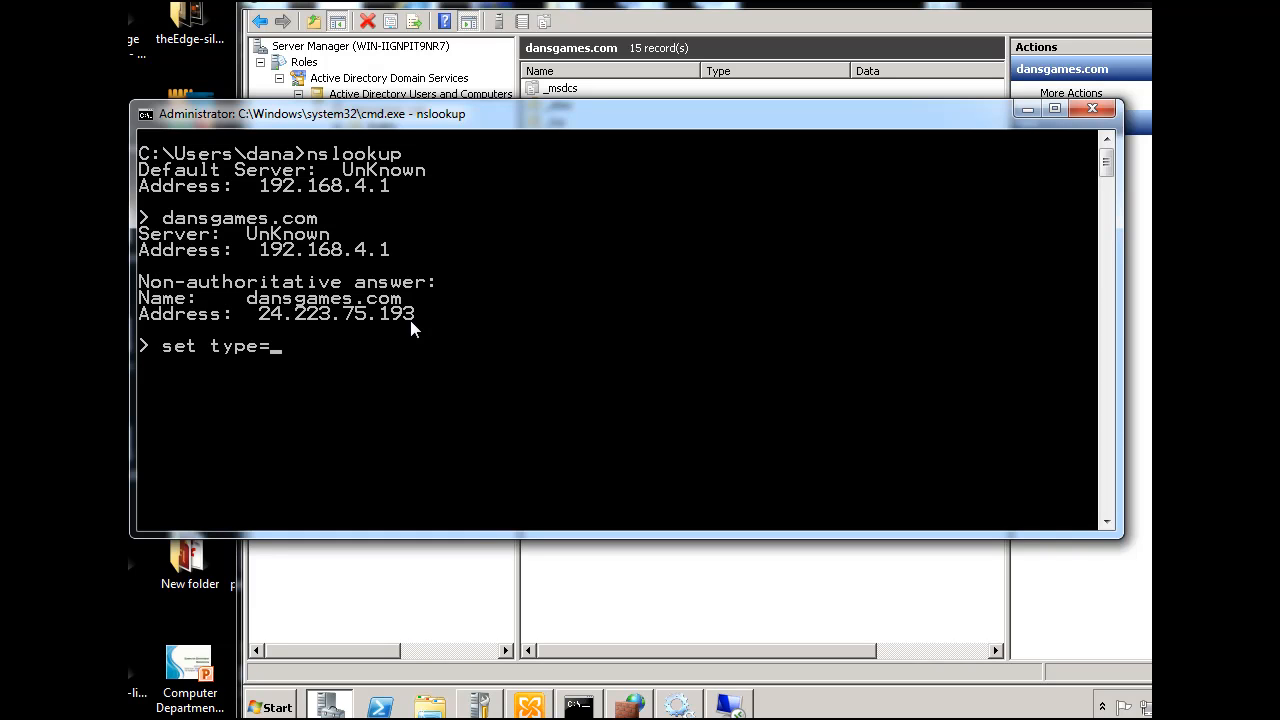
text(mx)
text(d)
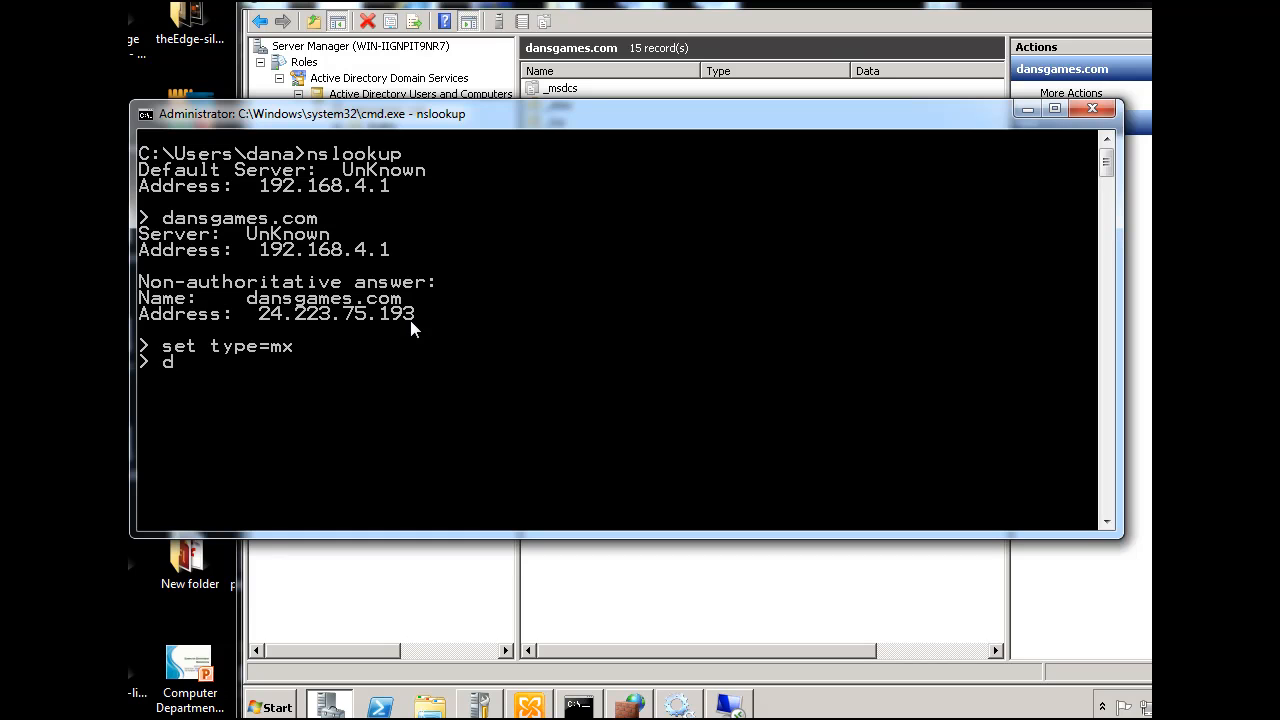
text(ansgames.com)
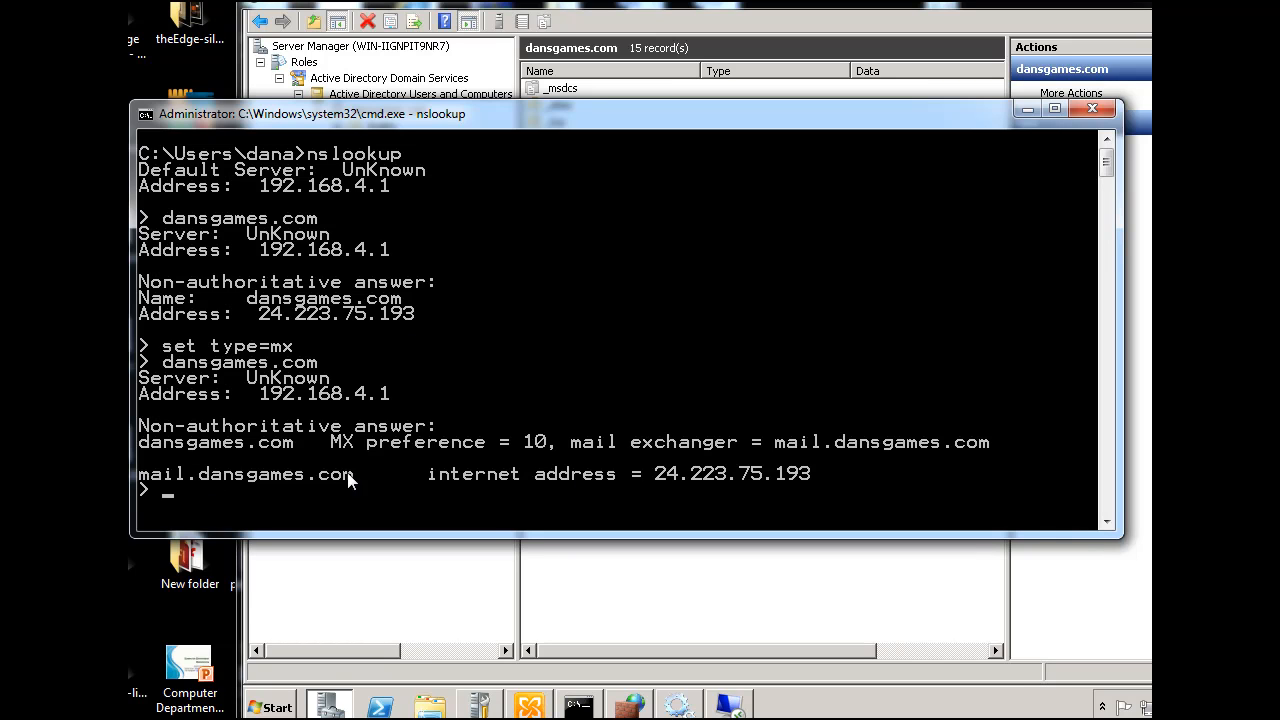
mouse_move(948, 468)
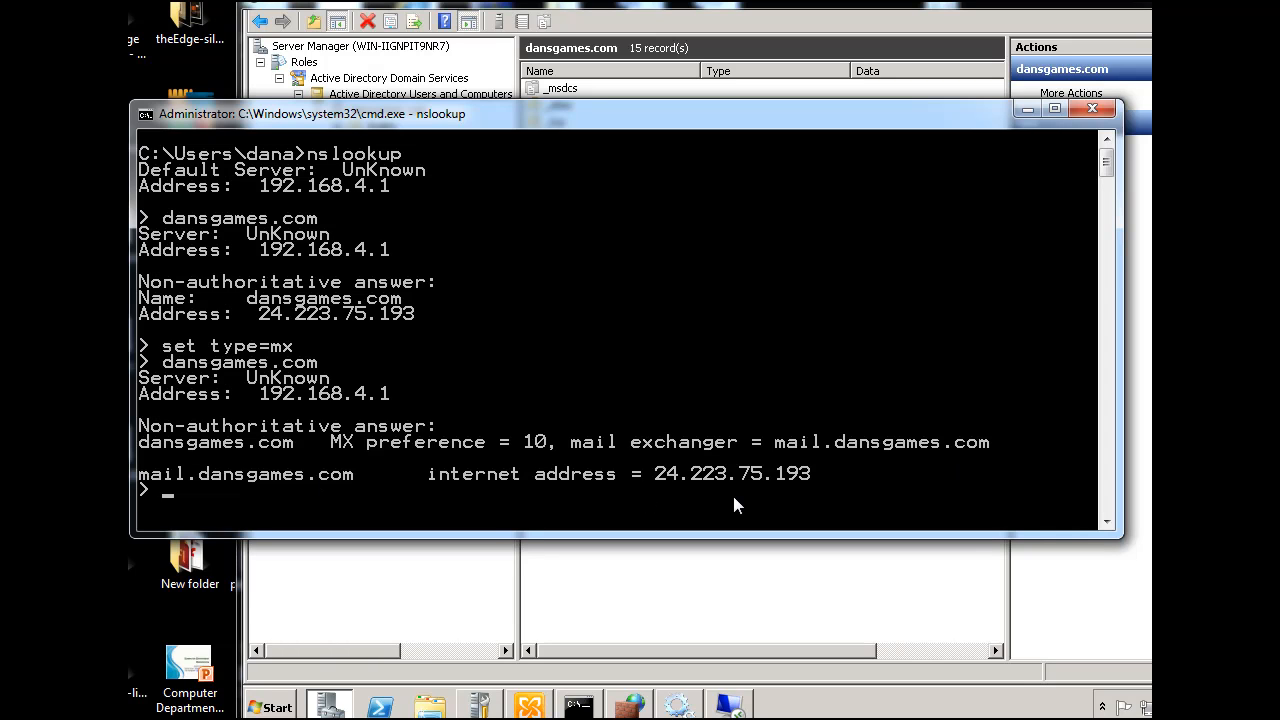
mouse_move(997, 533)
text(s)
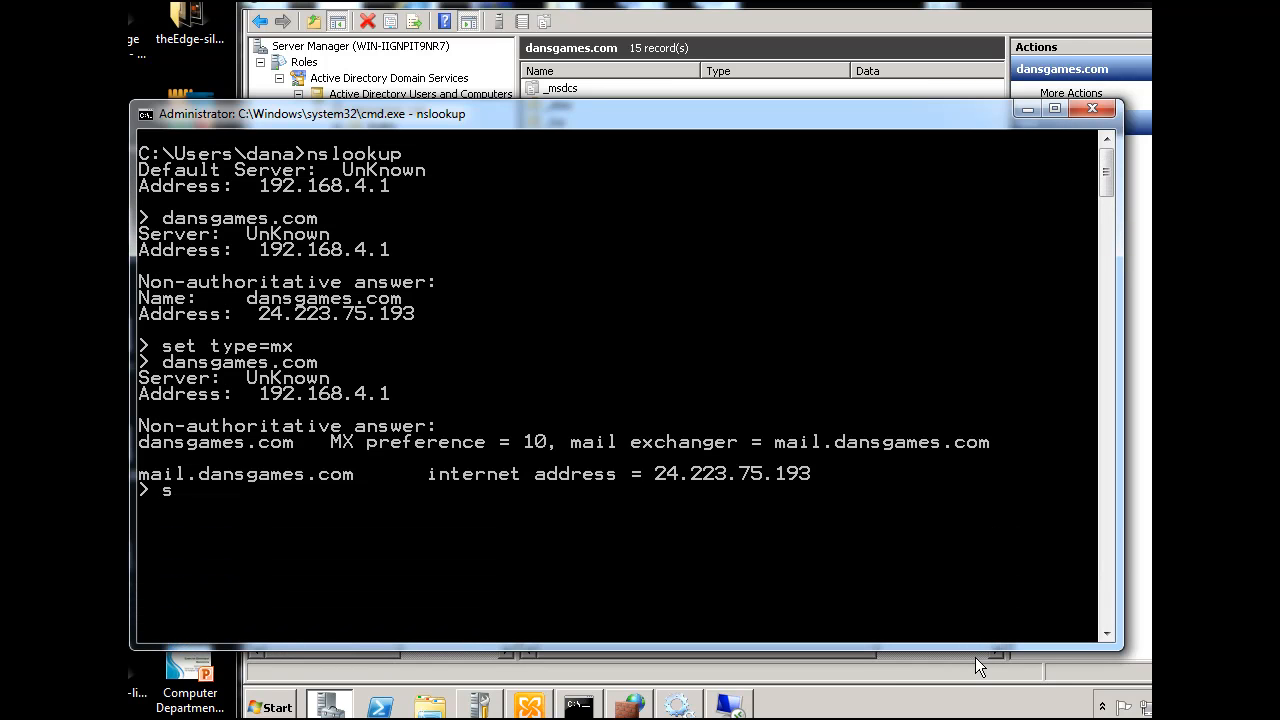
- Set the query type to ns and look up dansgames.com, expecting ns1.dansgames.com
text(et type)
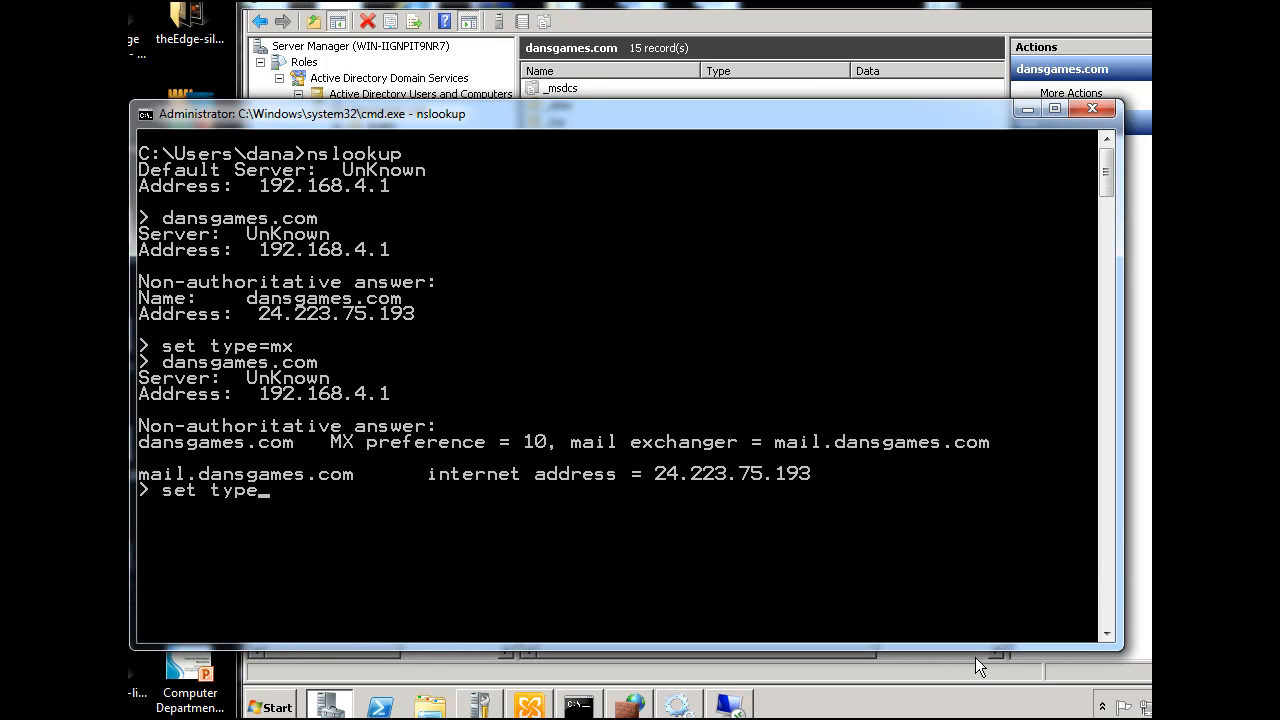
text(=ns)
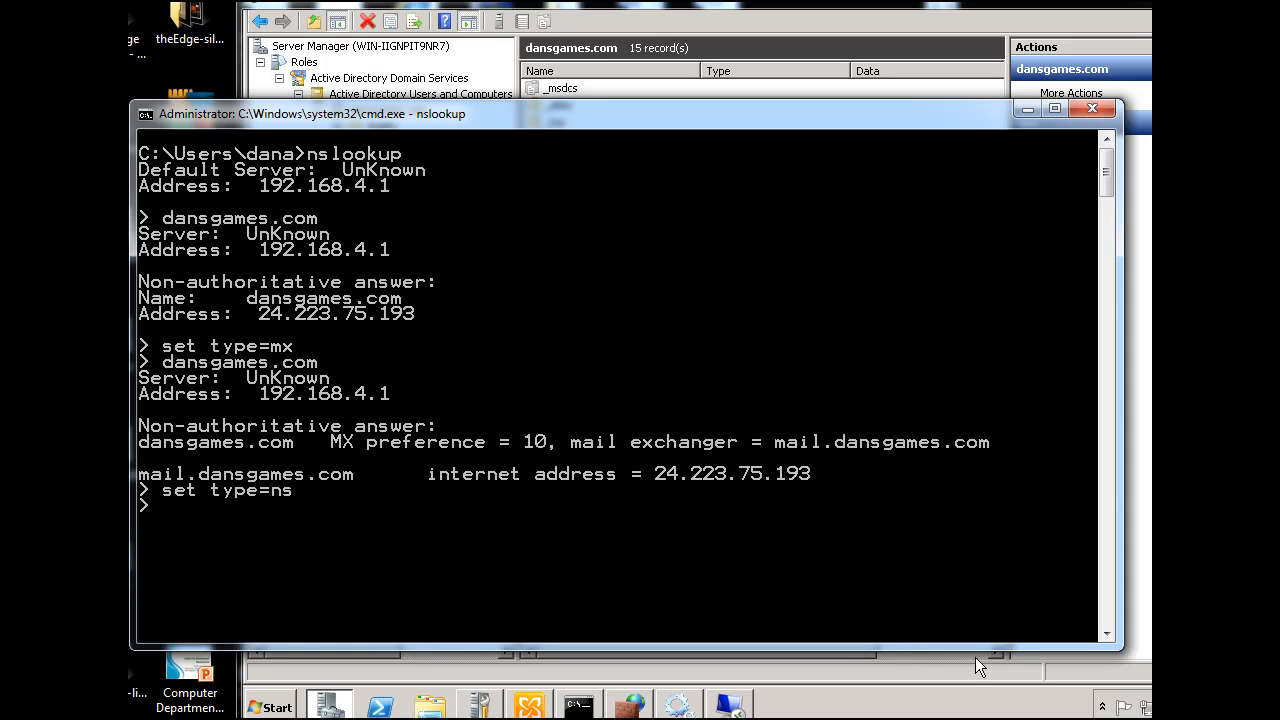
text(dansgames)
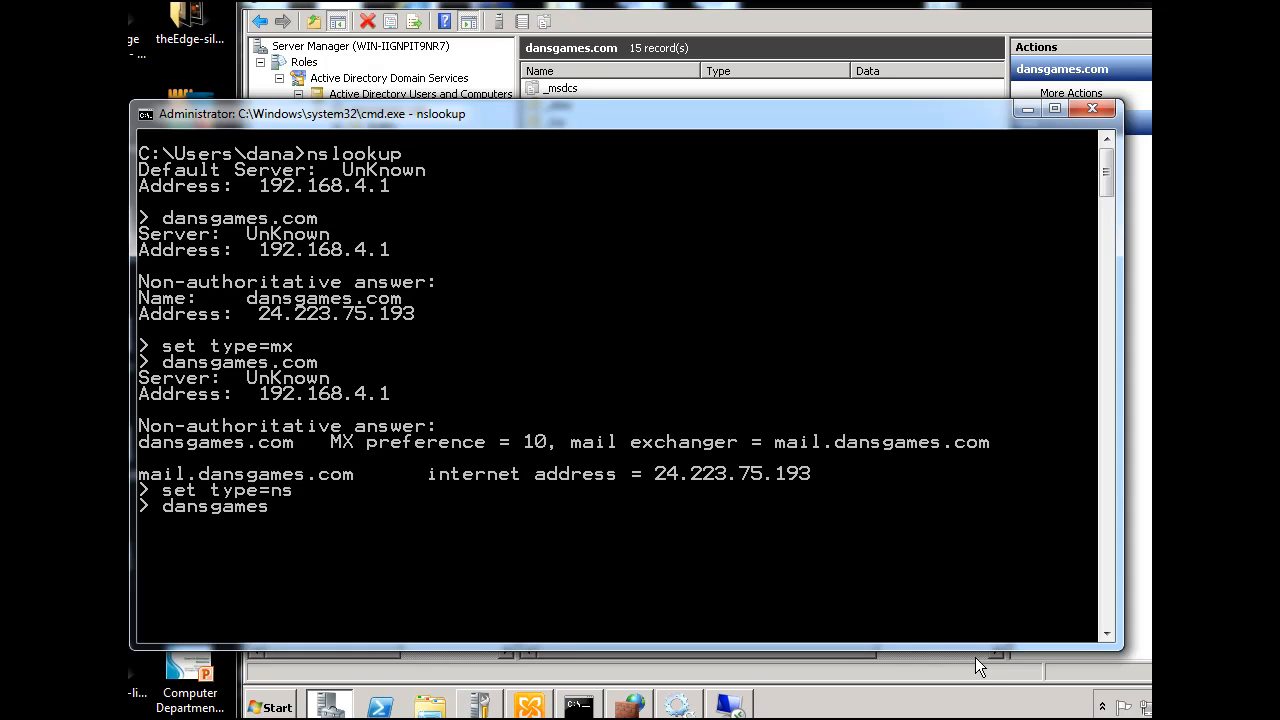
text(.com)
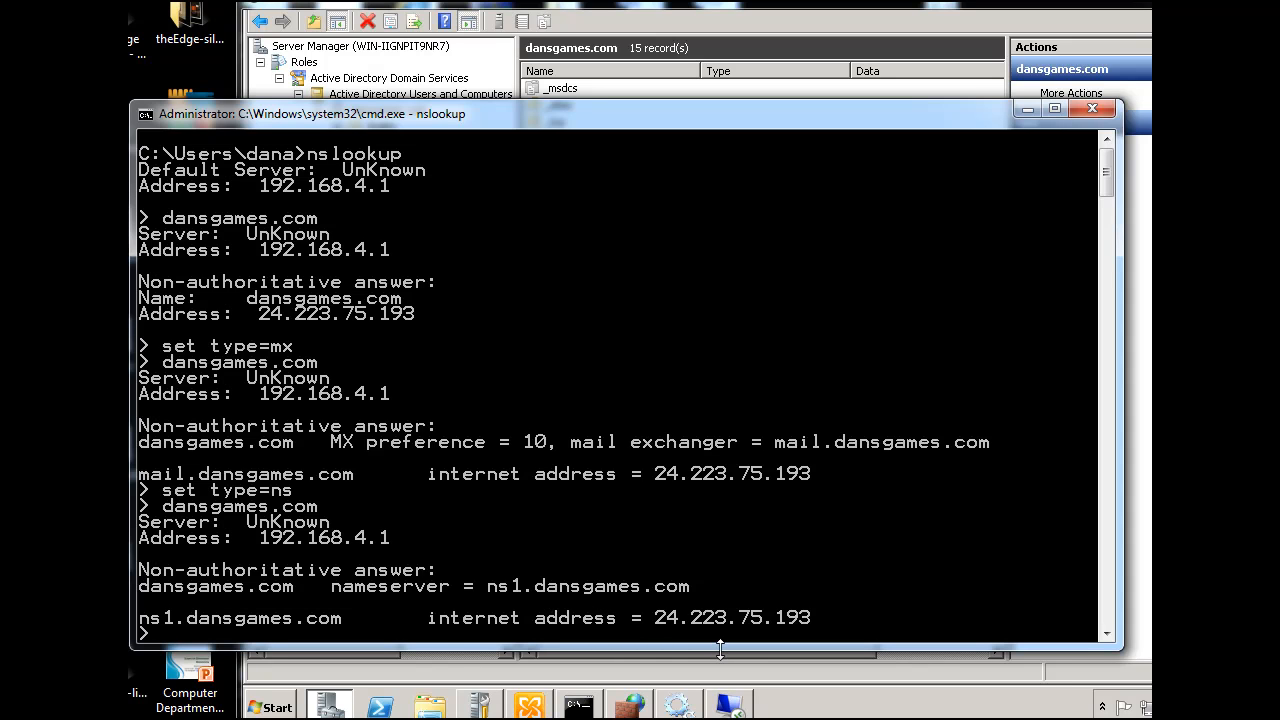
mouse_move(800, 460)
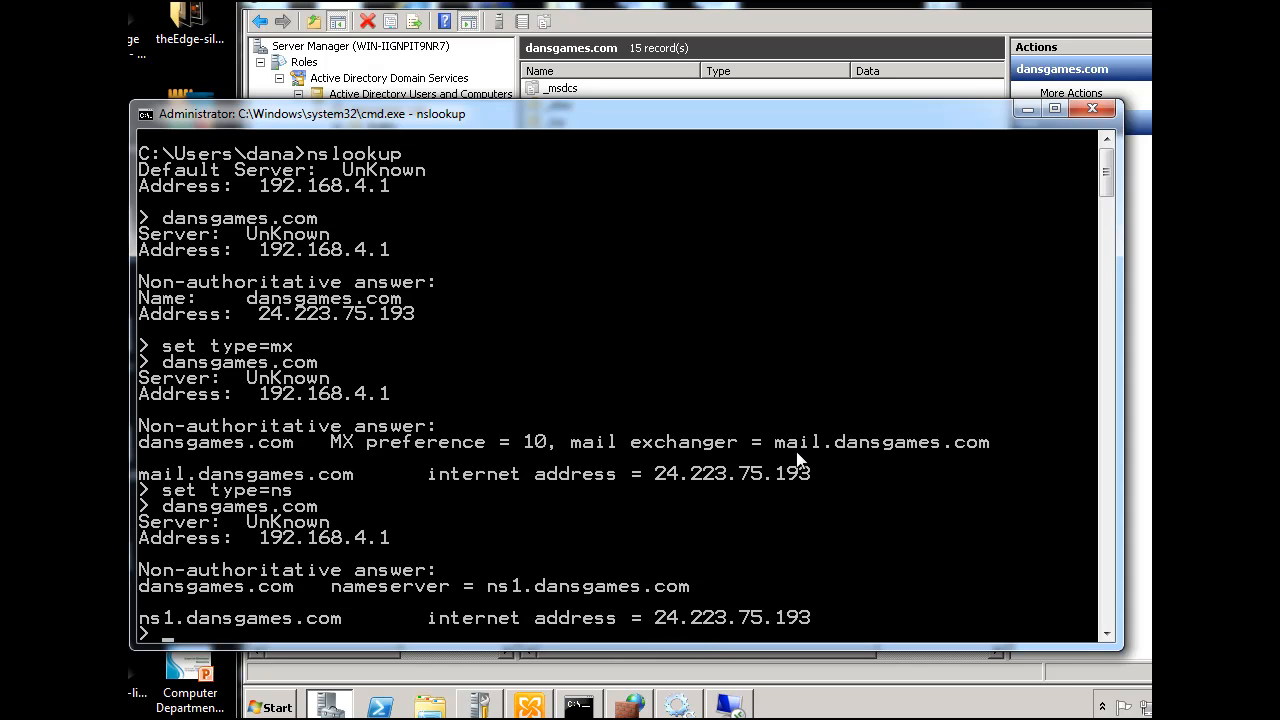
mouse_move(458, 610)
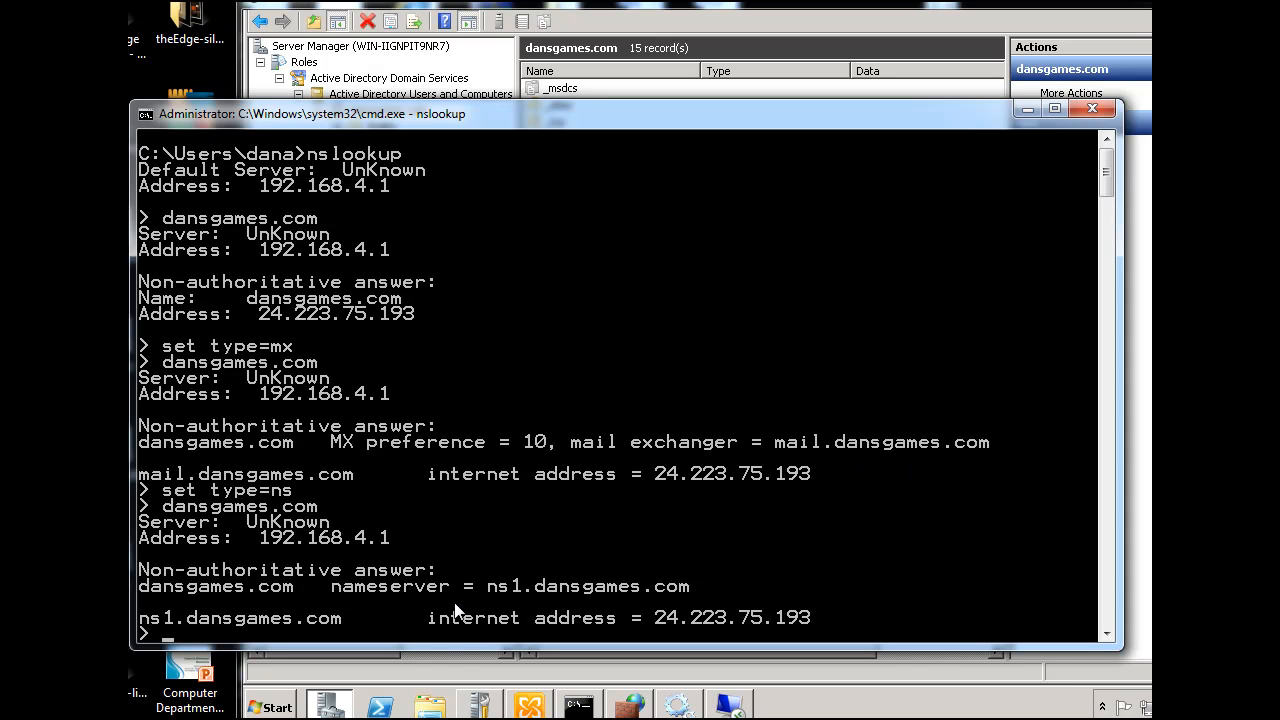
mouse_move(553, 600)
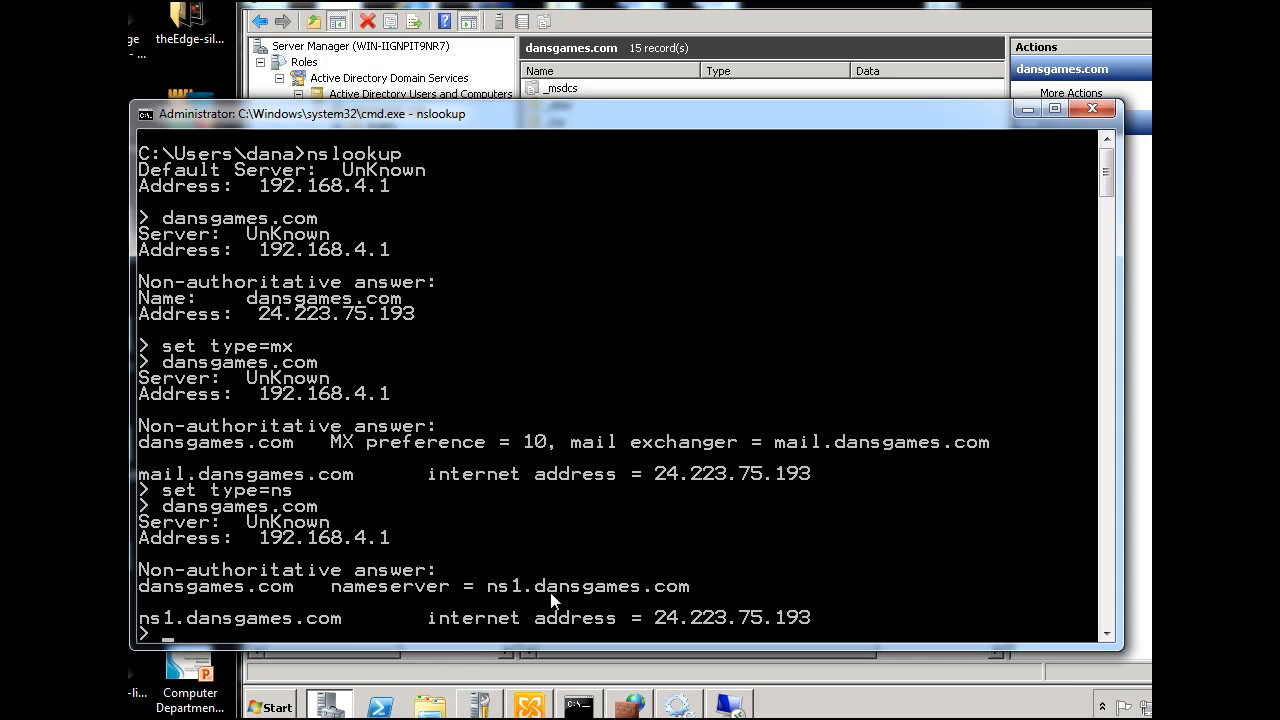
mouse_move(340, 375)
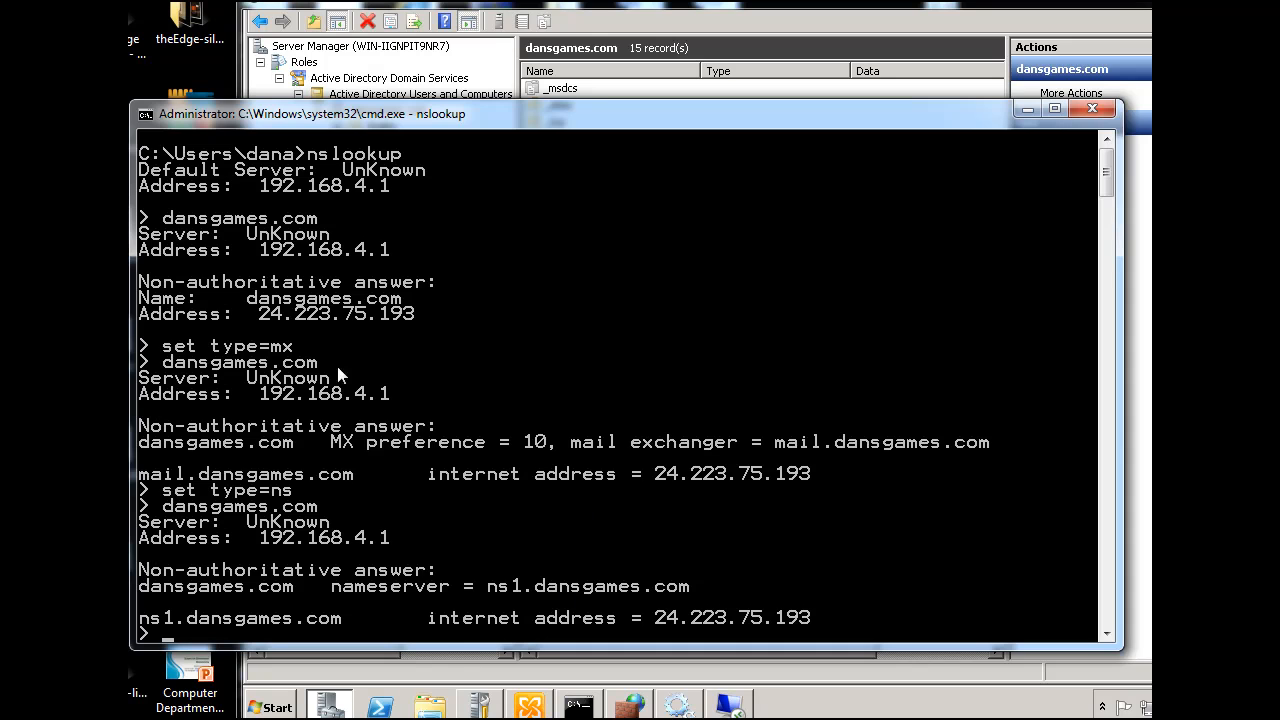
mouse_move(595, 320)
text(http://dansgames.com/)
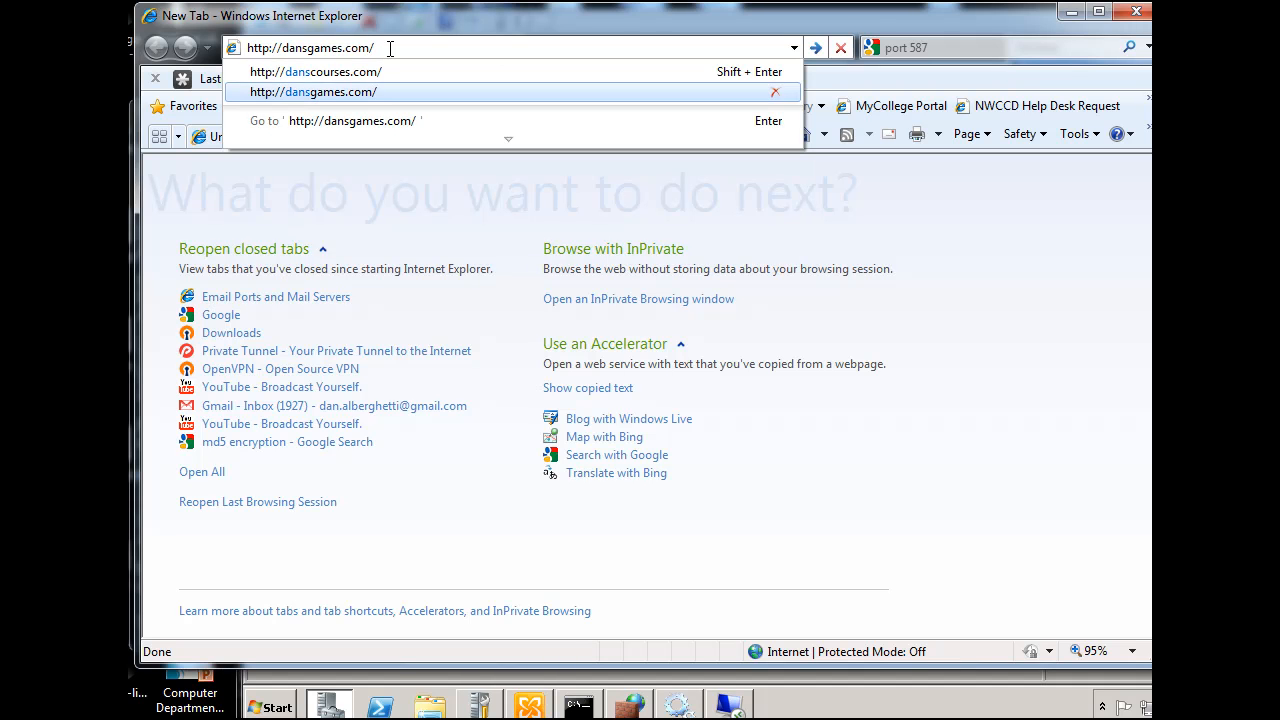
click(312, 91)
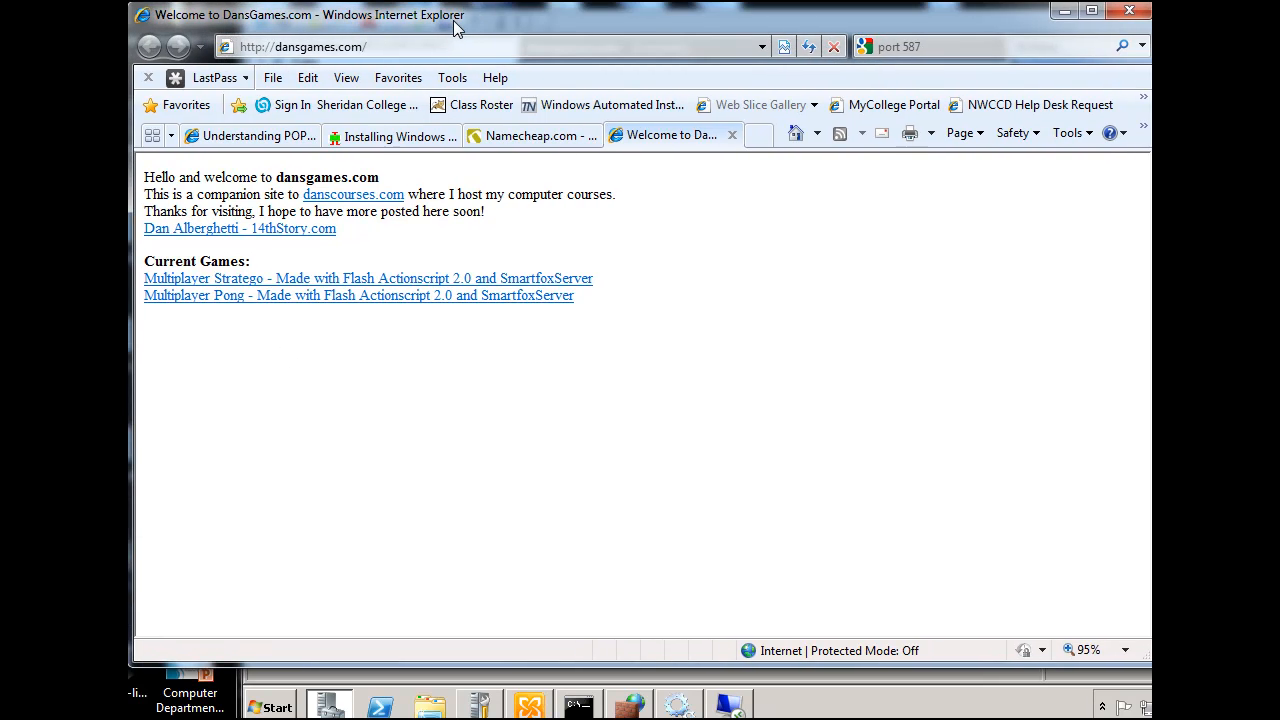
mouse_move(461, 332)
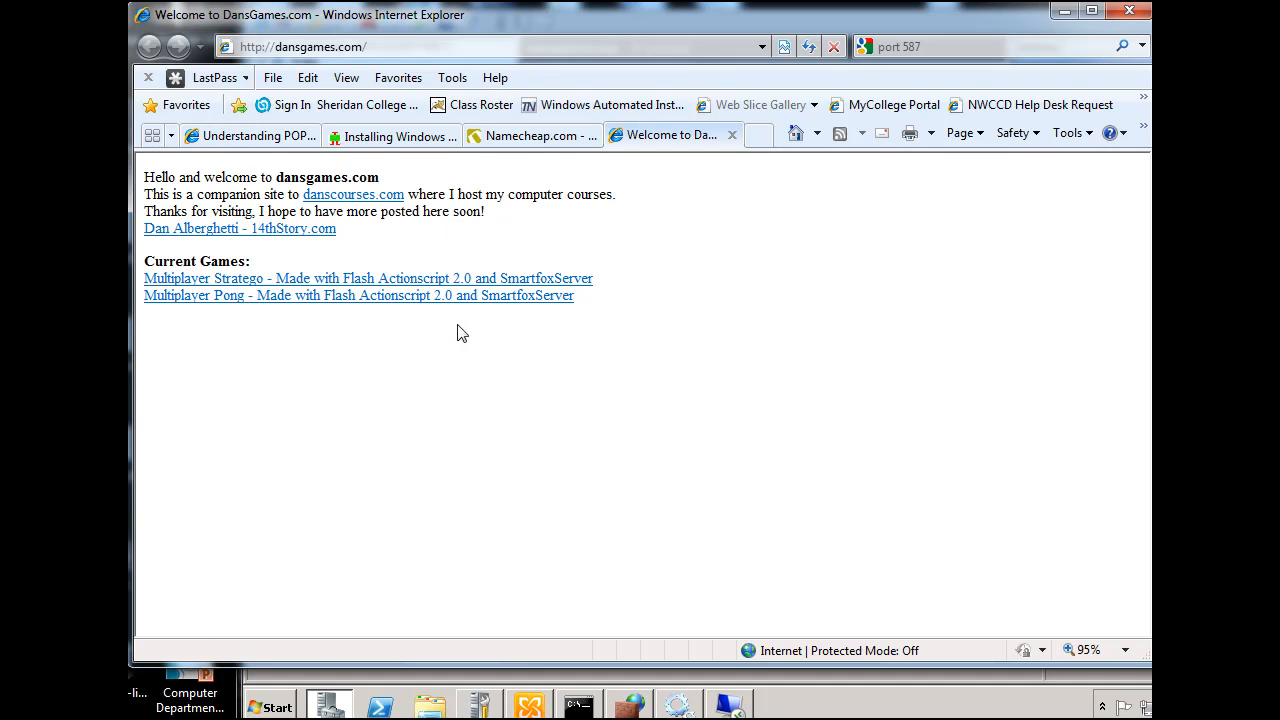
mouse_move(460, 430)
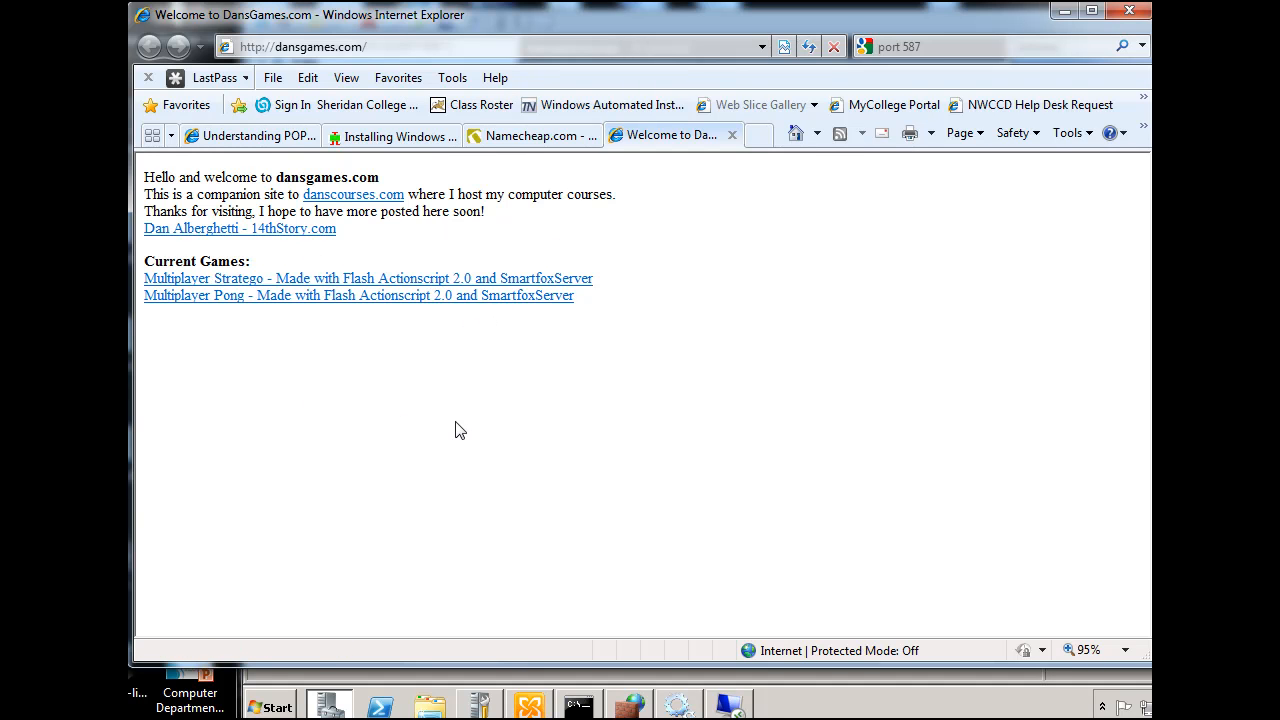
mouse_move(280, 40)
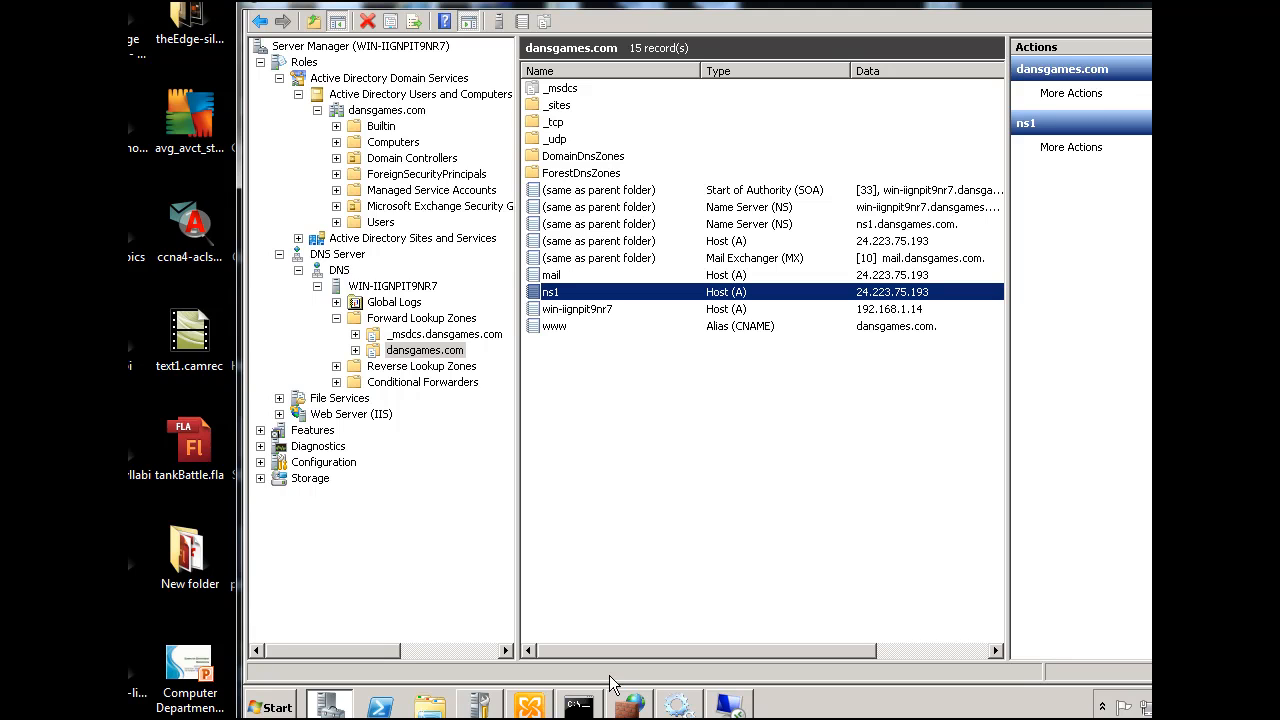
mouse_move(543, 270)
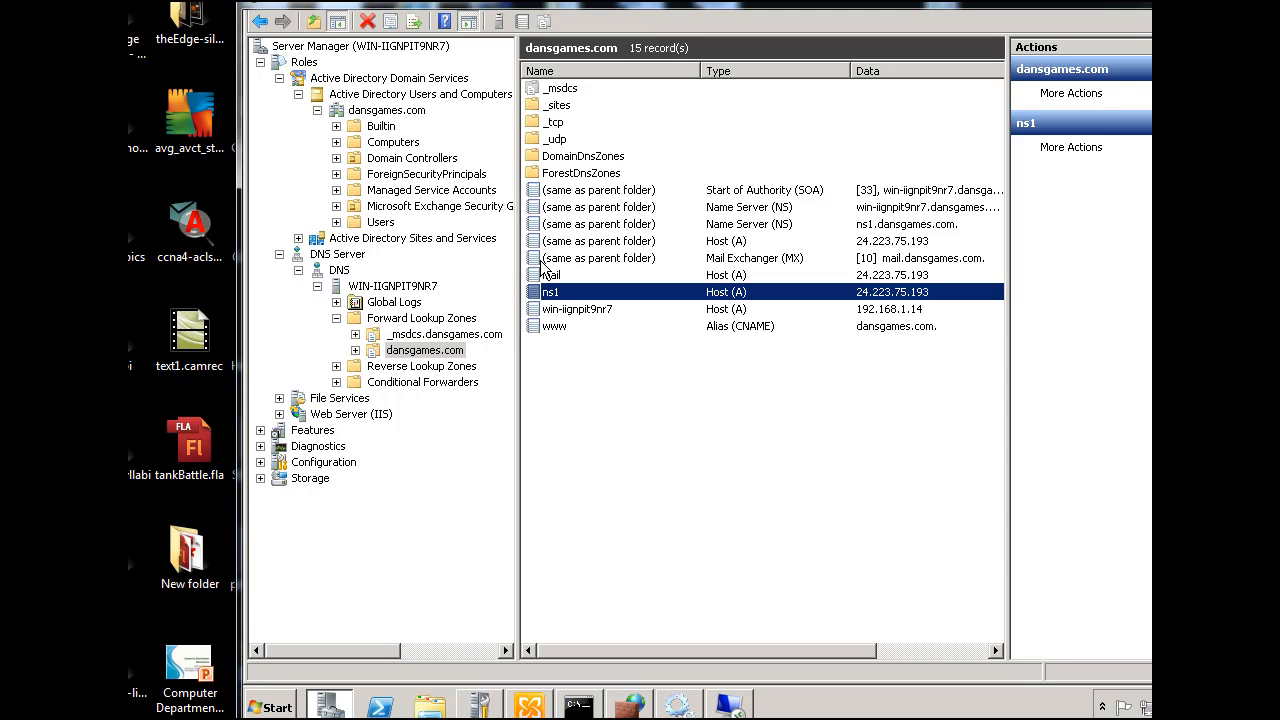
mouse_move(900, 280)
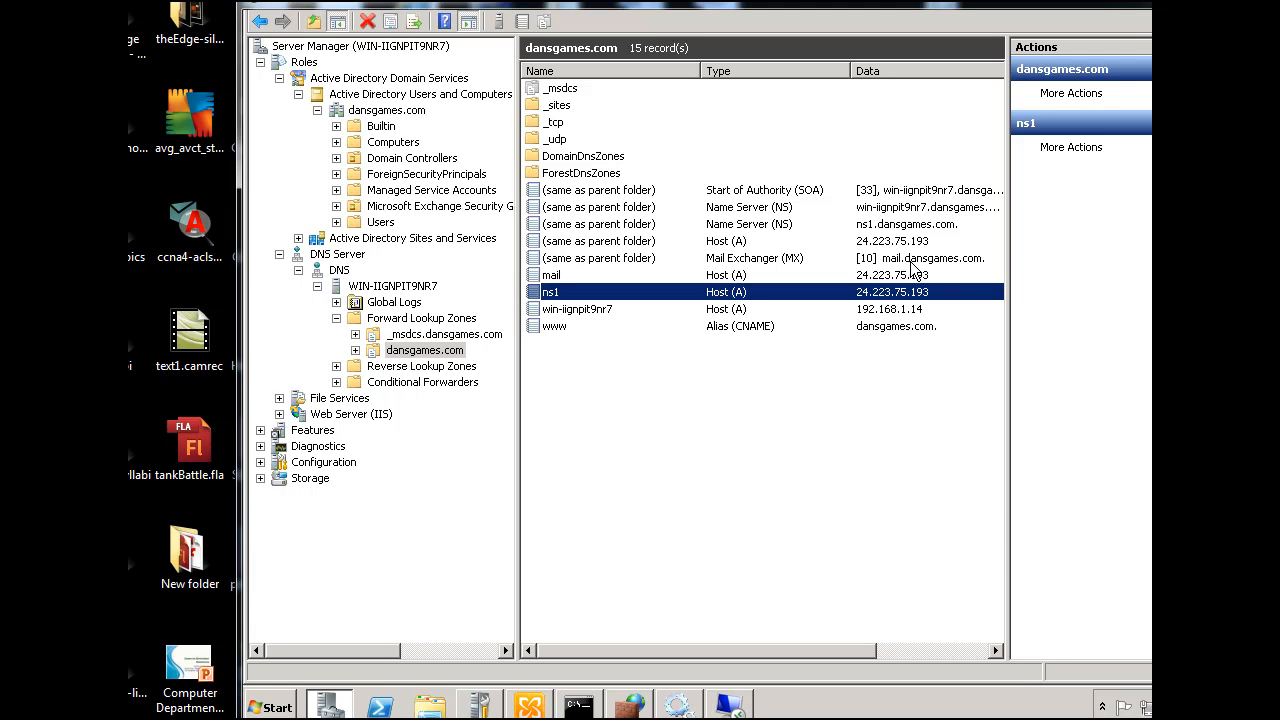
mouse_move(975, 271)
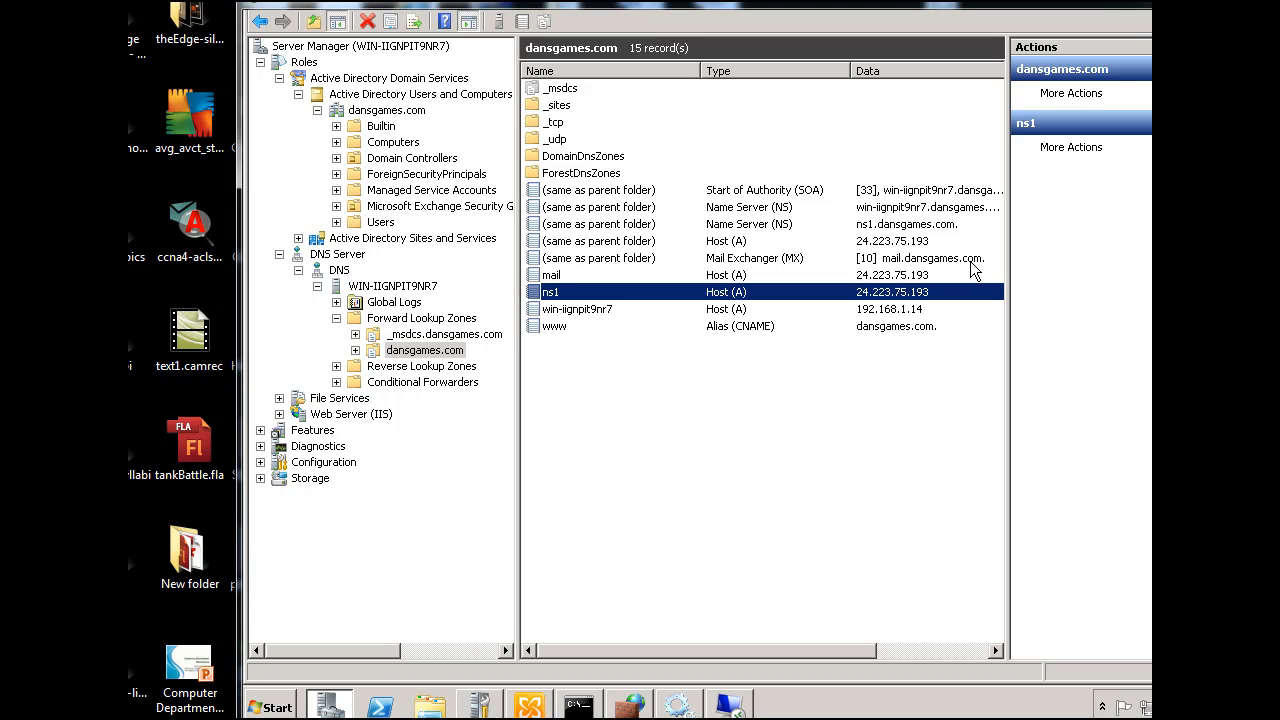